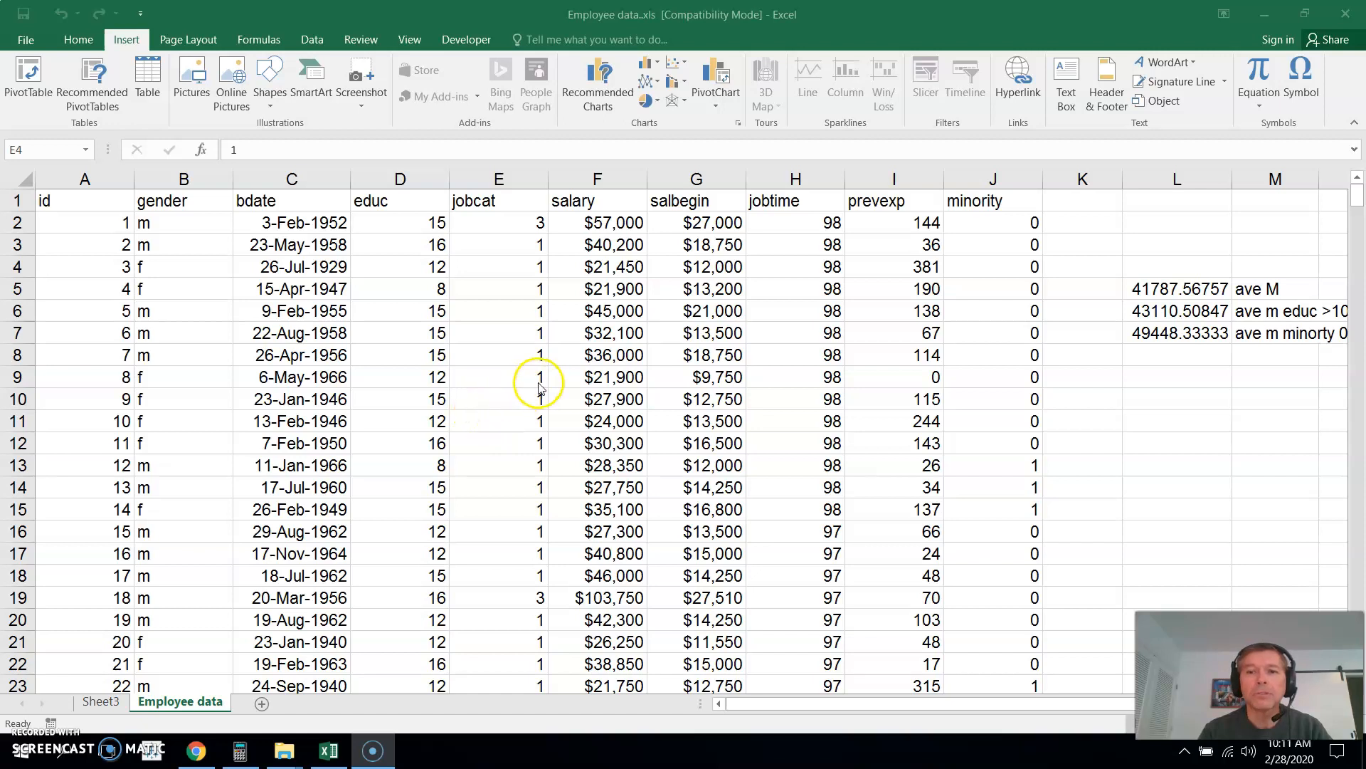
mouse_move(1173, 373)
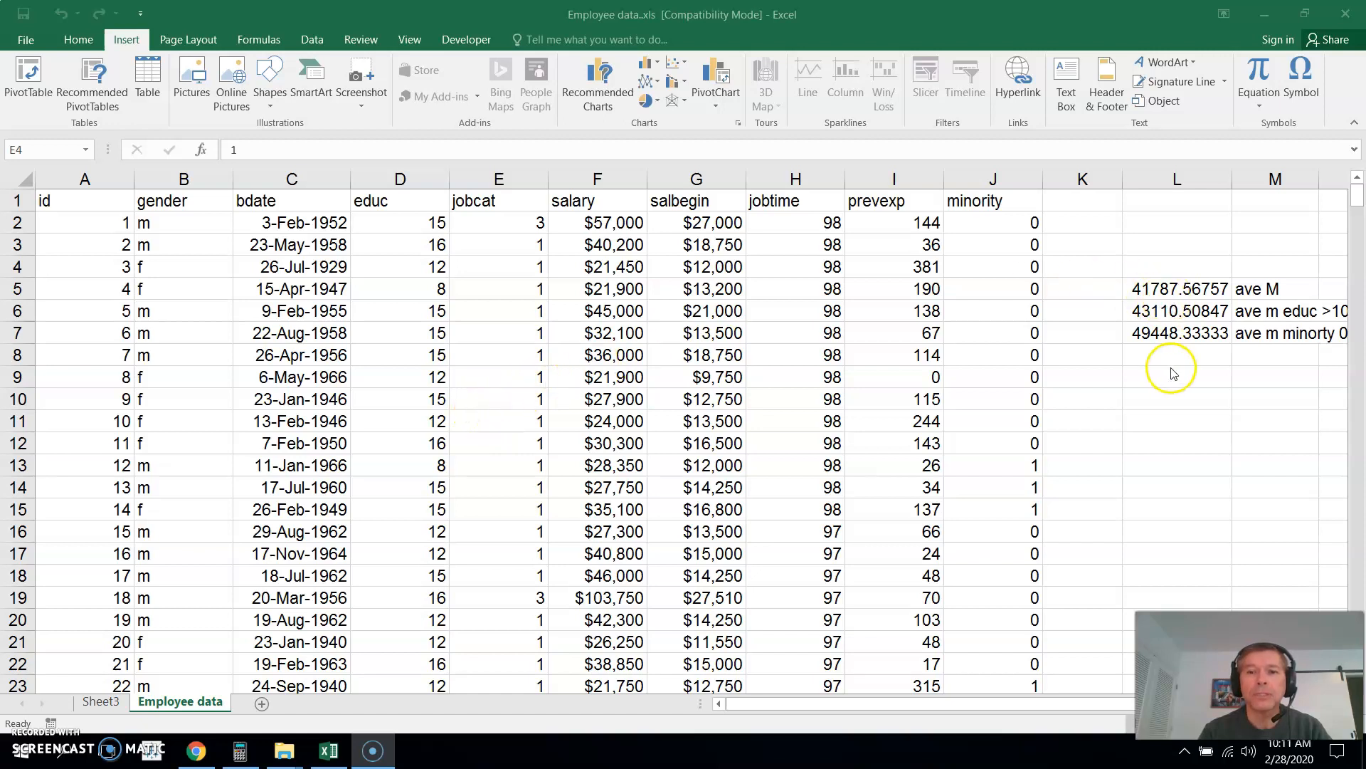
mouse_move(855, 446)
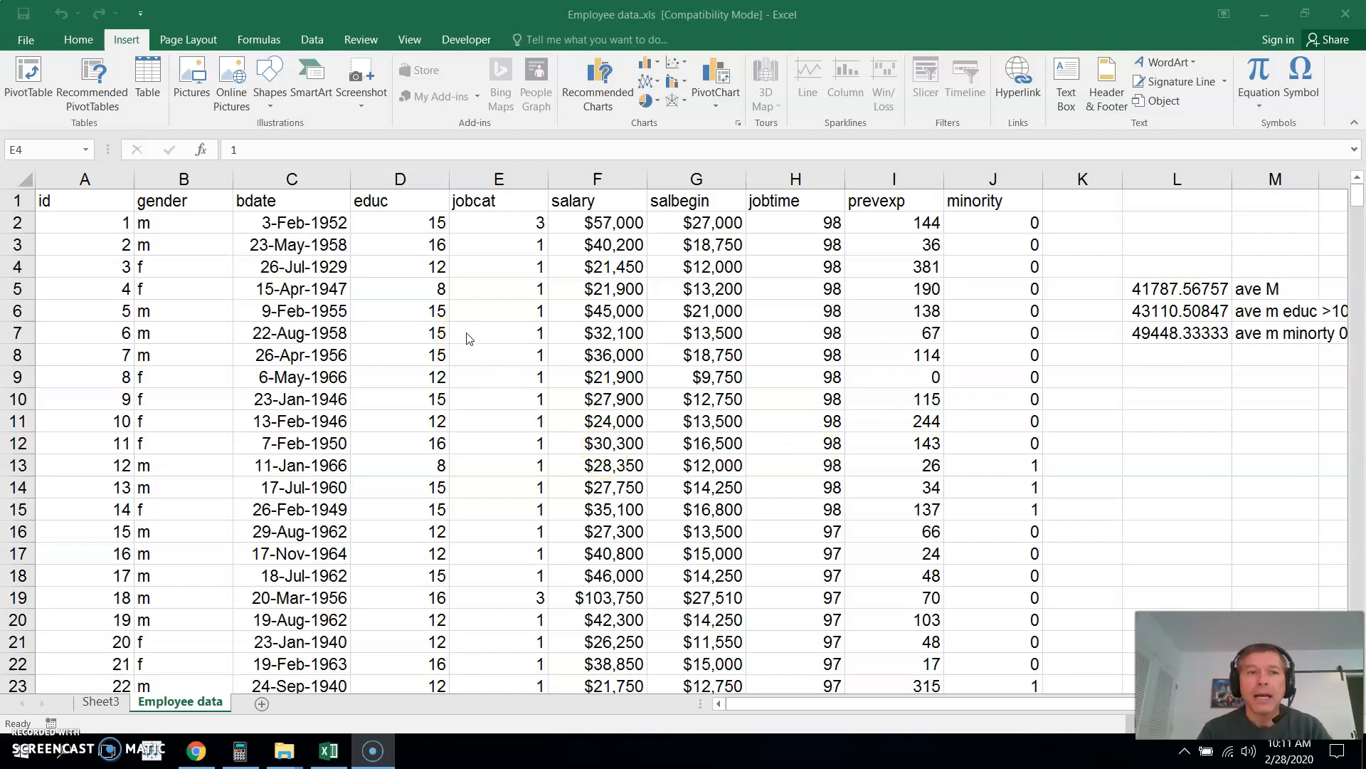
Choose PivotChart & PivotTable from Insert with a cell in the employee data selected
left_click(475, 264)
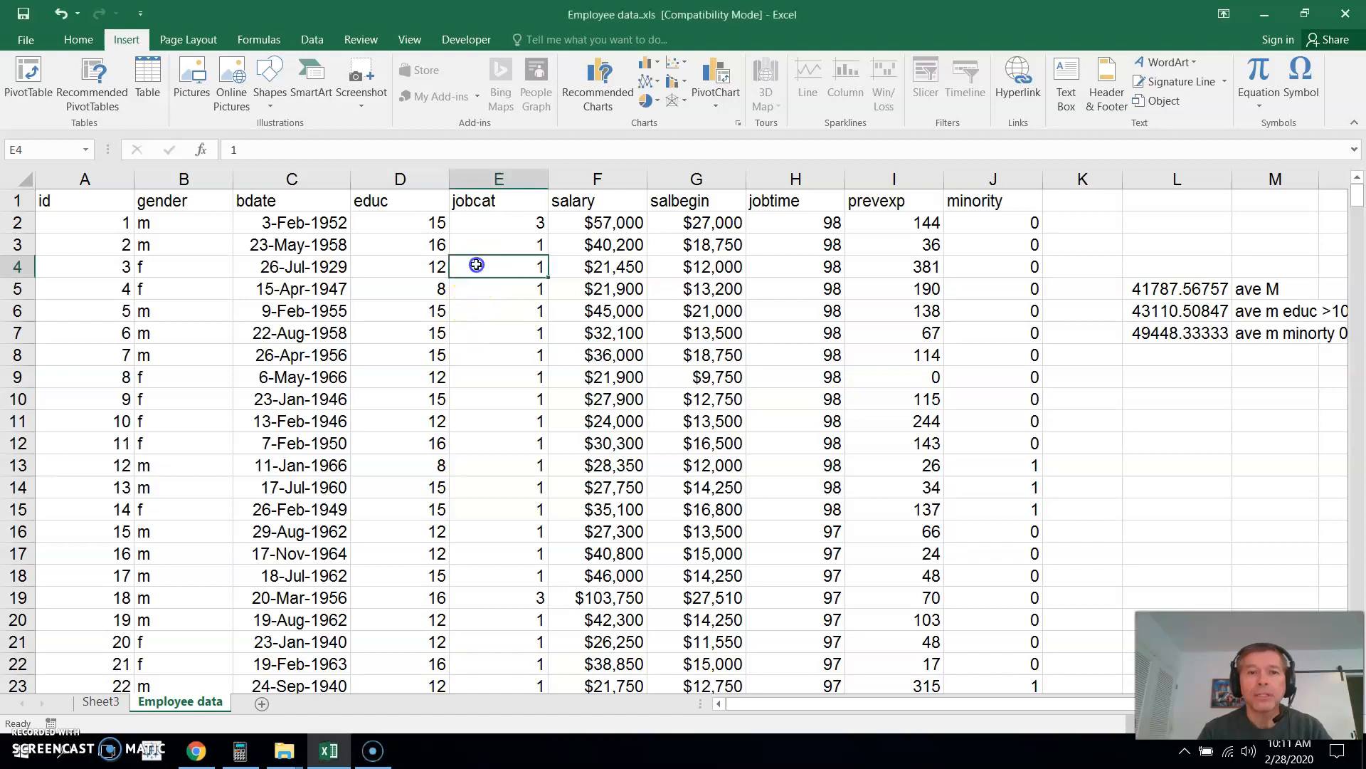
mouse_move(390, 448)
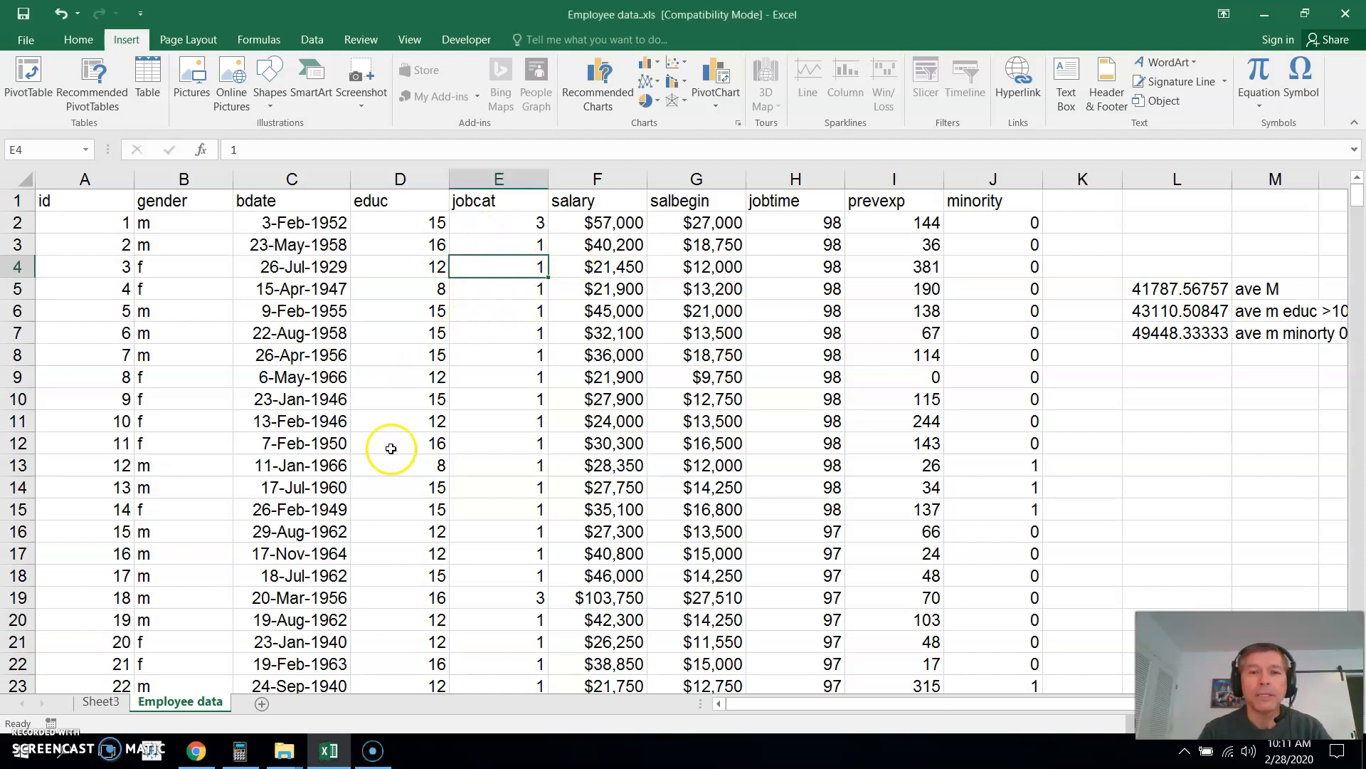
mouse_move(299, 67)
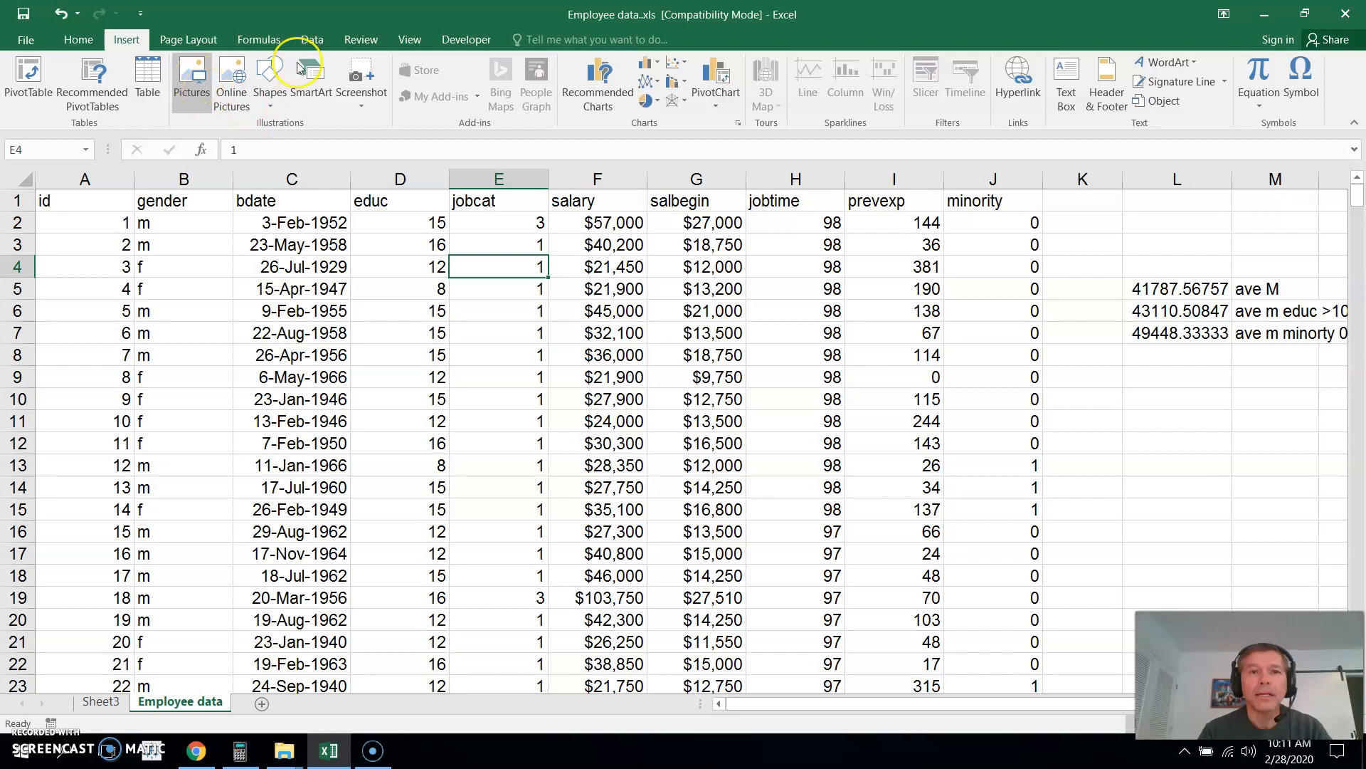
mouse_move(694, 111)
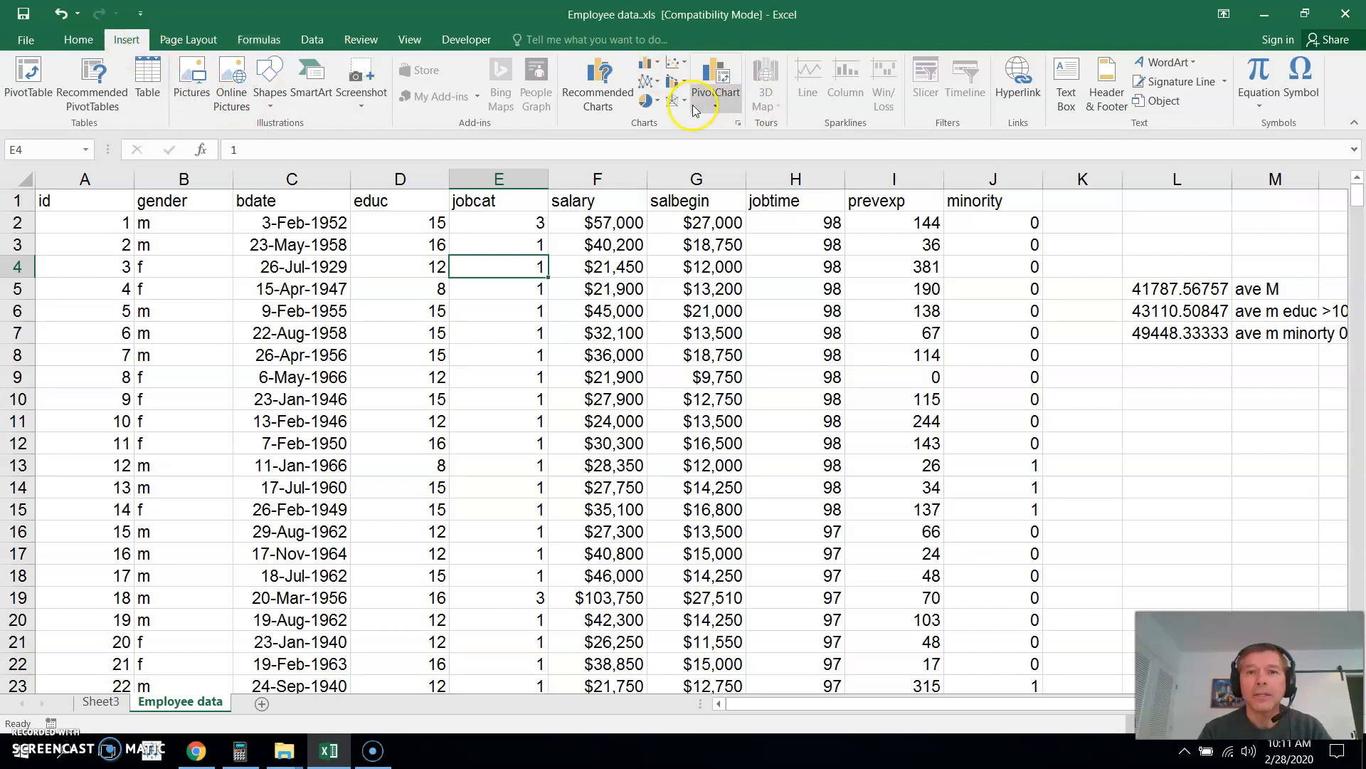
left_click(716, 82)
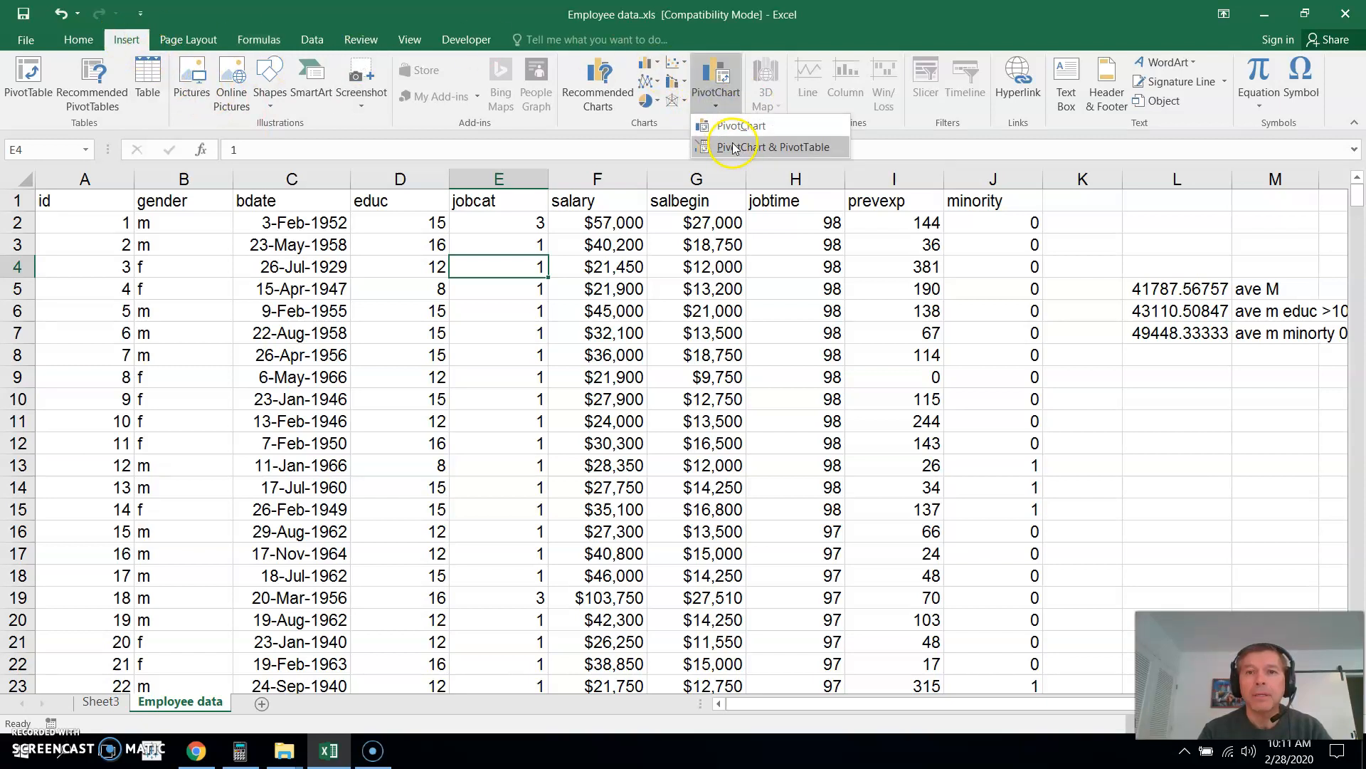
left_click(762, 147)
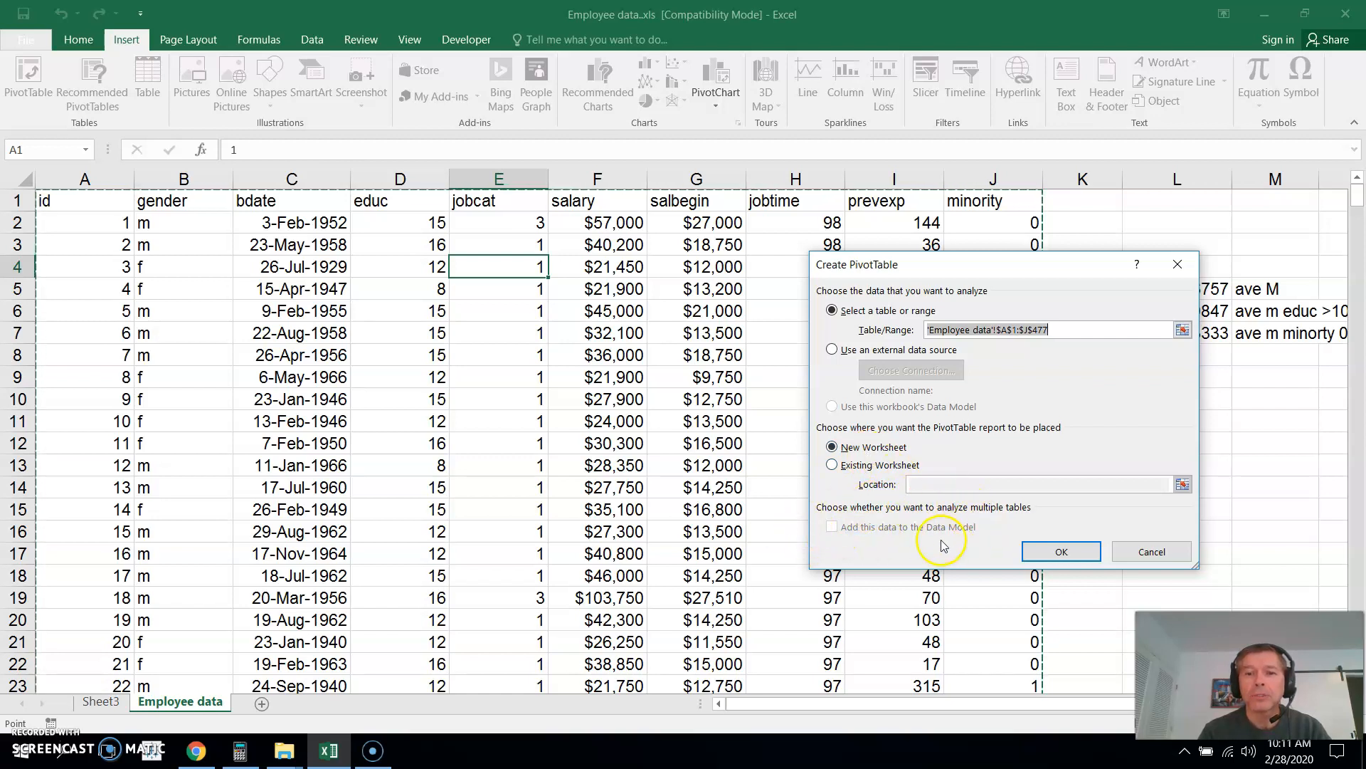
mouse_move(938, 555)
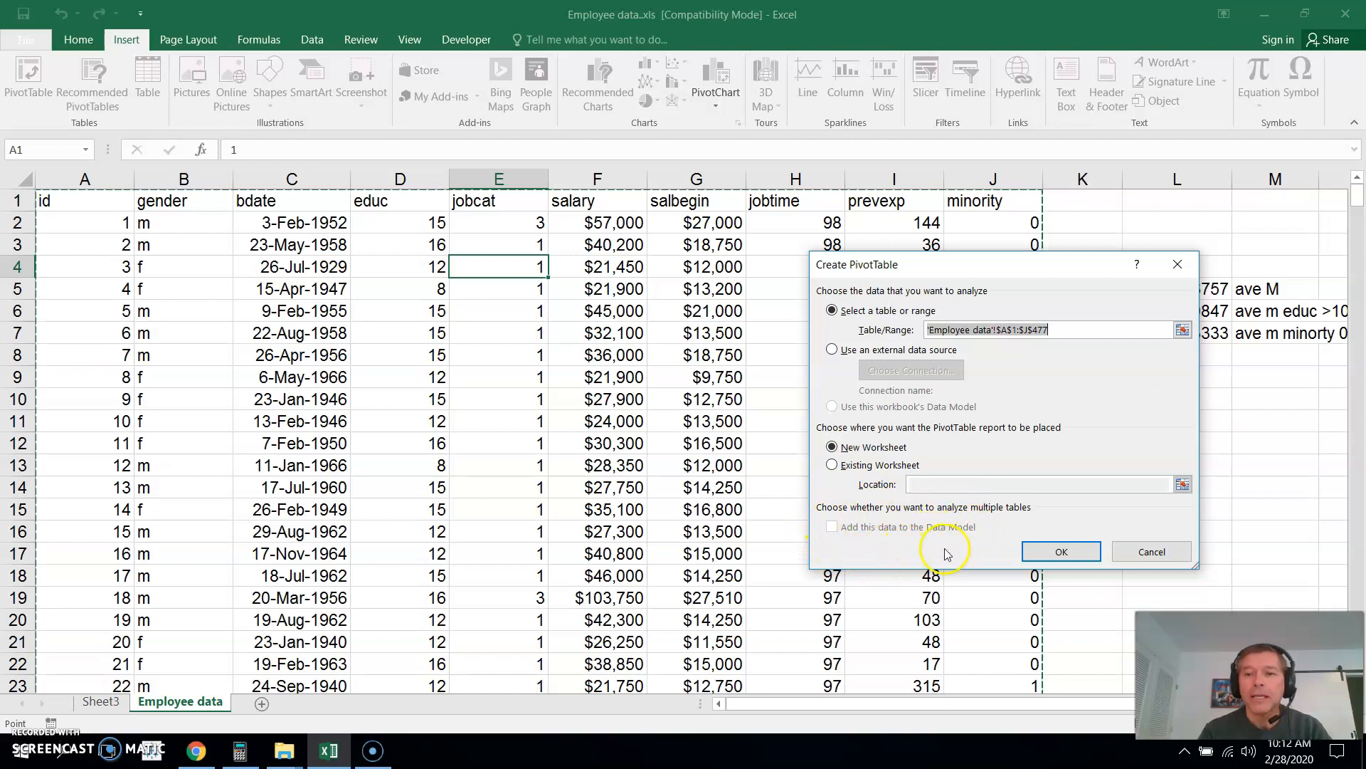
Place the pivot on a new worksheet and summarize salary as Average (about 34,775)
left_click(1061, 550)
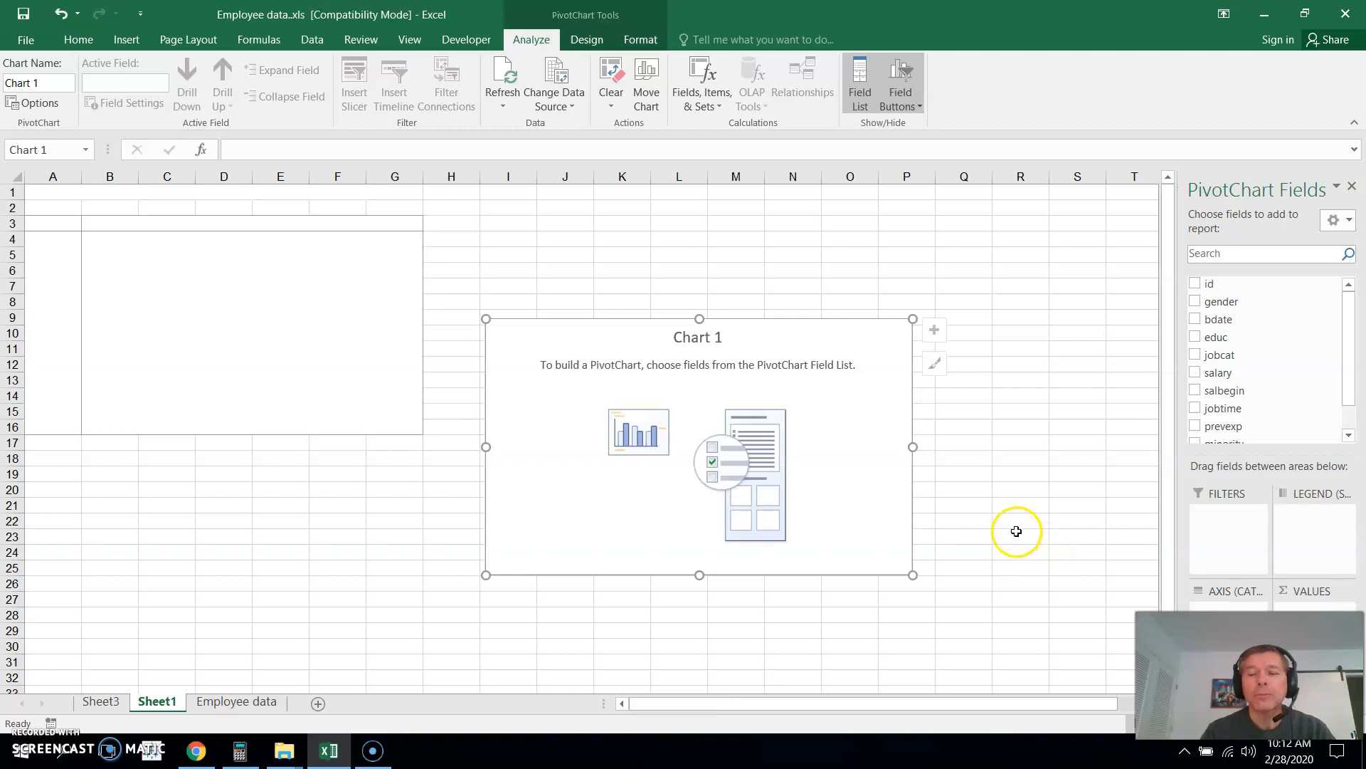
mouse_move(1019, 518)
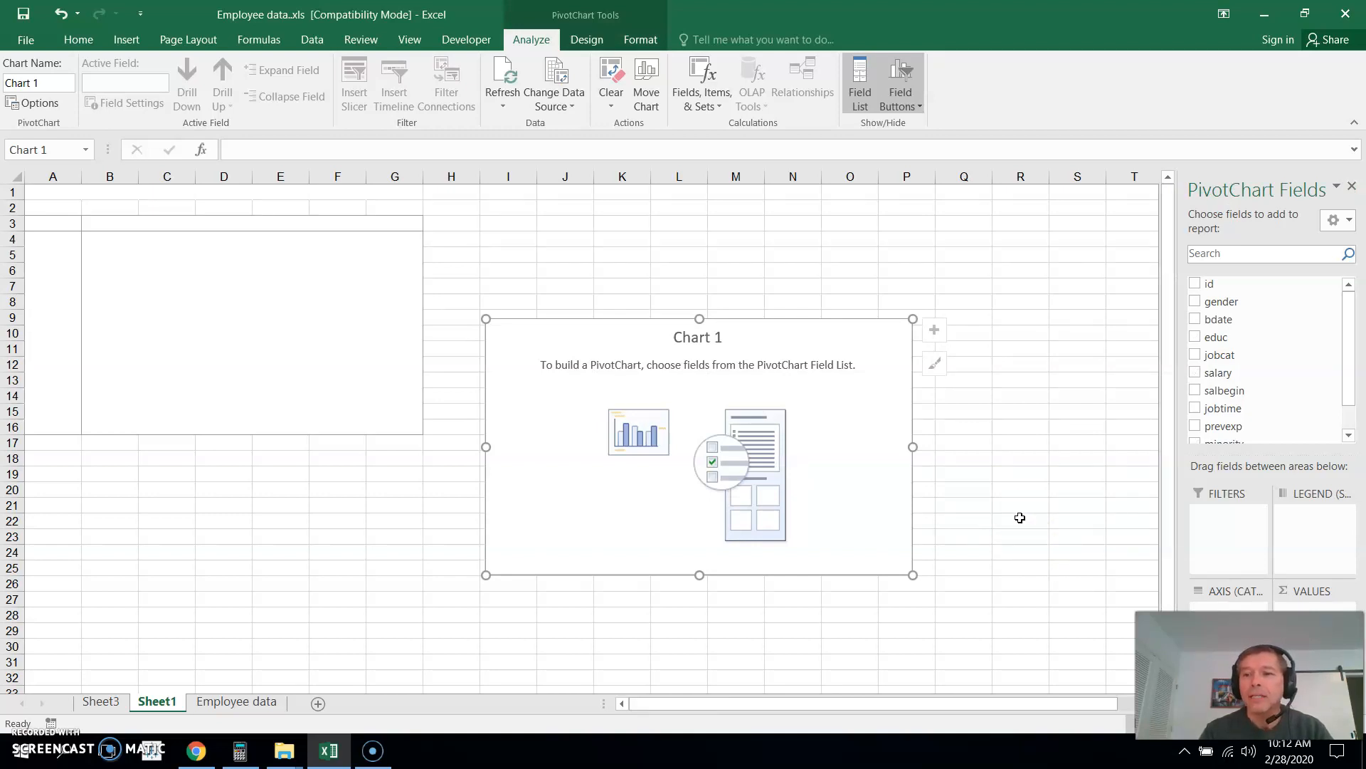
mouse_move(1176, 420)
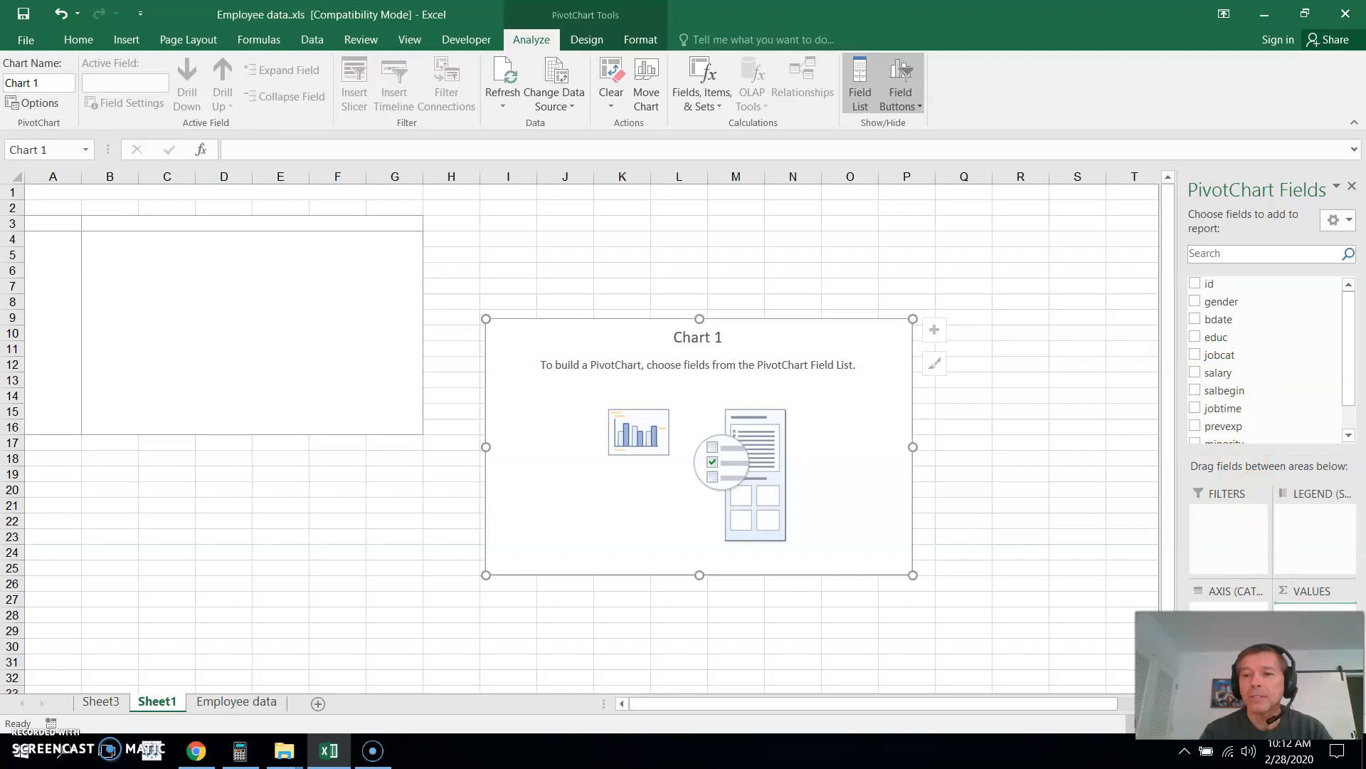
left_click(1195, 373)
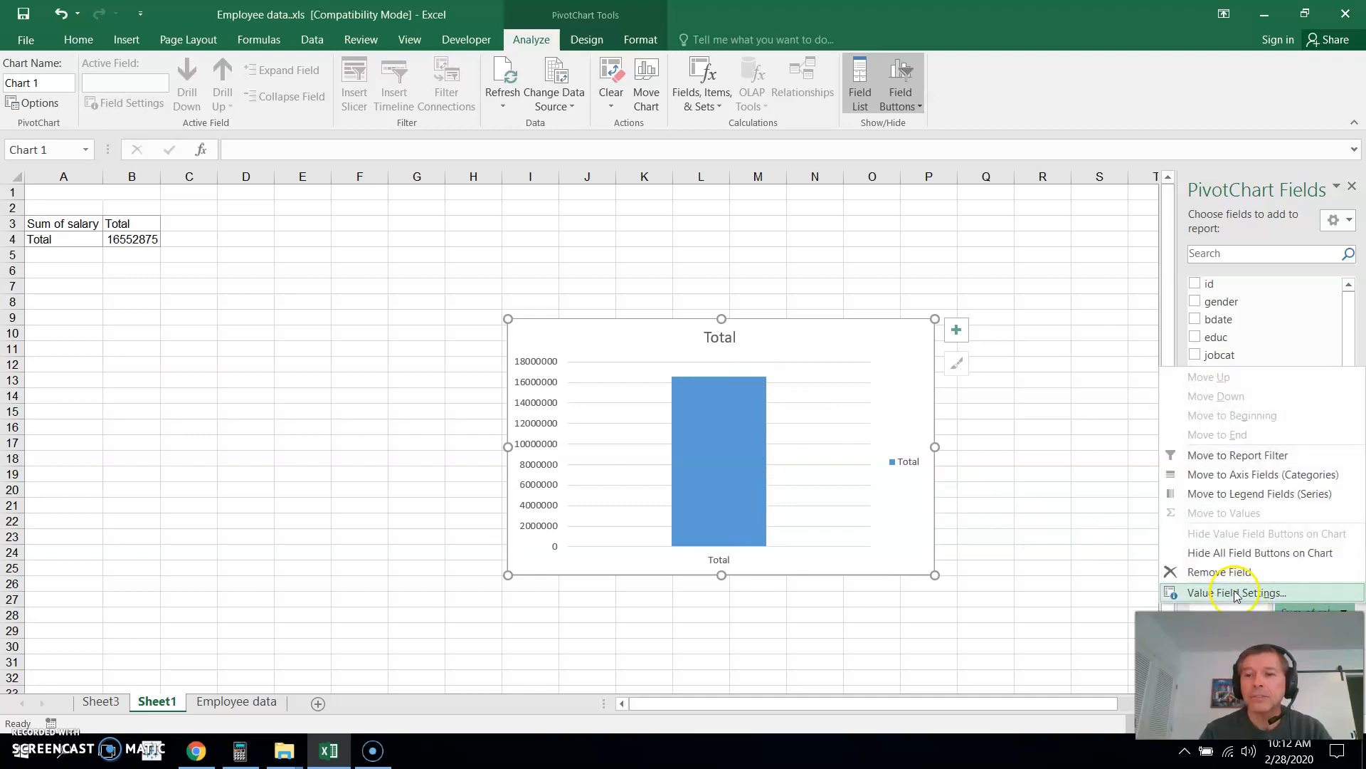
left_click(1236, 592)
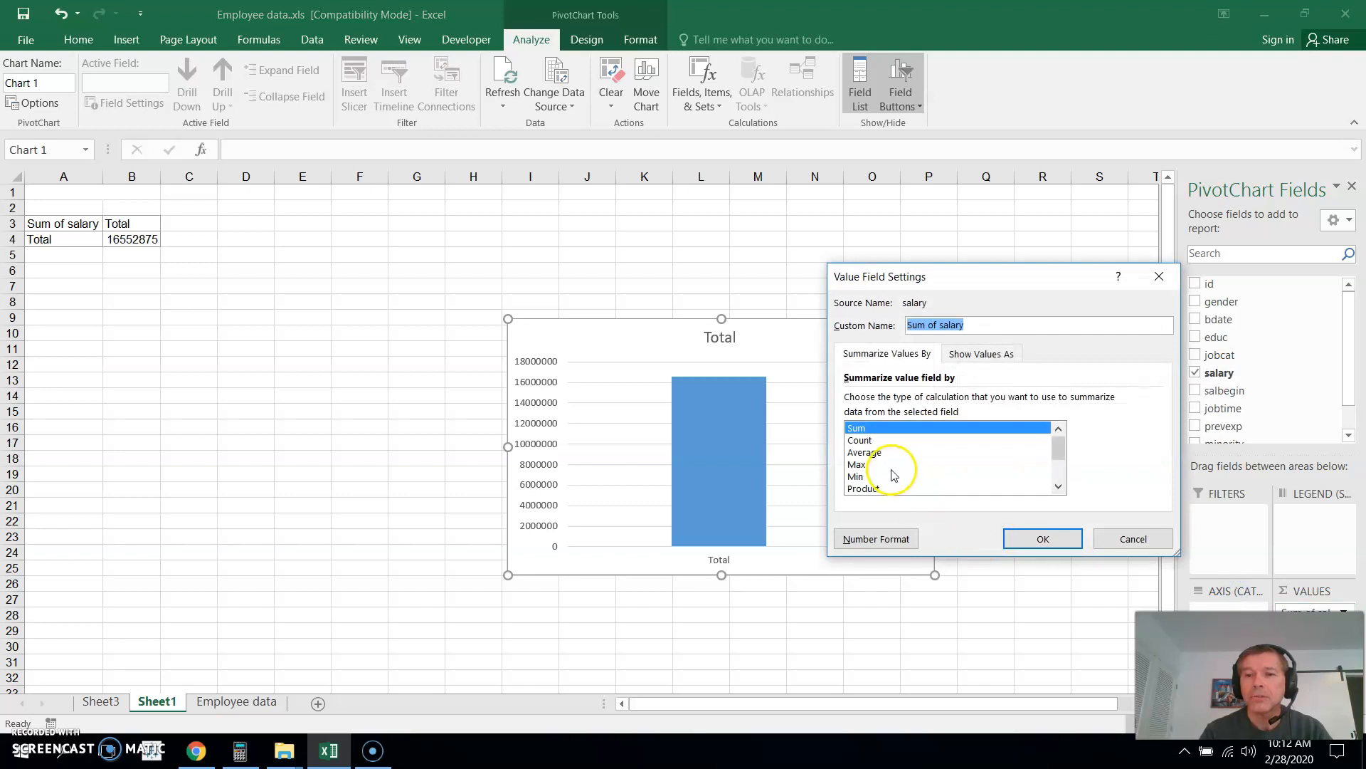
left_click(866, 453)
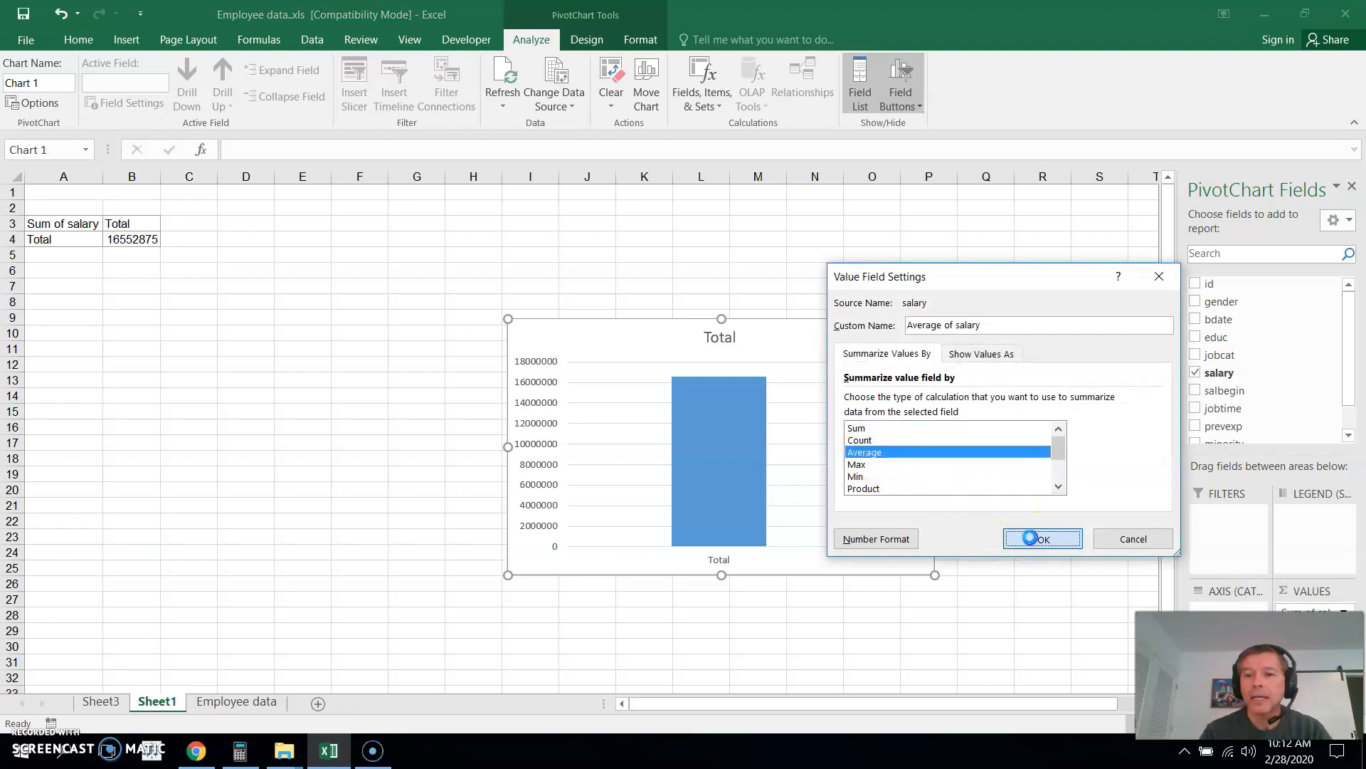
left_click(1043, 538)
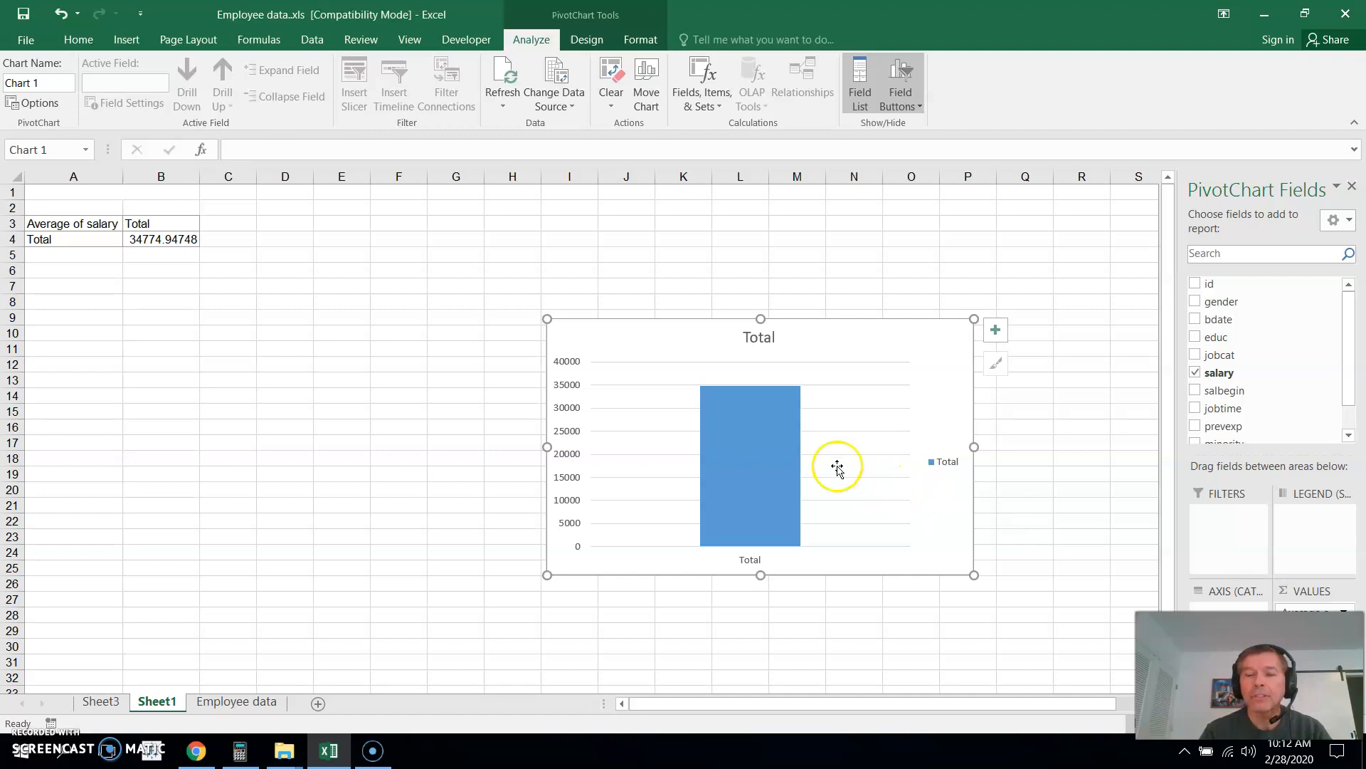
mouse_move(905, 401)
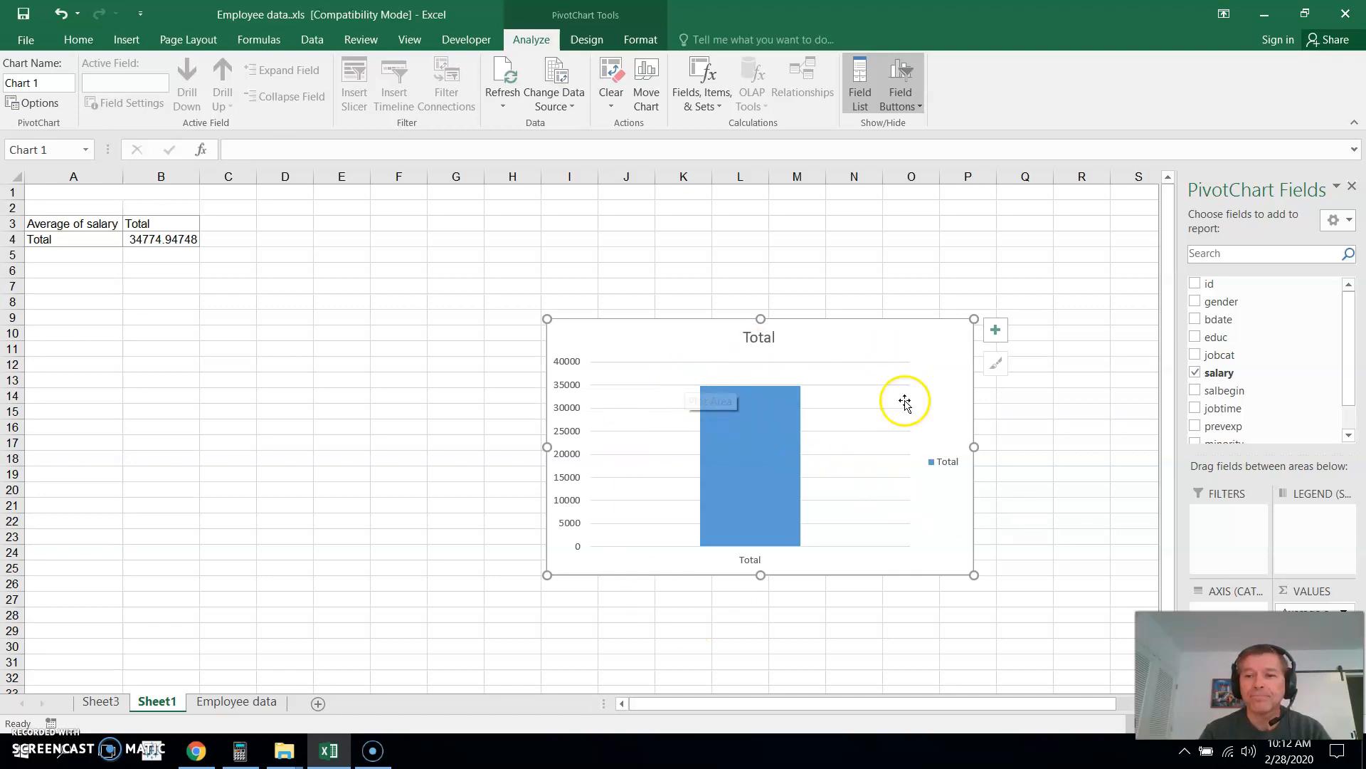
mouse_move(922, 418)
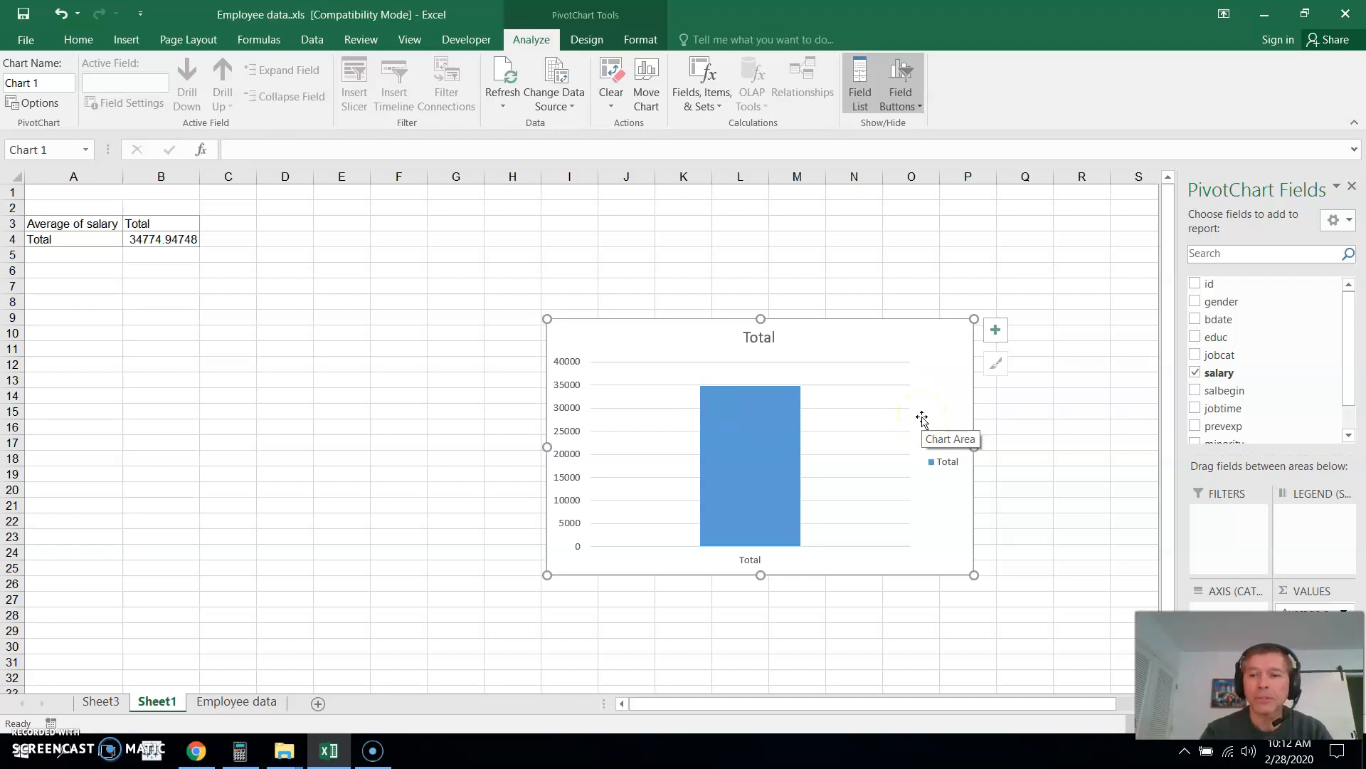
mouse_move(1238, 390)
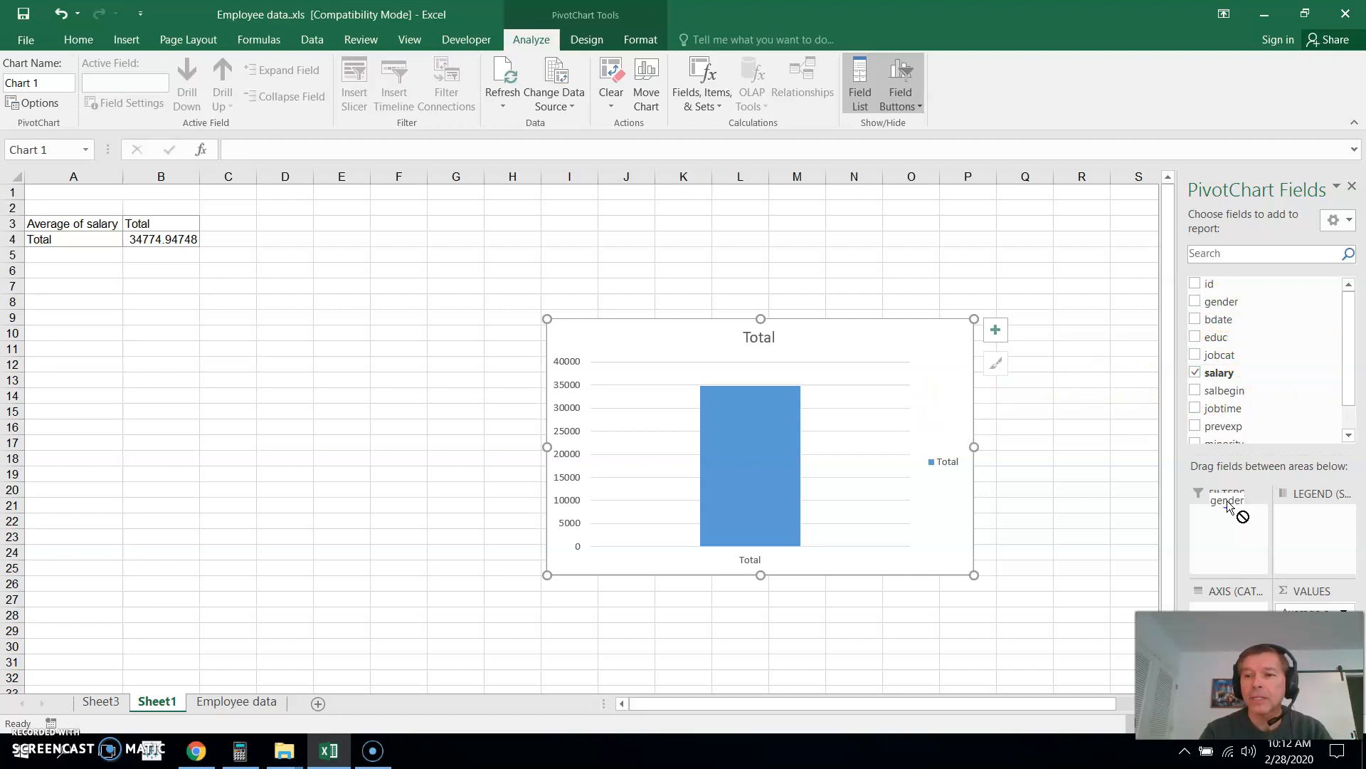
Put gender on the chart axis so average salary shows separate f and m bars
left_click(1196, 302)
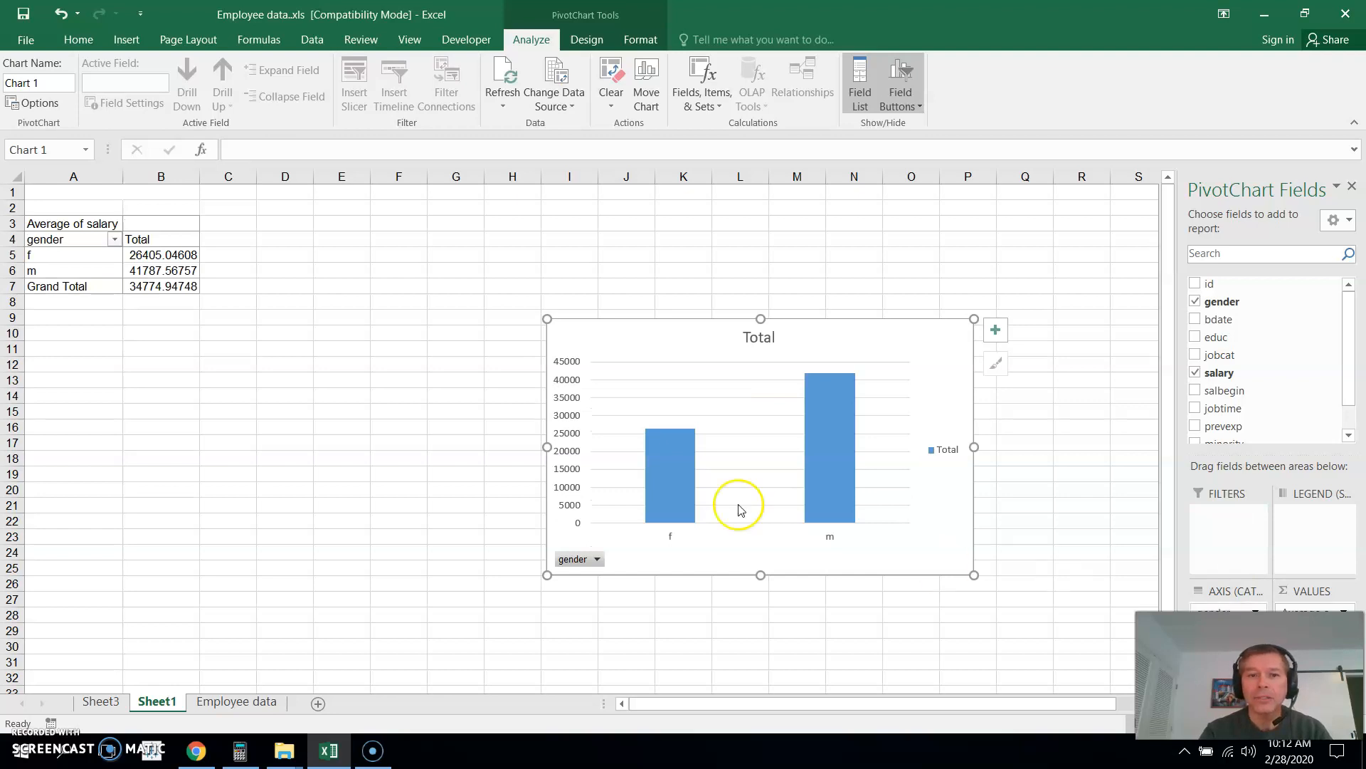
mouse_move(171, 330)
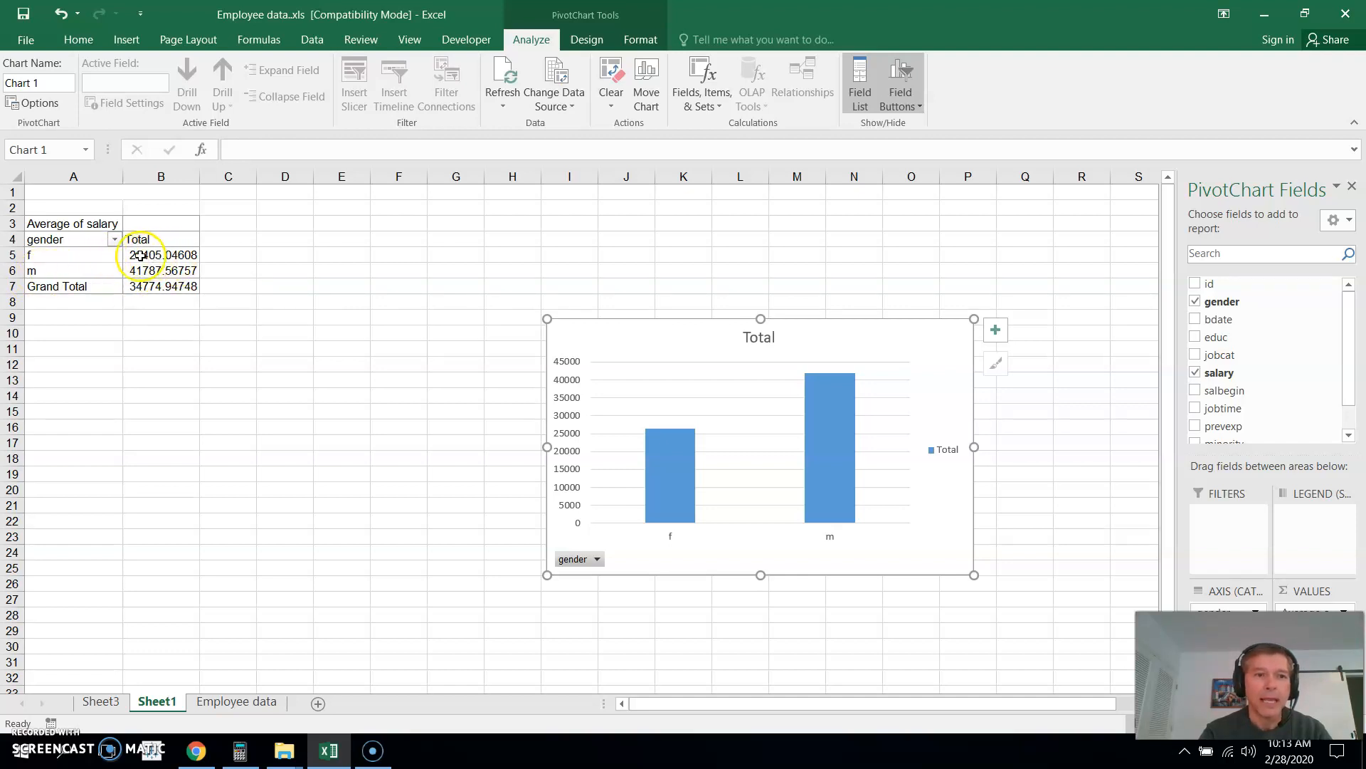
mouse_move(755, 457)
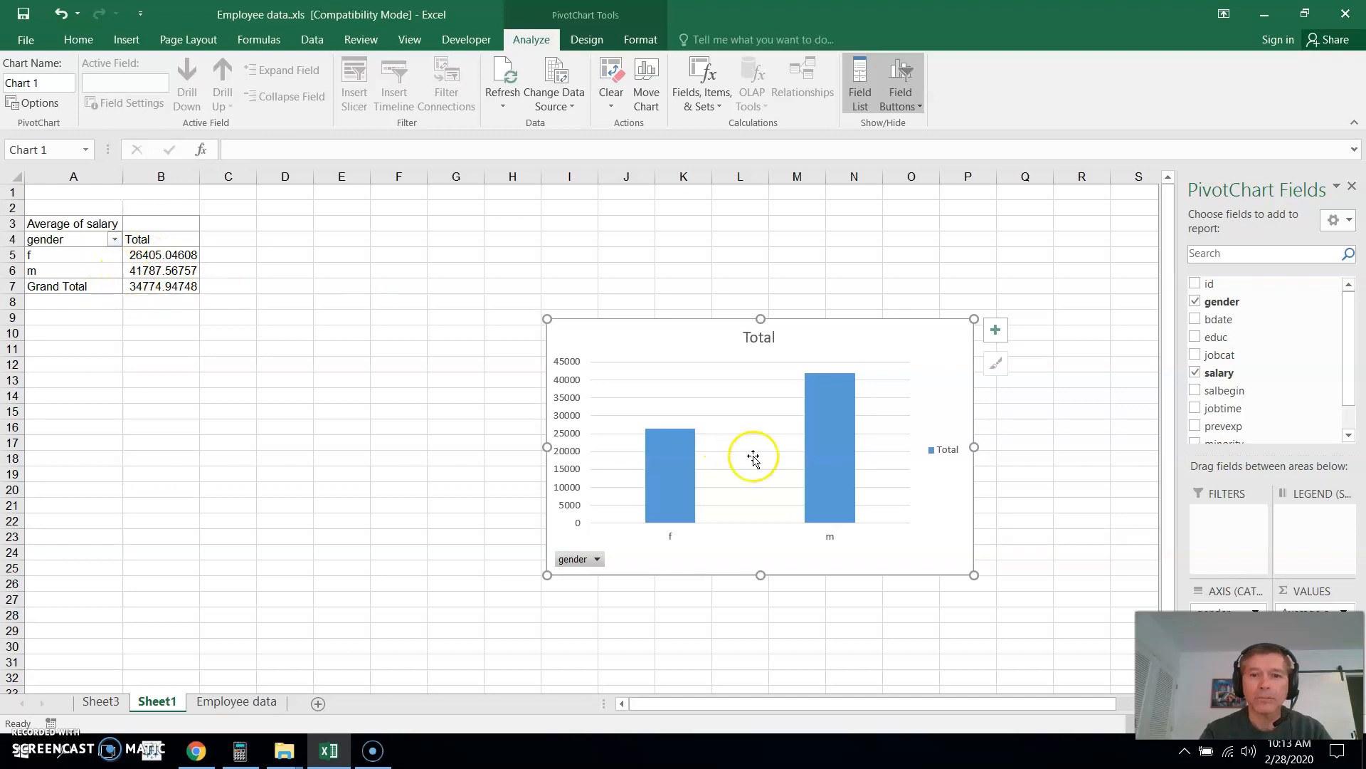
mouse_move(822, 481)
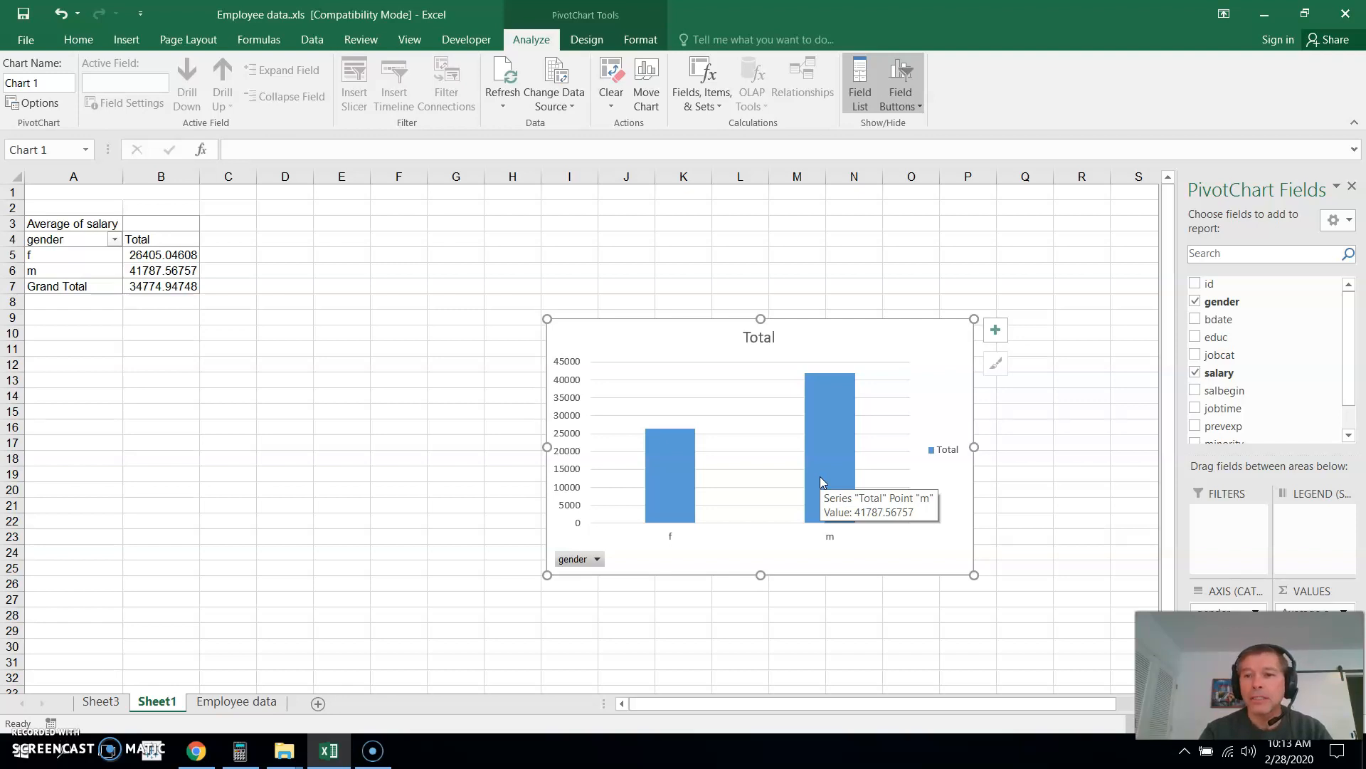
mouse_move(1232, 357)
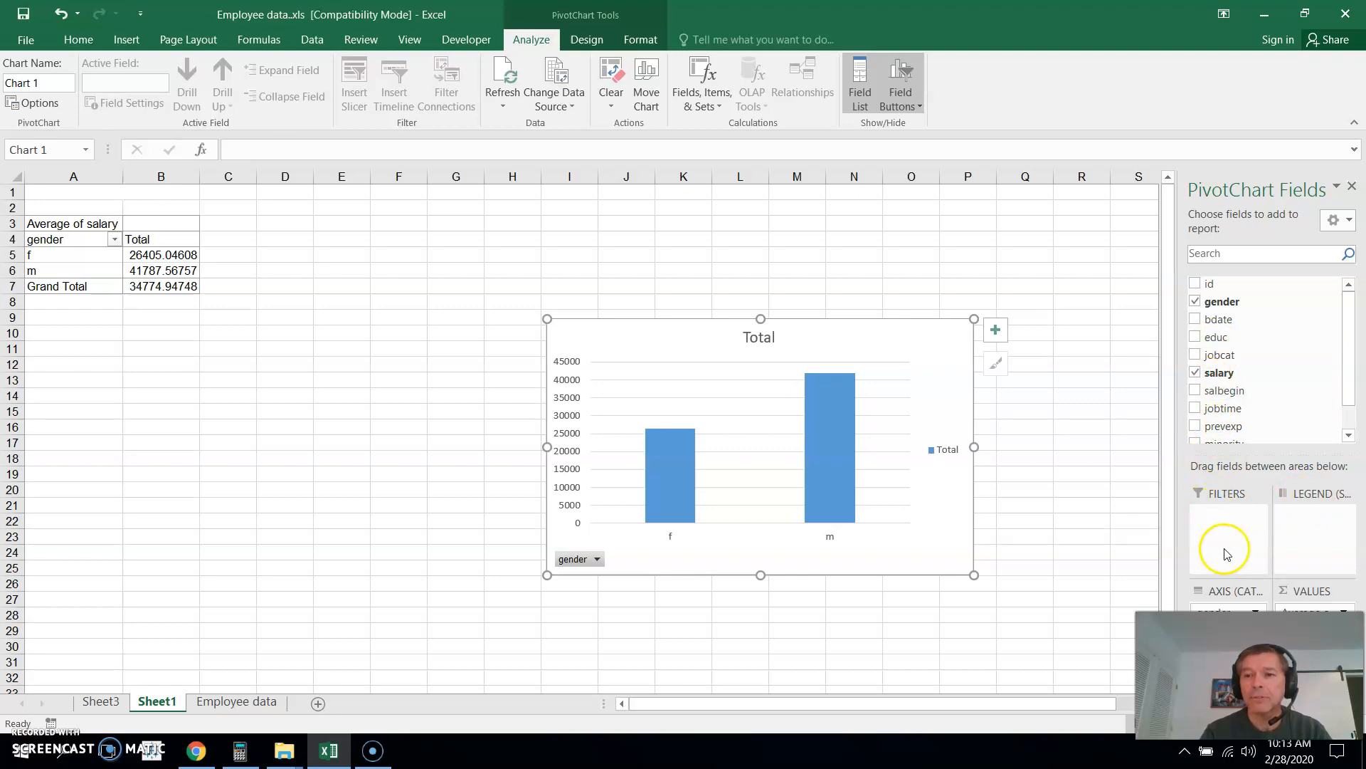
mouse_move(1327, 520)
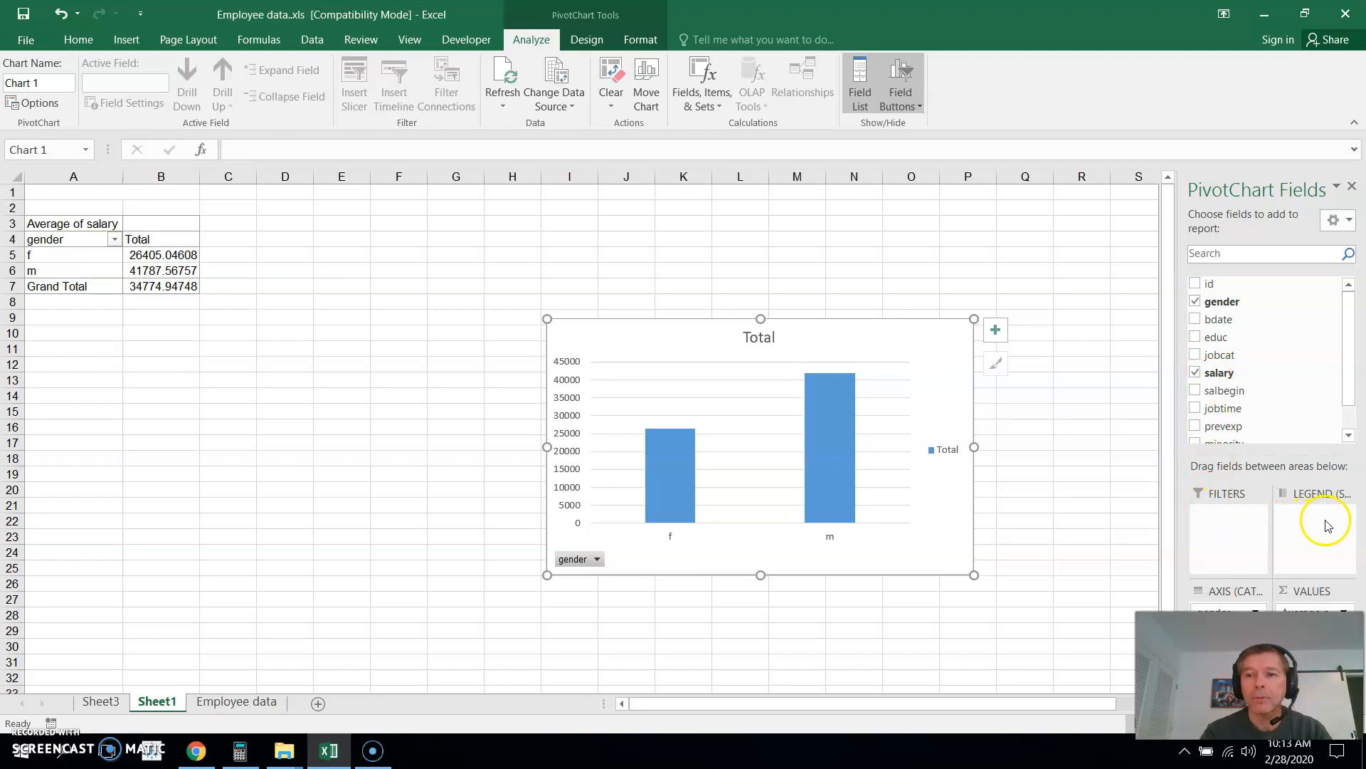
mouse_move(1331, 526)
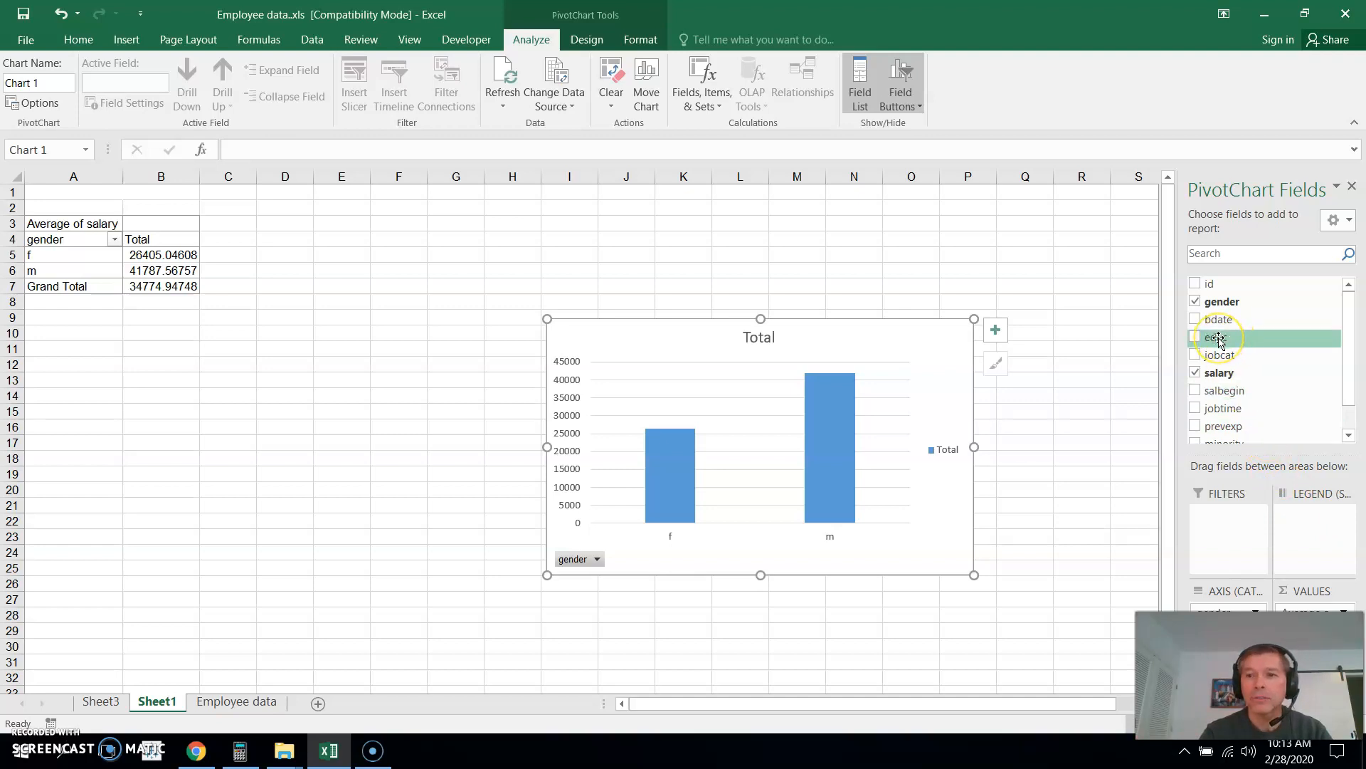
Add educ as a report filter with multiple selection and exclude education level 8
left_click_drag(1219, 338, 1227, 538)
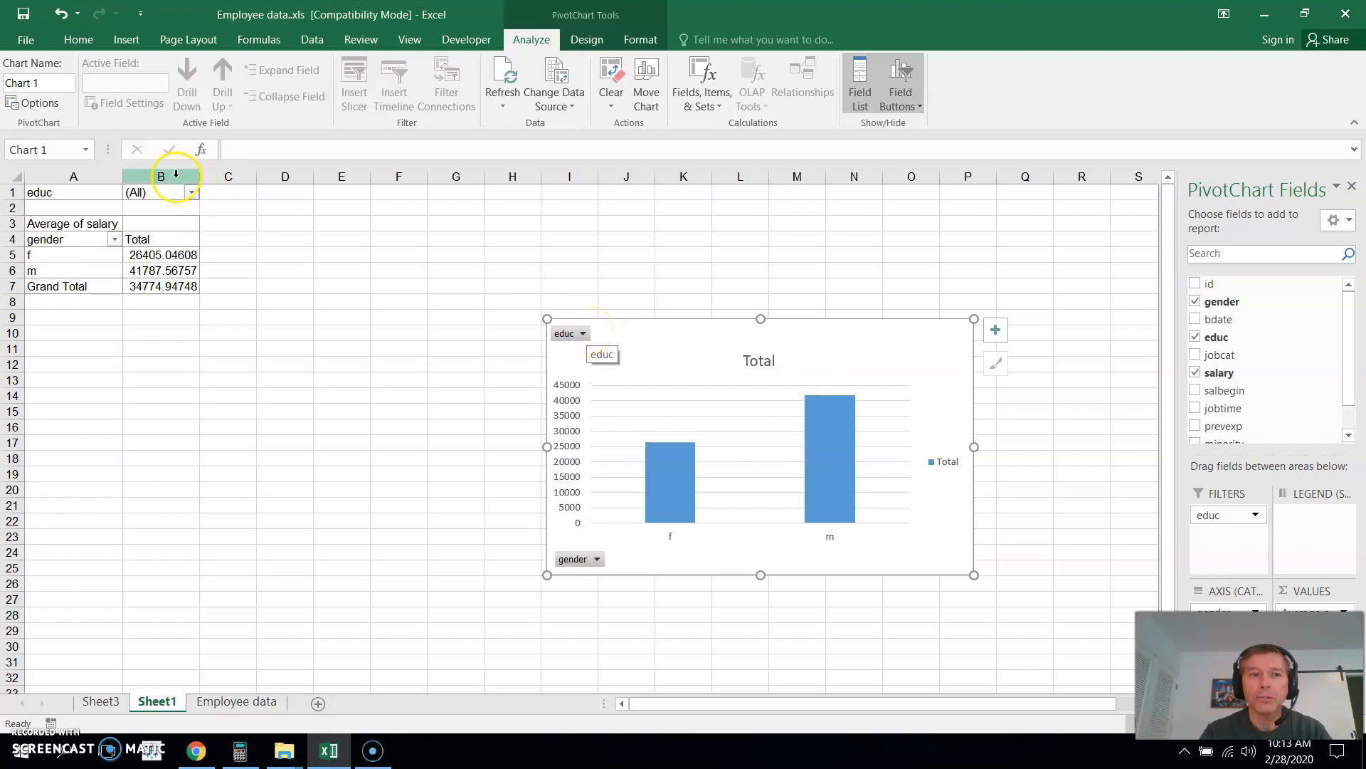
left_click(183, 191)
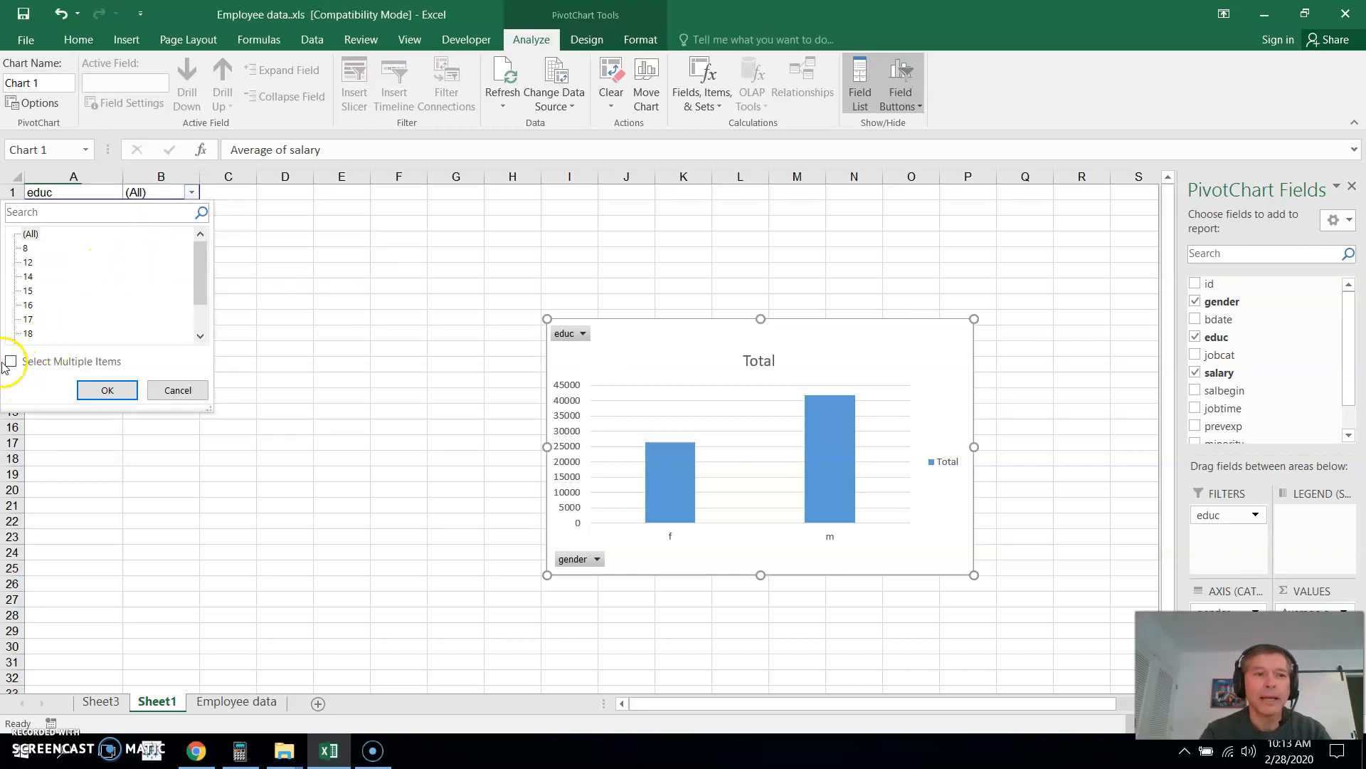
left_click(12, 361)
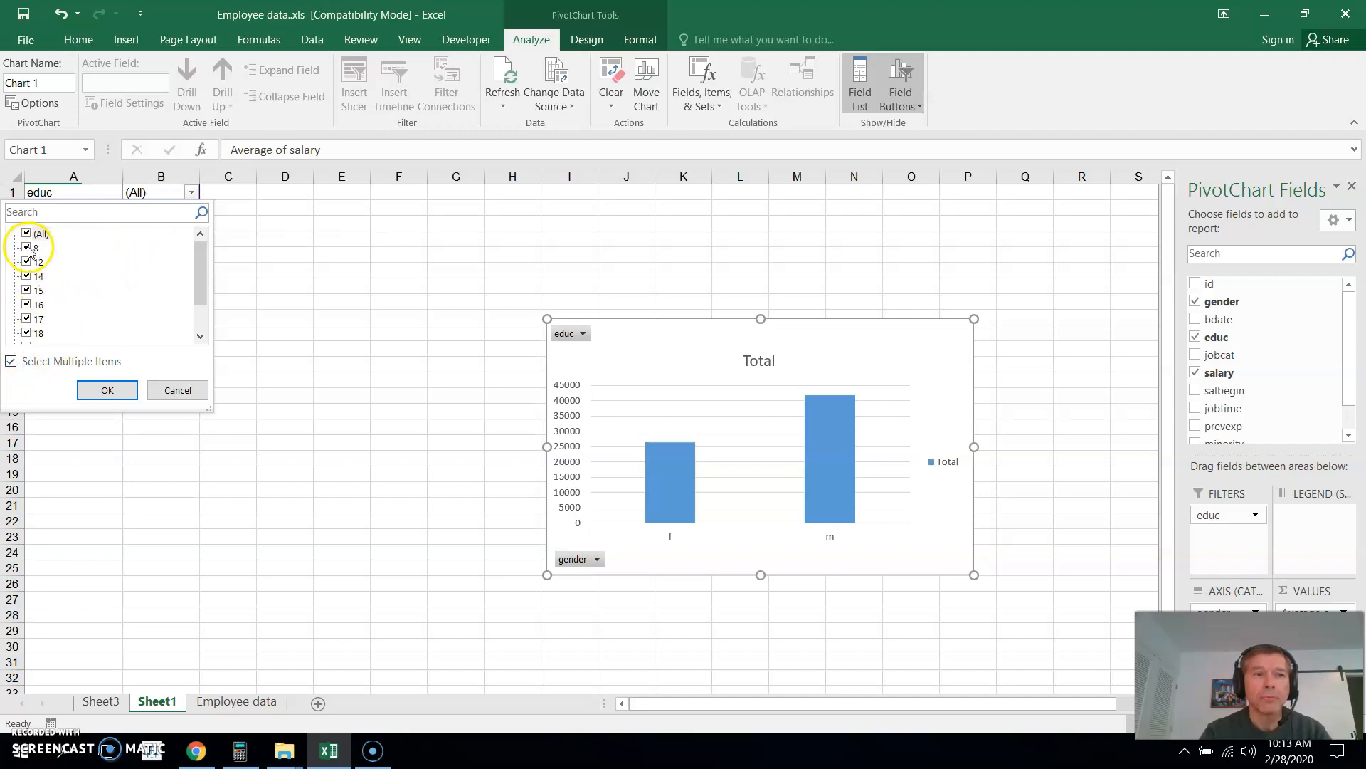
left_click(28, 234)
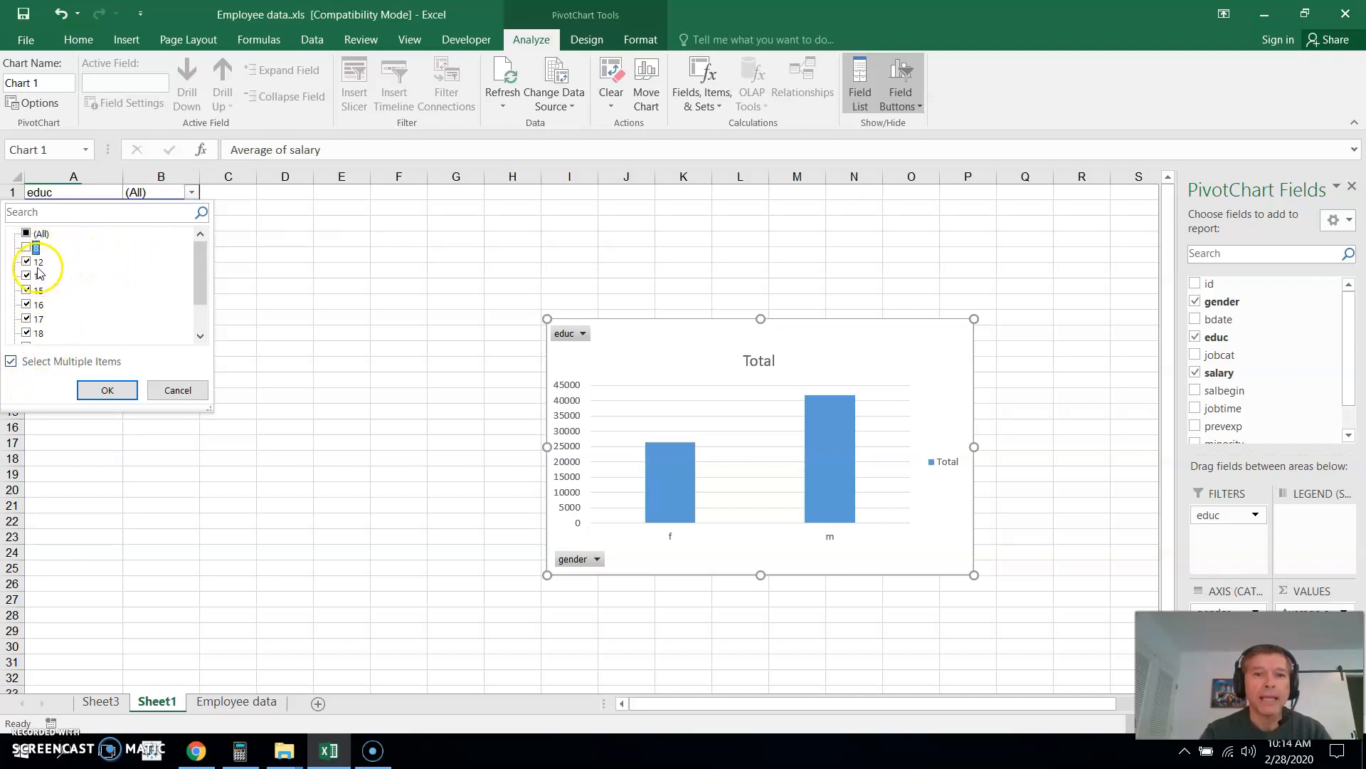
left_click(26, 247)
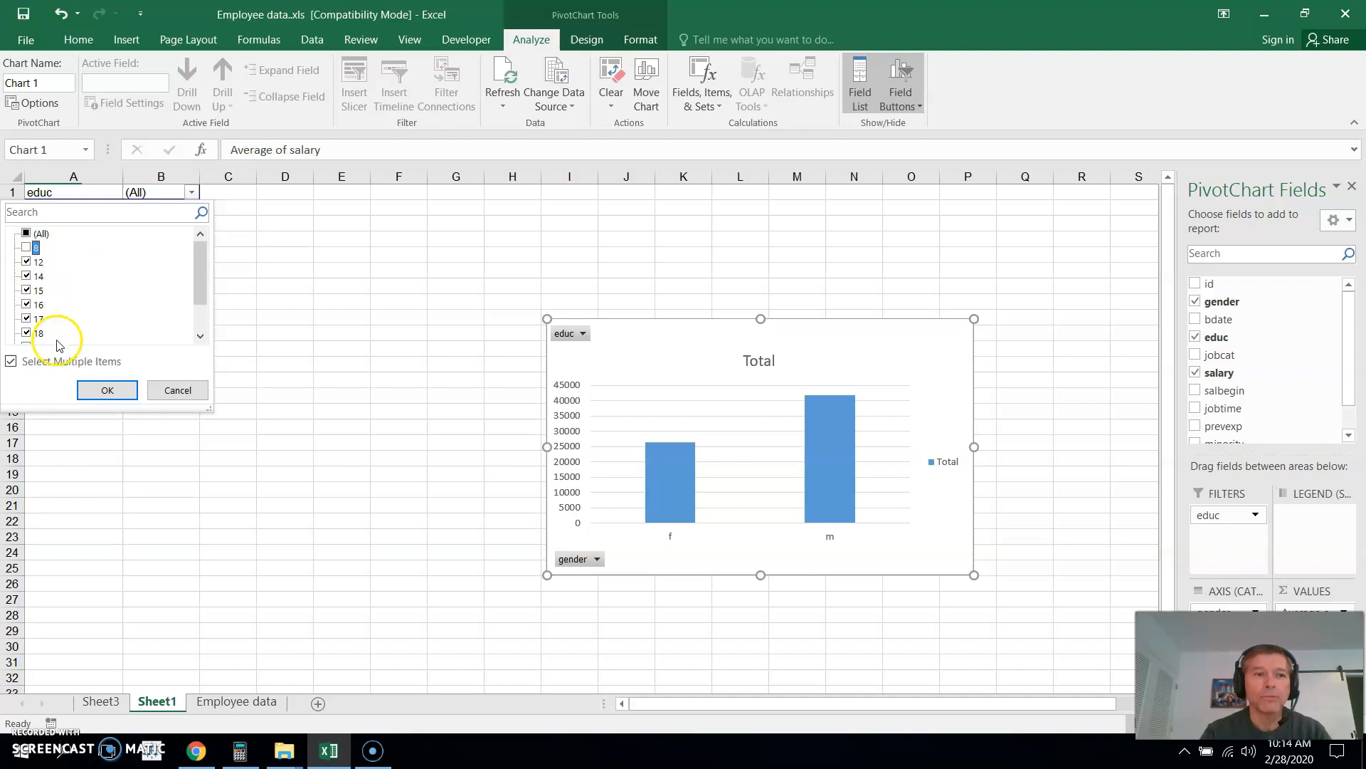
scroll("down", 3)
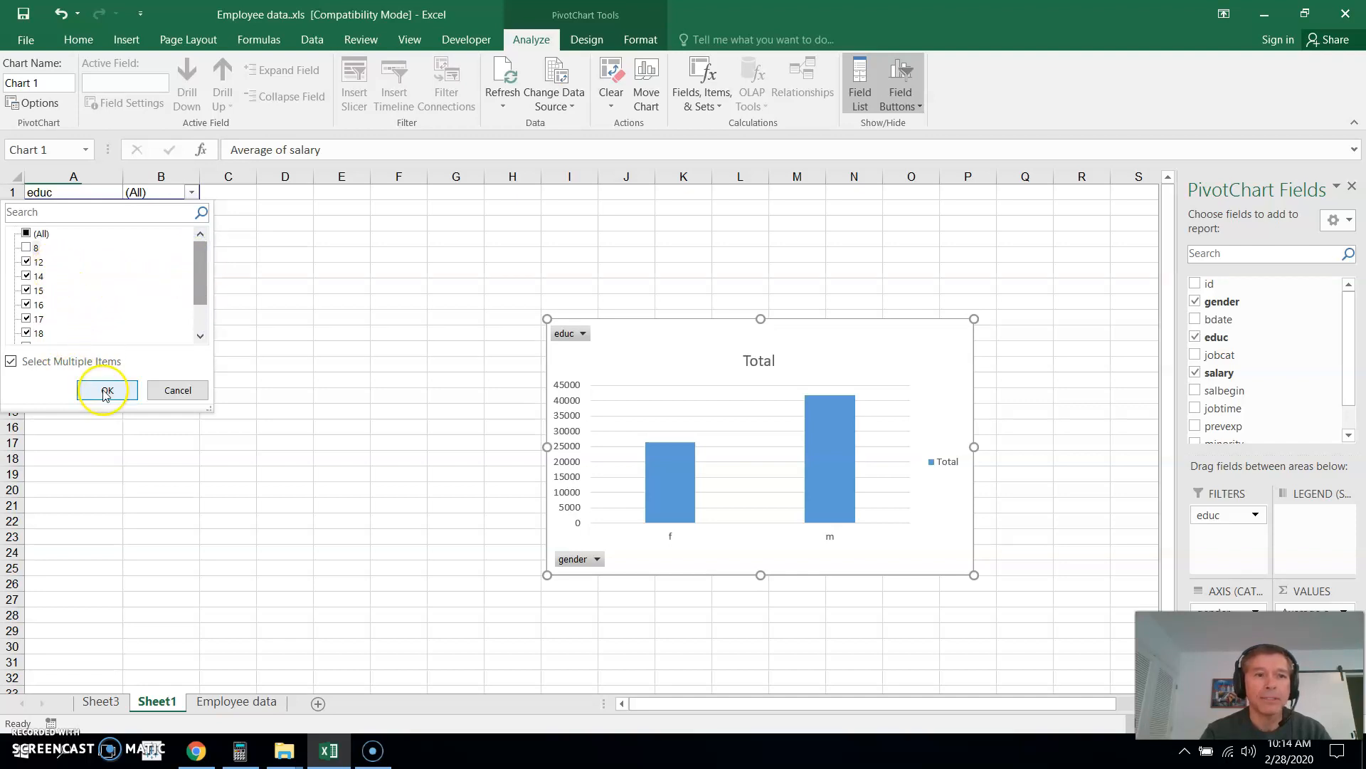
left_click(105, 390)
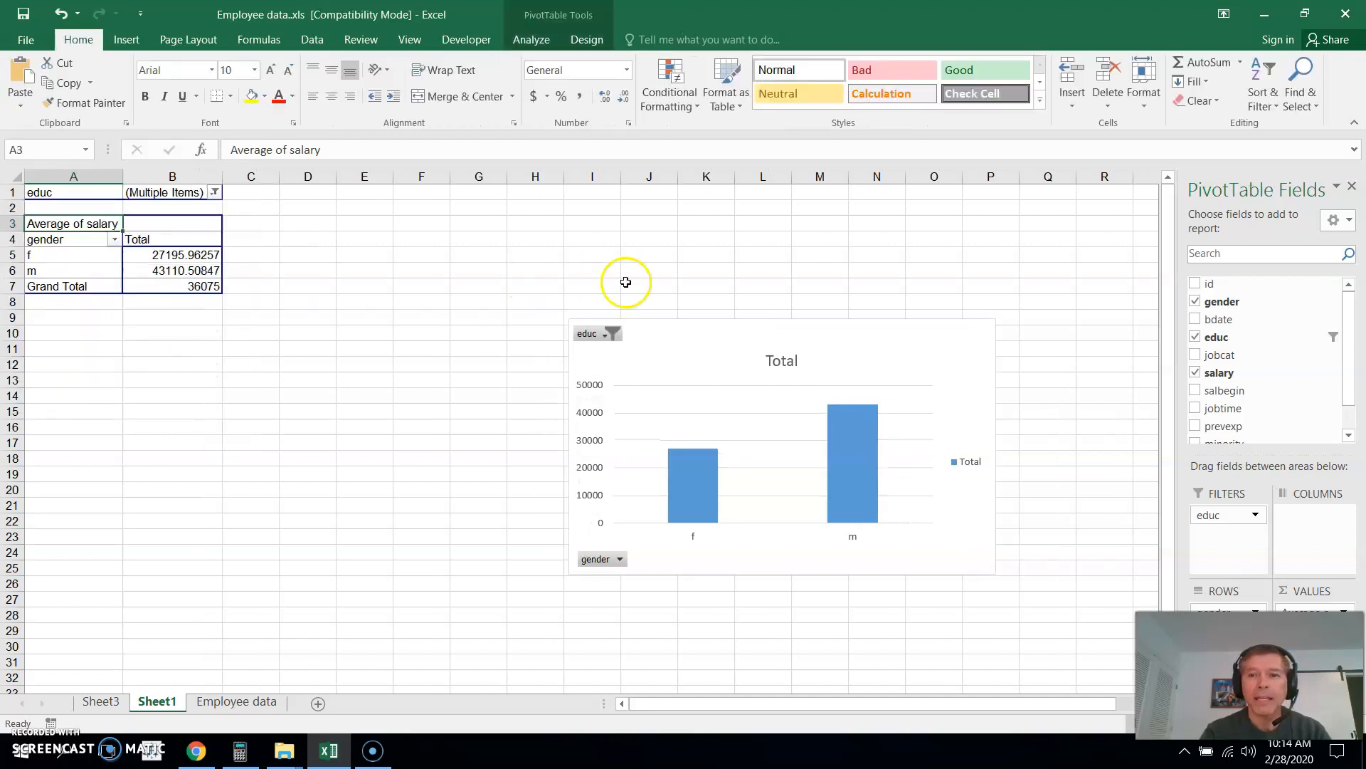
mouse_move(597, 353)
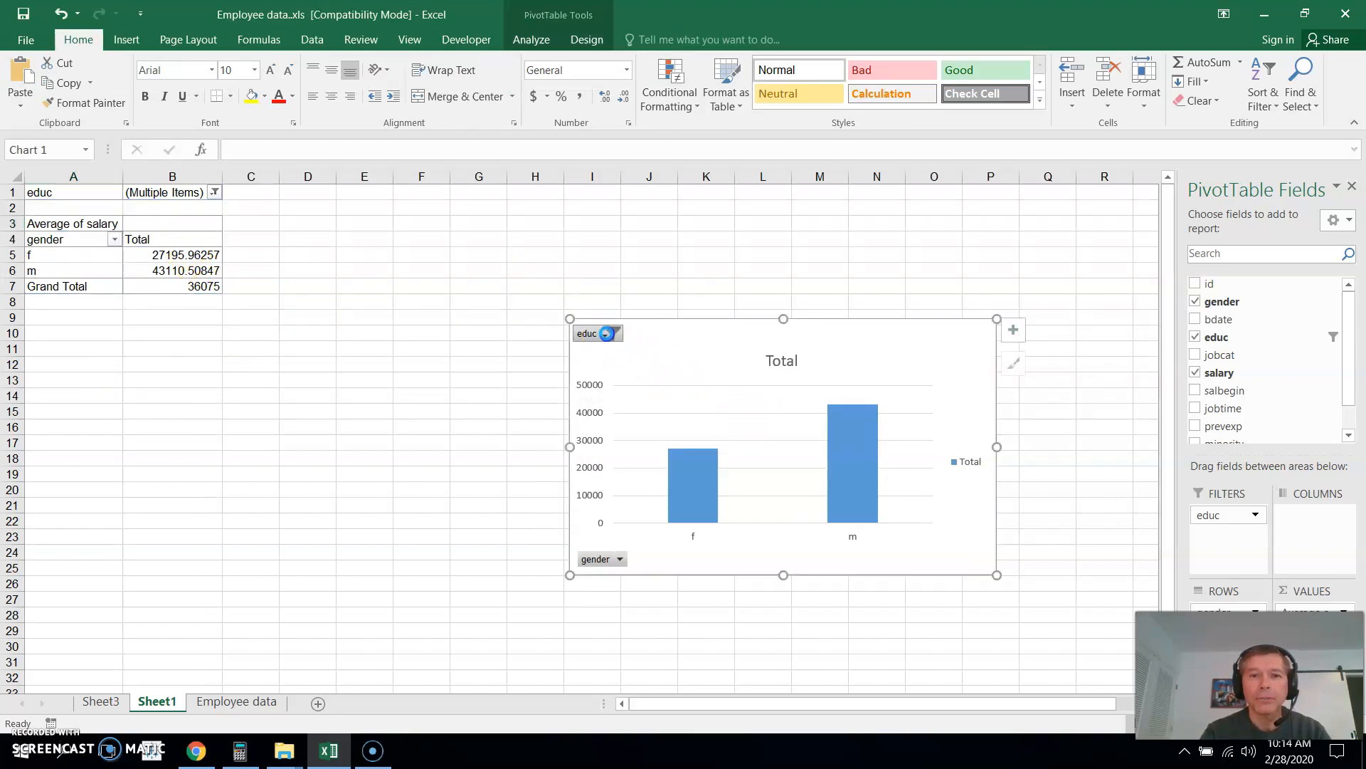
left_click(612, 333)
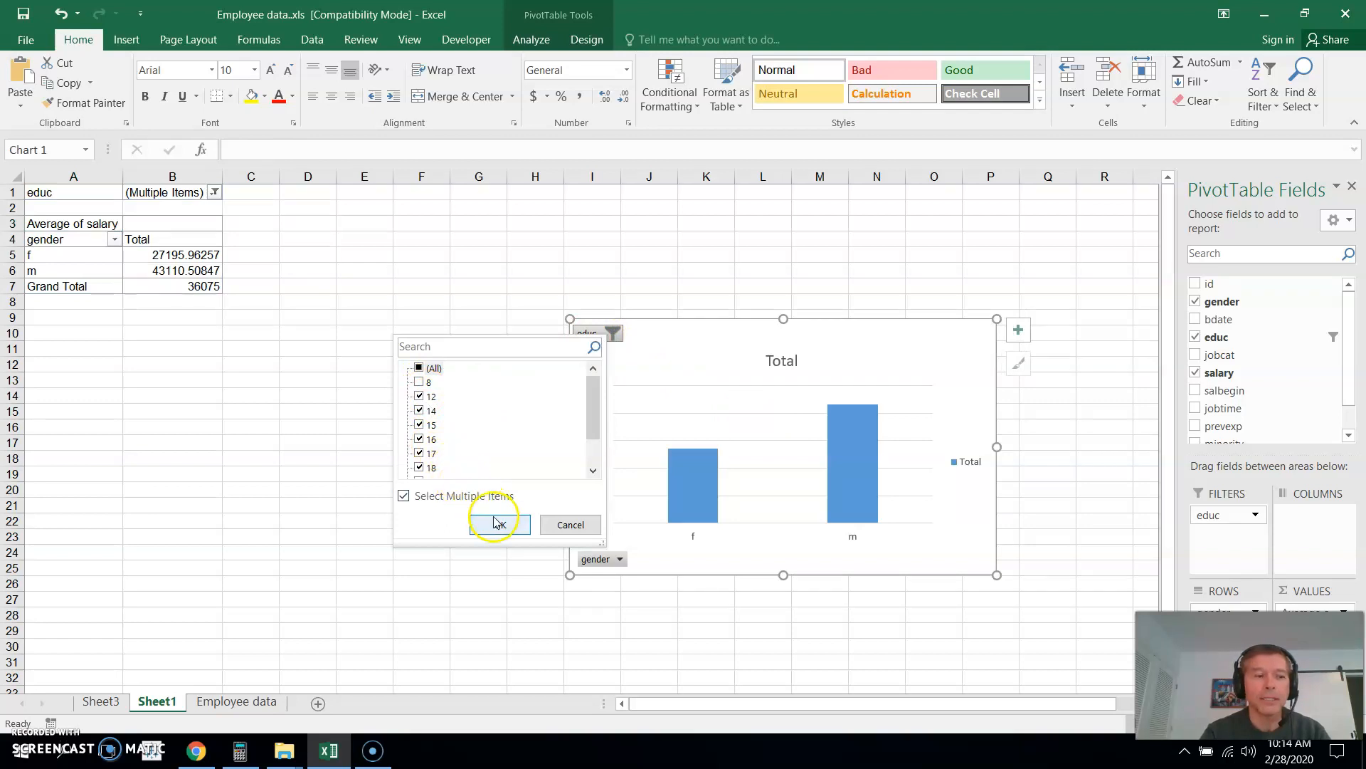
left_click(500, 523)
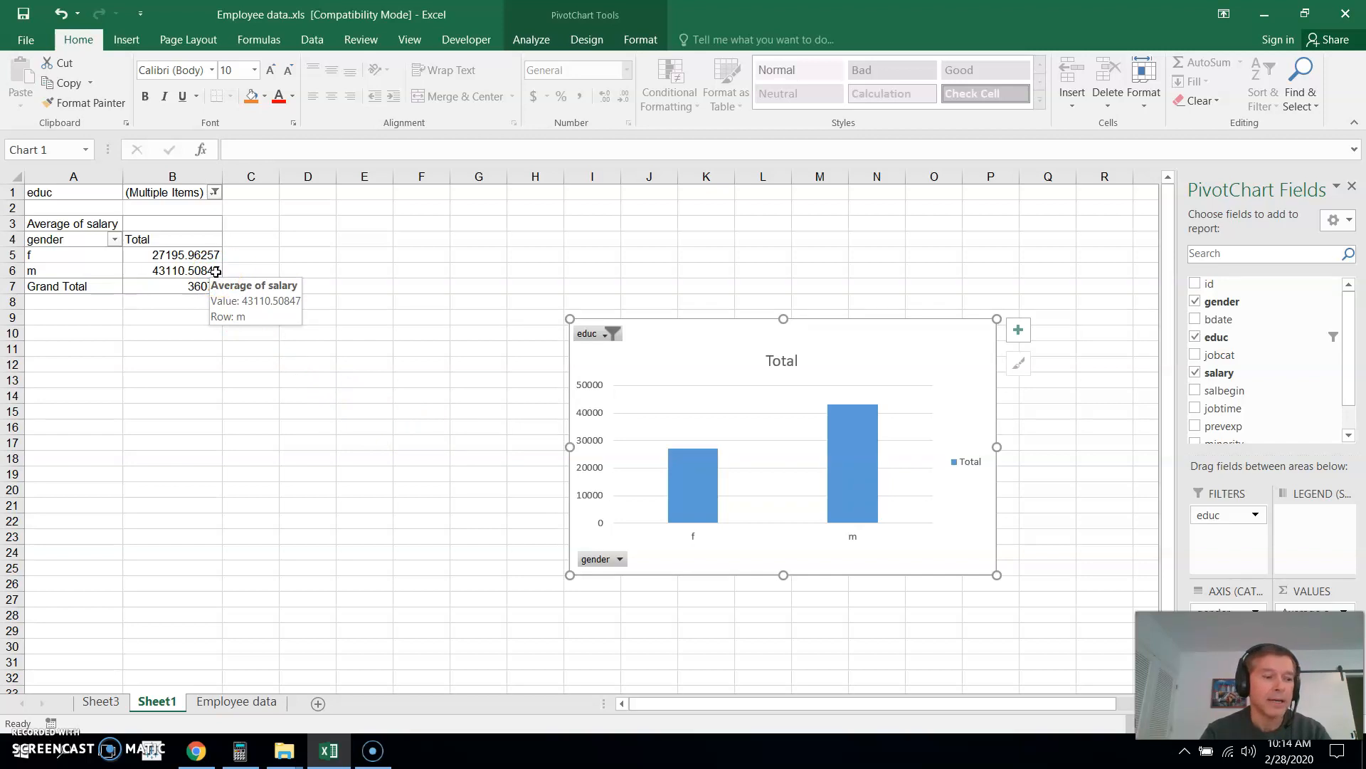
mouse_move(221, 271)
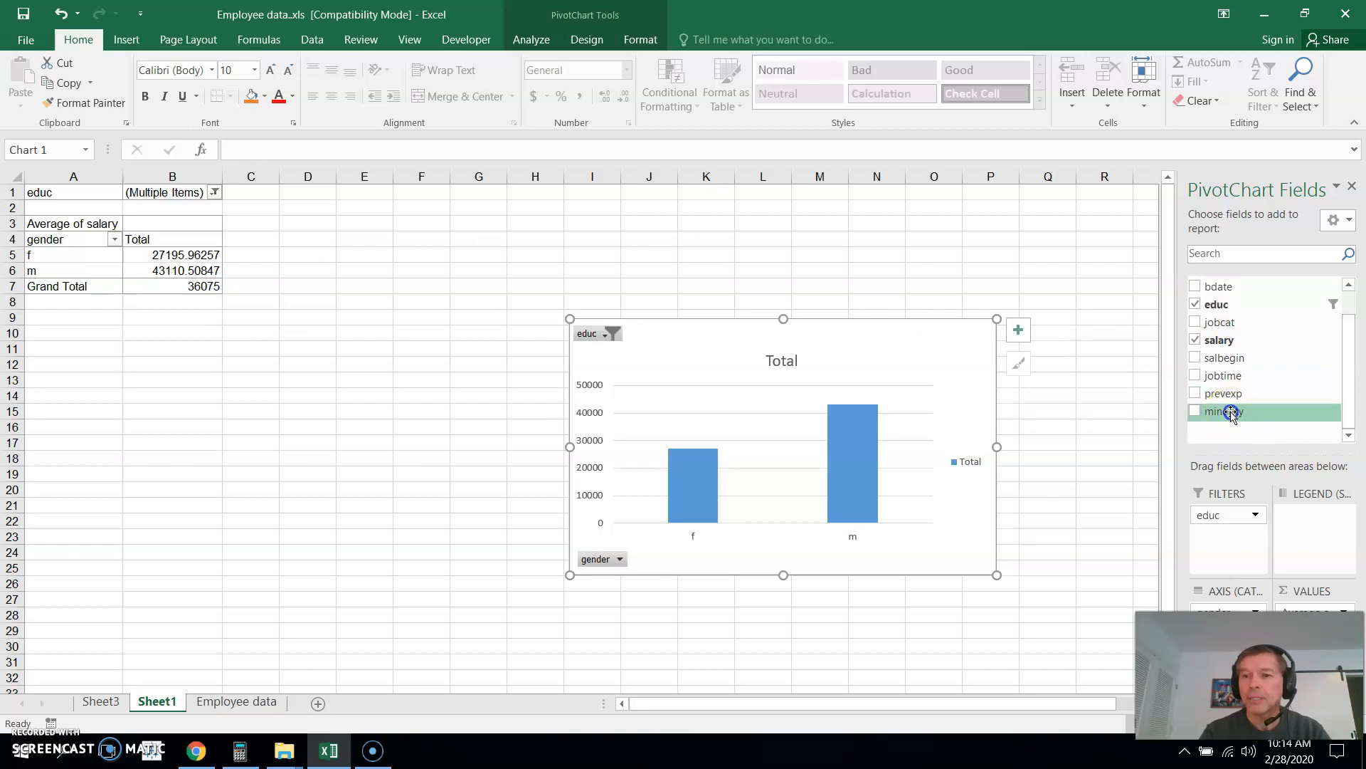
Add minority and jobtime as report filters, both left at all values
left_click(1195, 409)
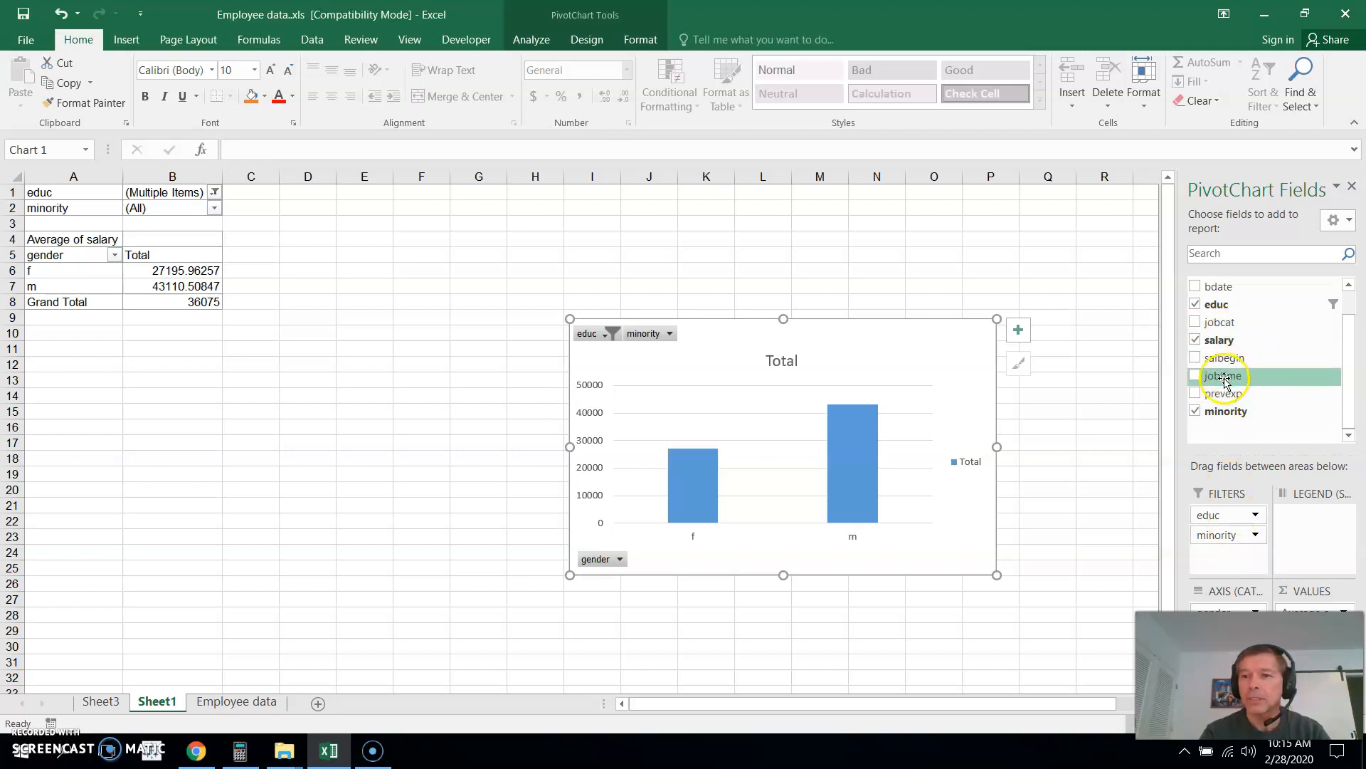
left_click(1196, 376)
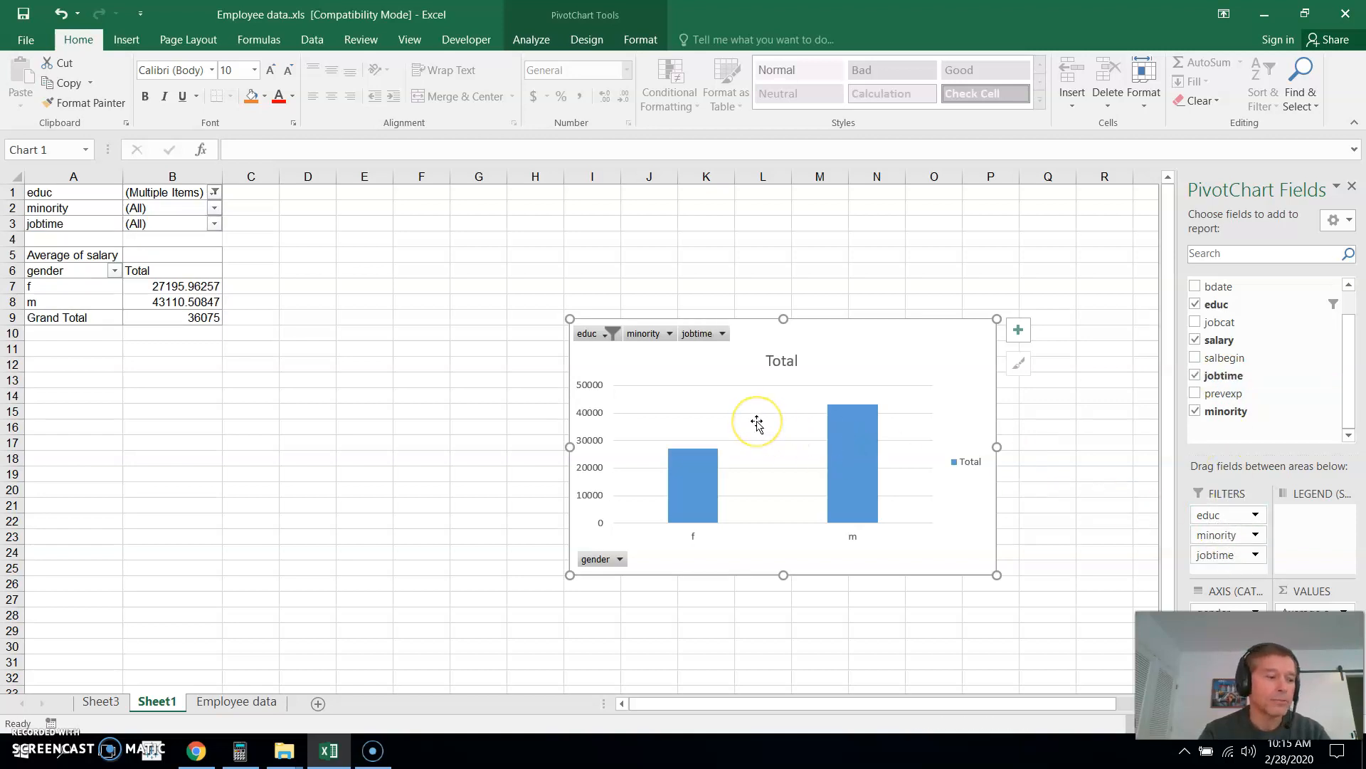
mouse_move(640, 380)
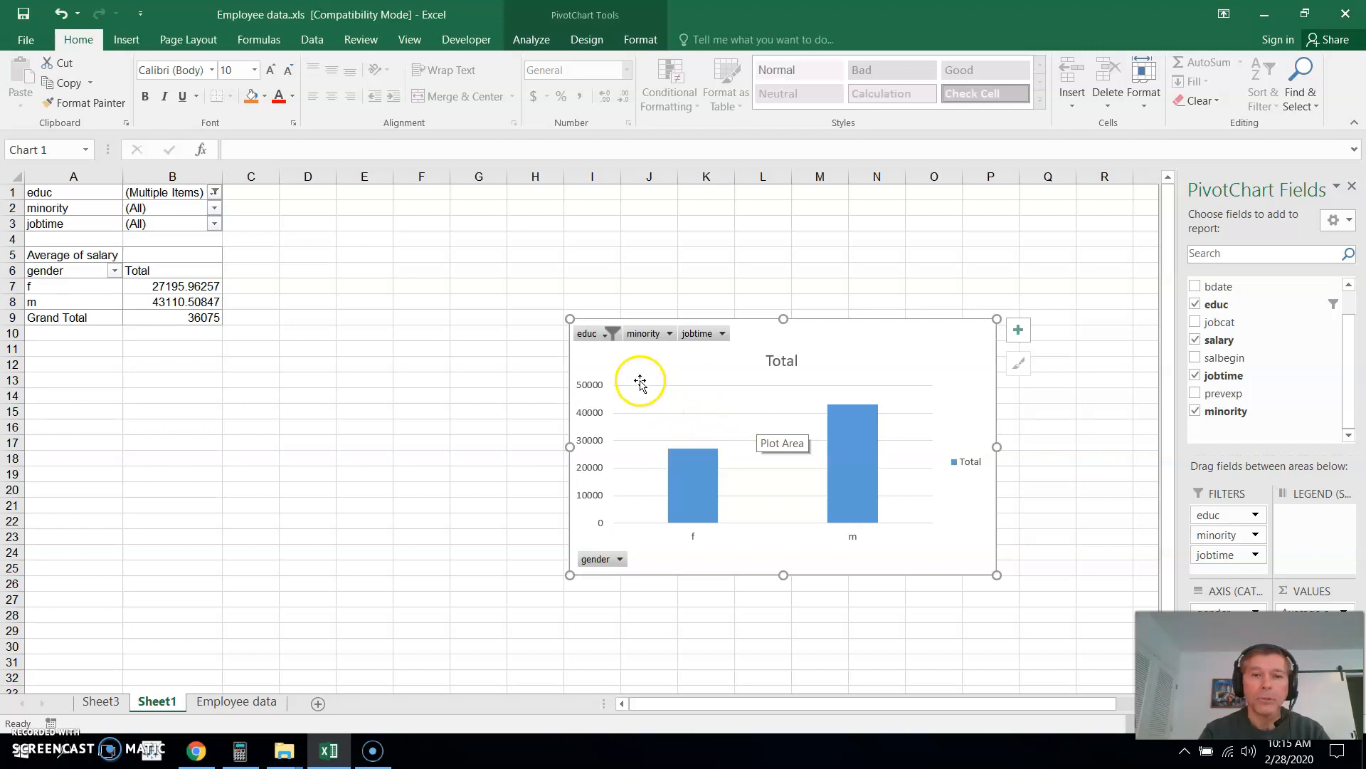
mouse_move(607, 353)
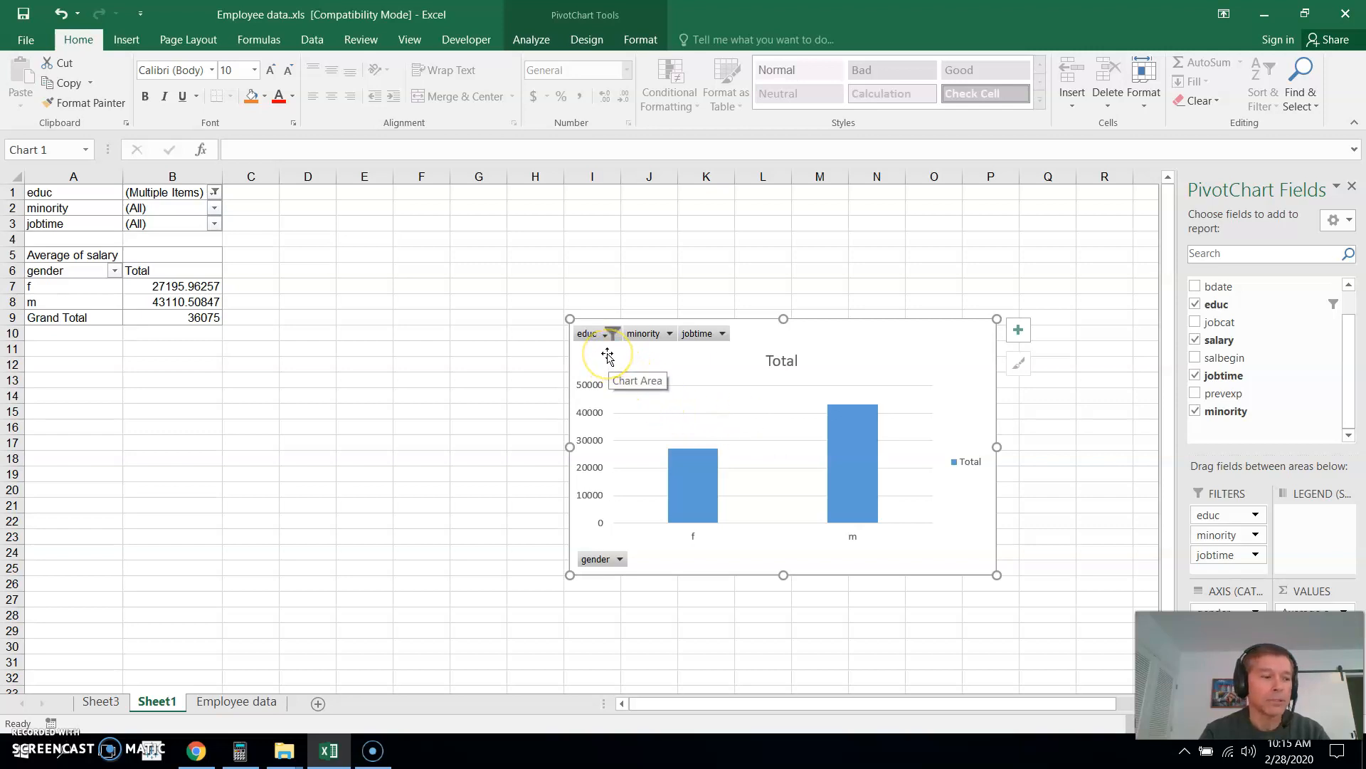
mouse_move(609, 343)
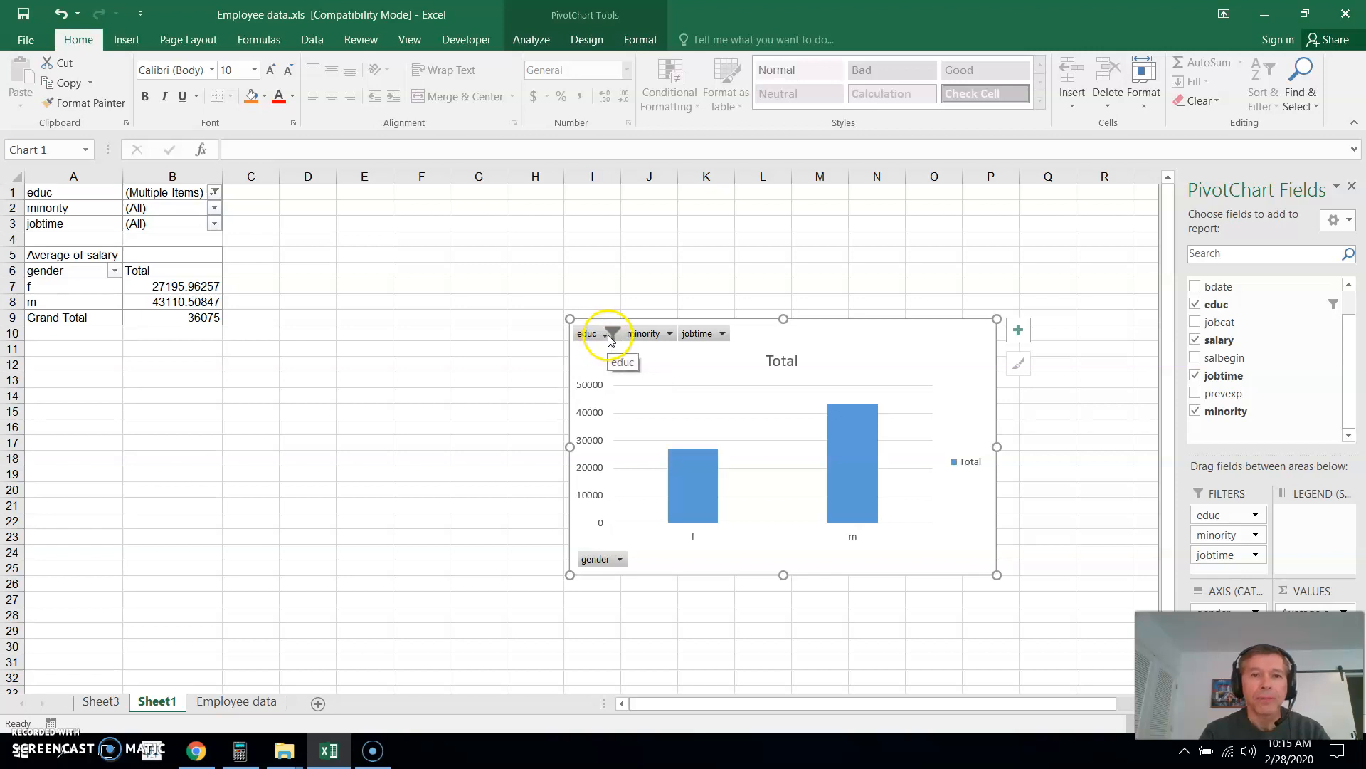
left_click(612, 333)
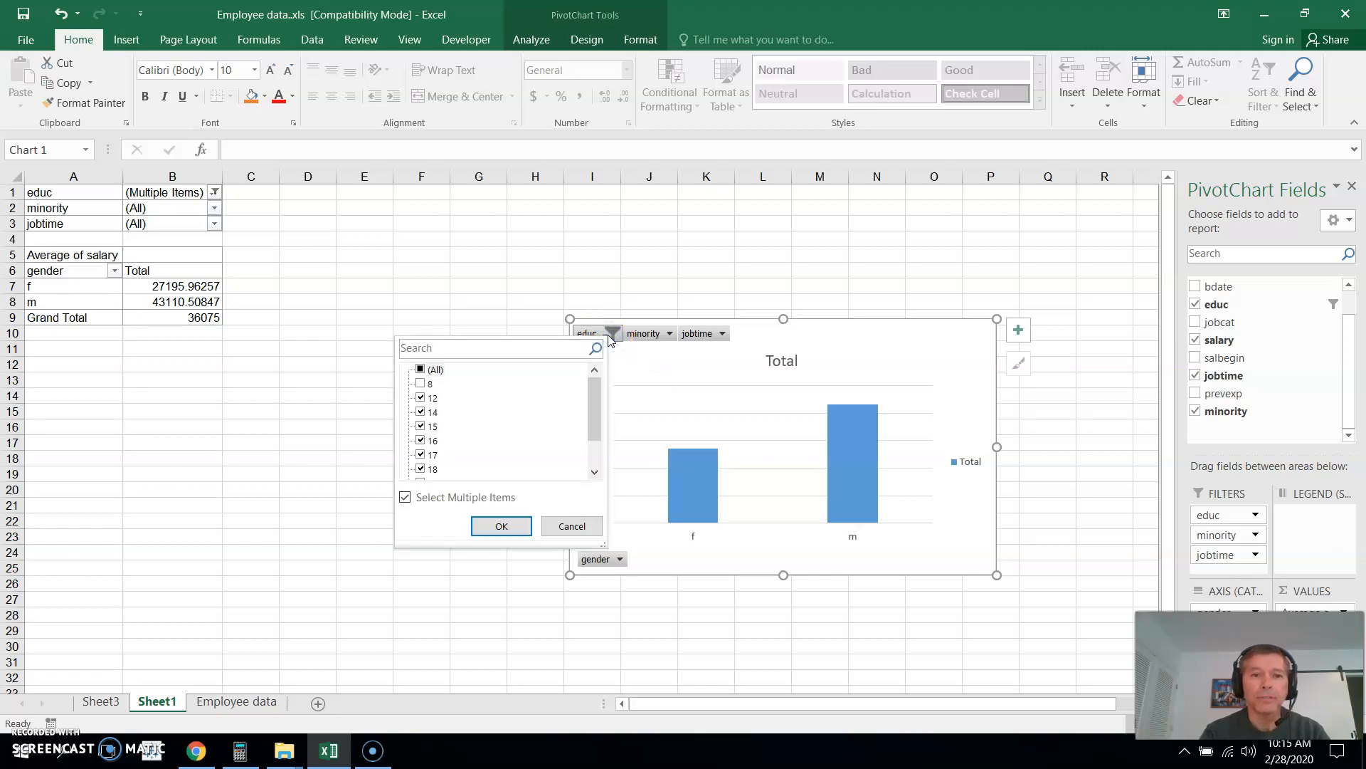
Reset educ to all levels and filter minority to 0 only
left_click(421, 369)
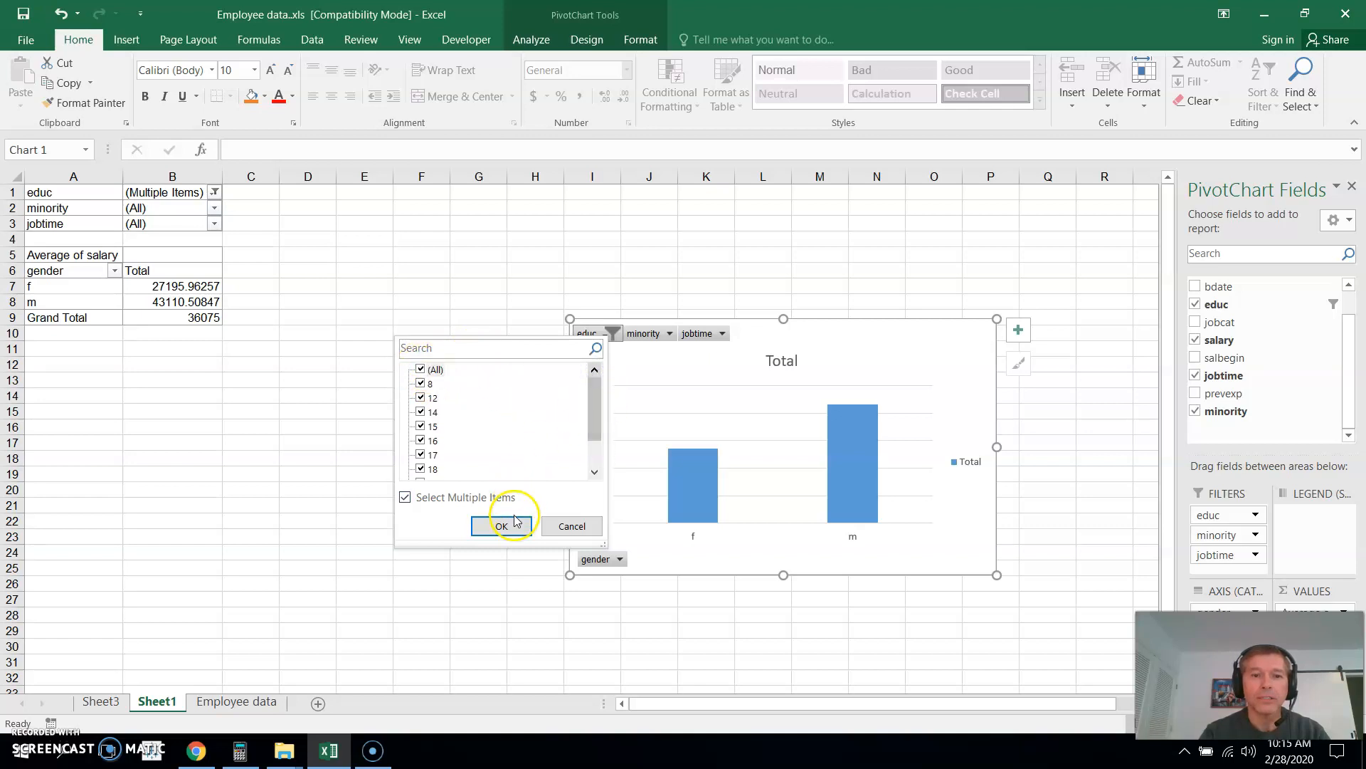
left_click(501, 527)
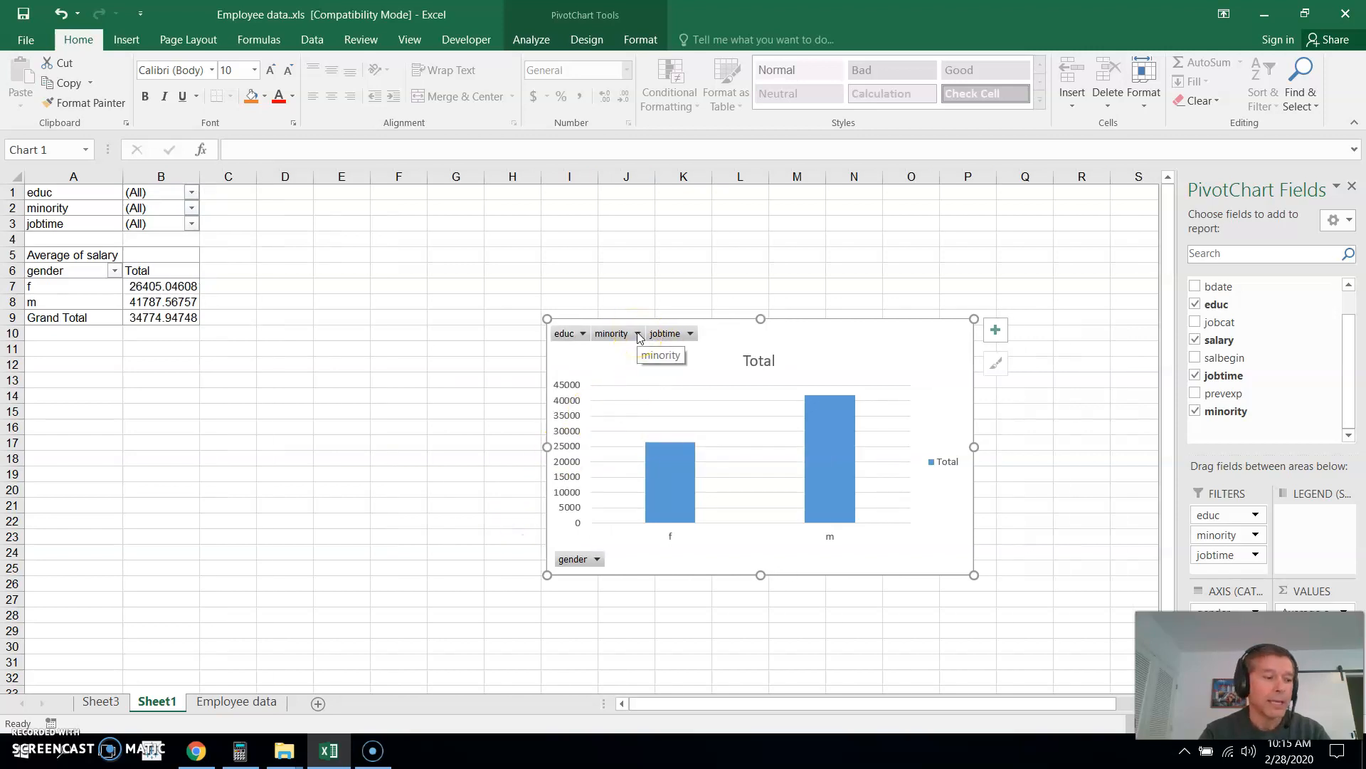
left_click(638, 333)
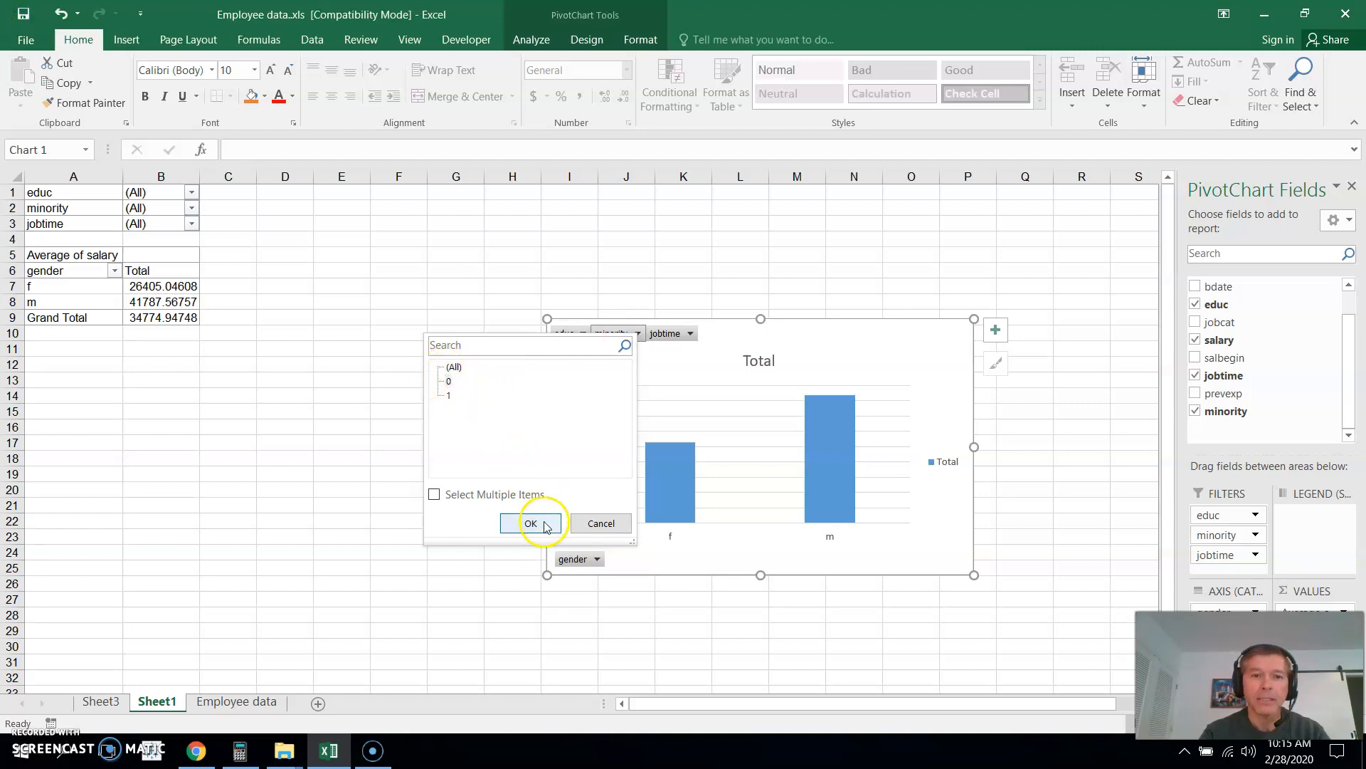
left_click(531, 524)
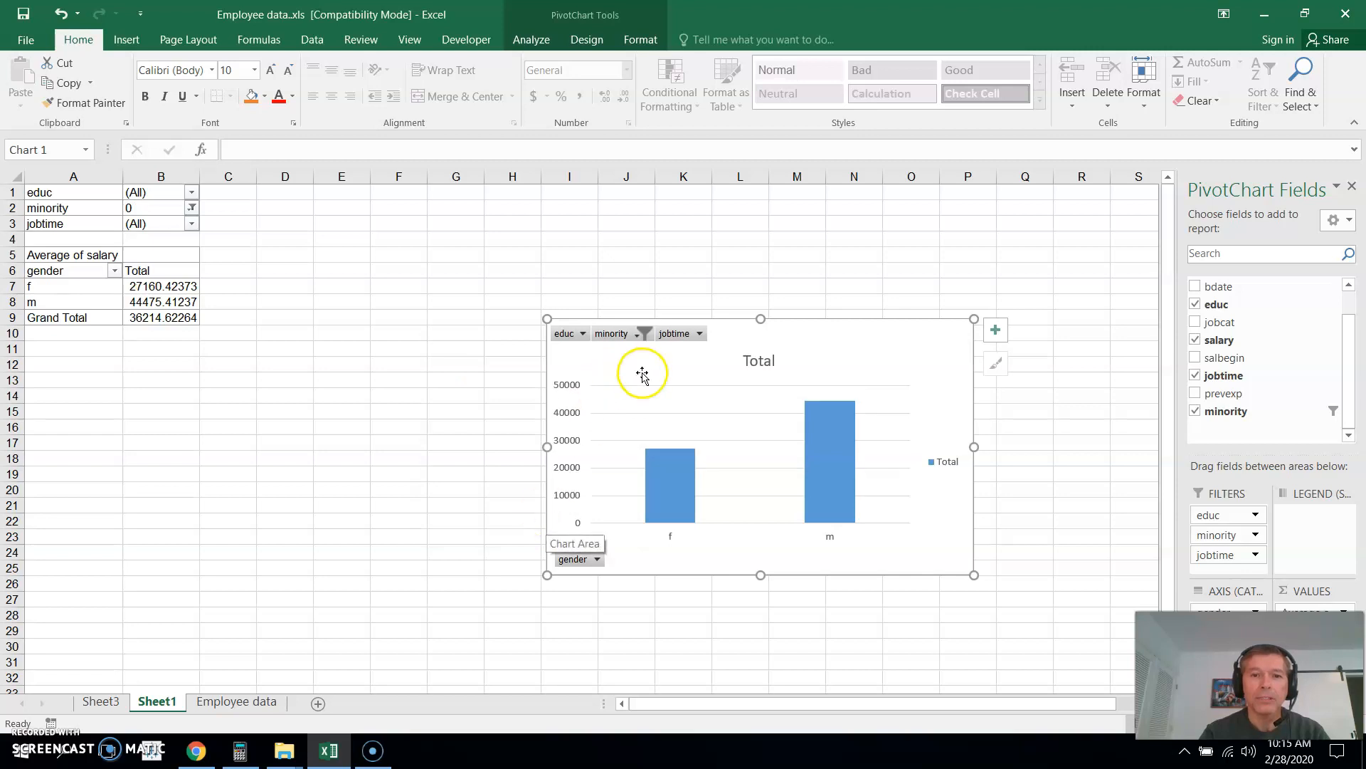
mouse_move(677, 344)
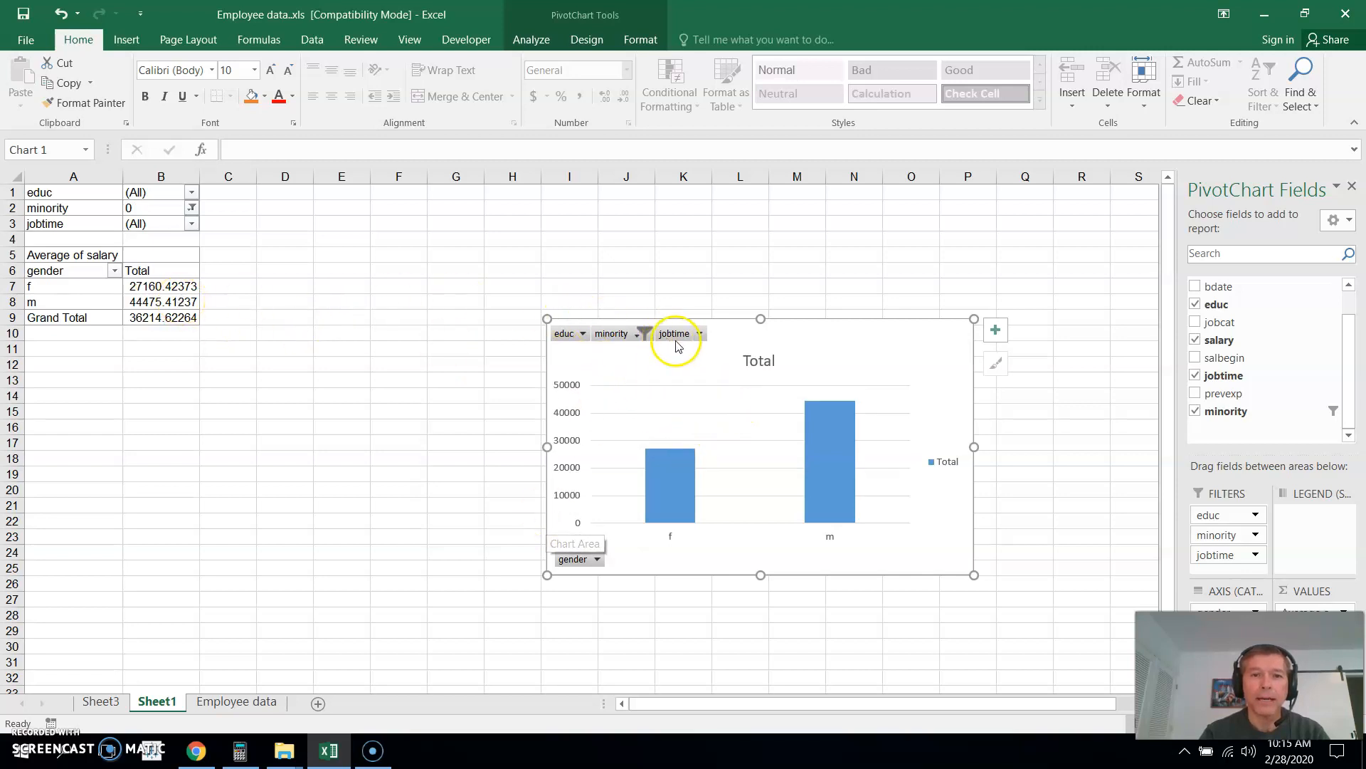
mouse_move(689, 345)
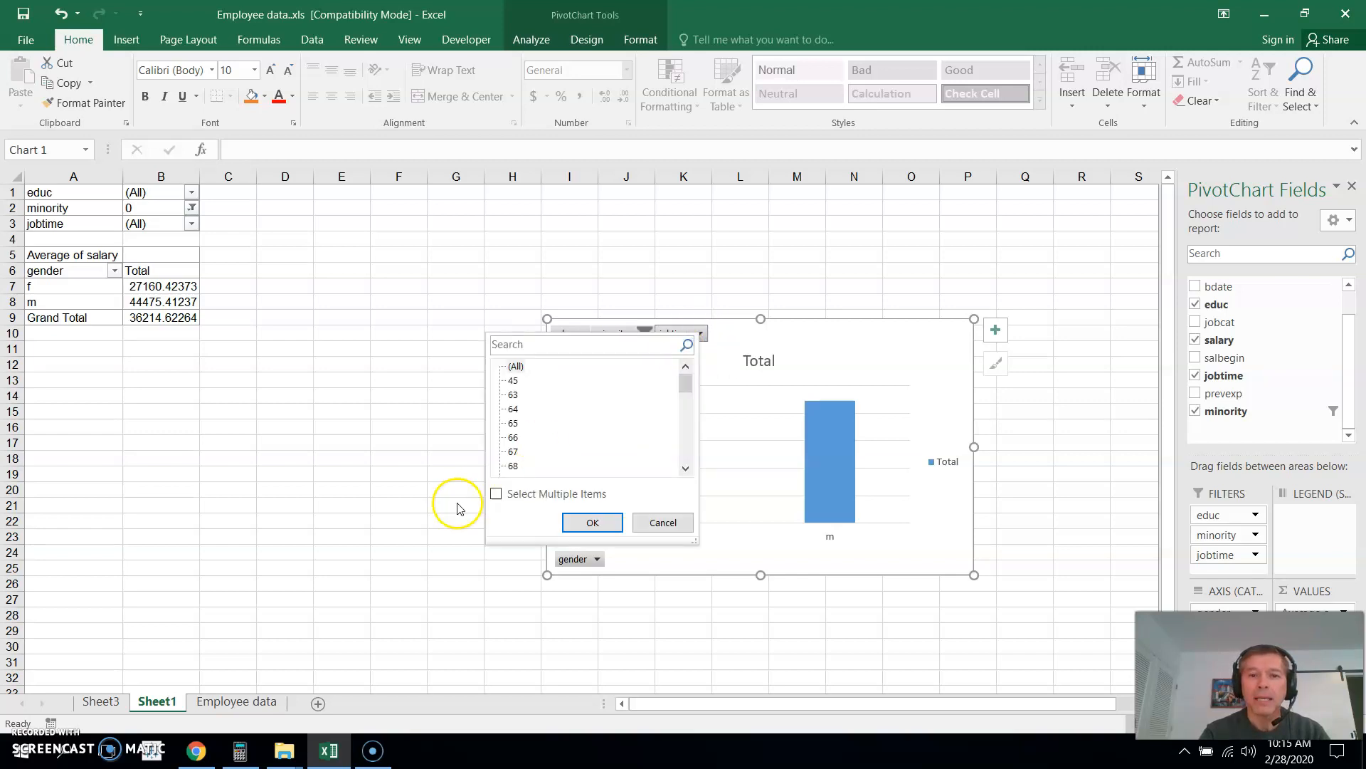
Filter jobtime to multiple values 90, 91 and the remaining 90s, giving 28,575 (f) and about 49,448 (m)
left_click(496, 494)
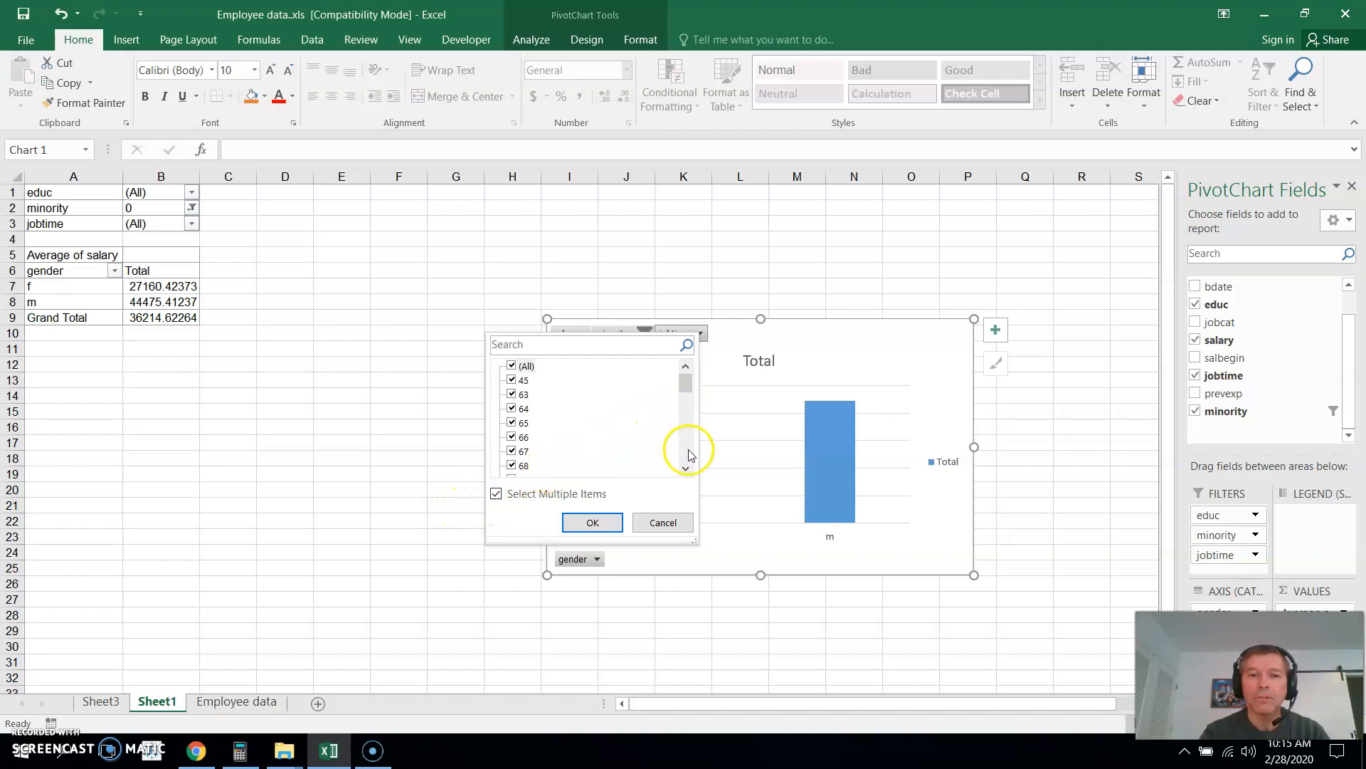
left_click(685, 467)
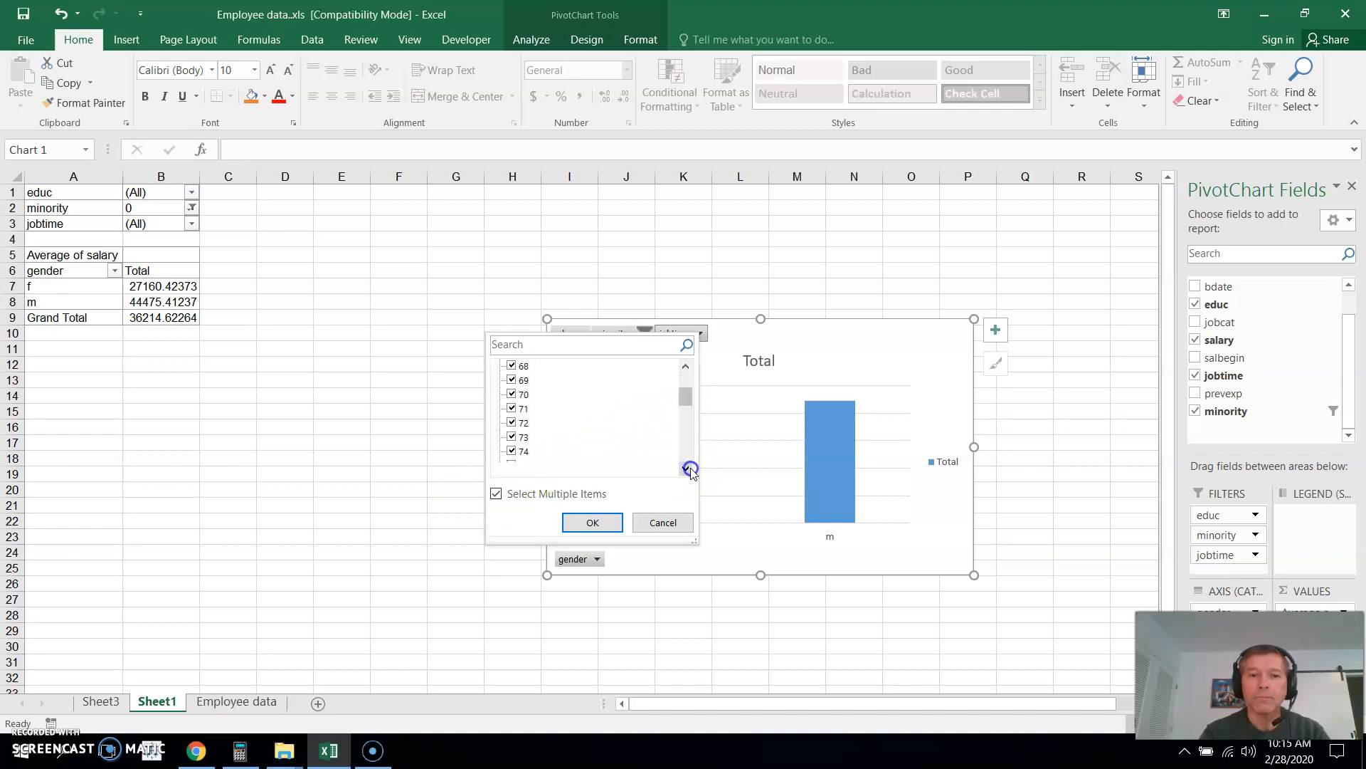
scroll("down", 3)
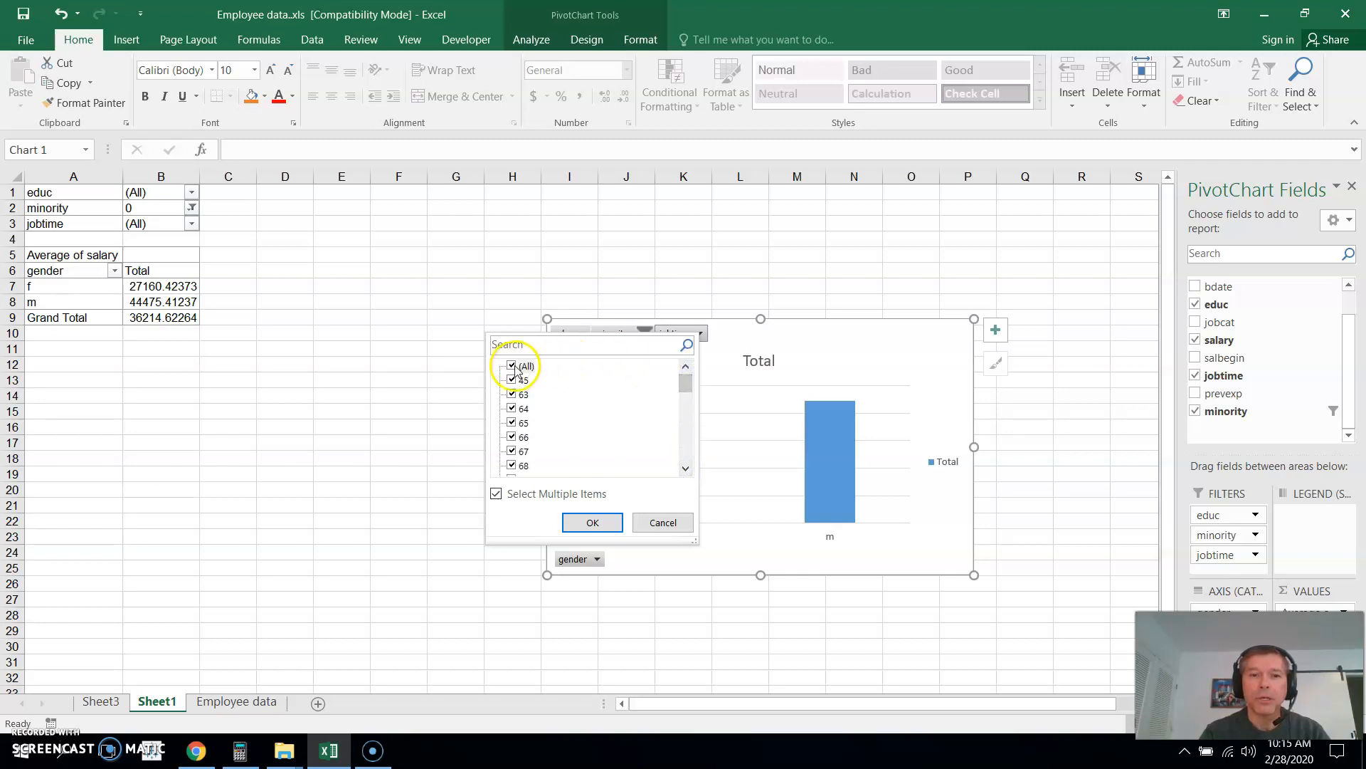
left_click(509, 365)
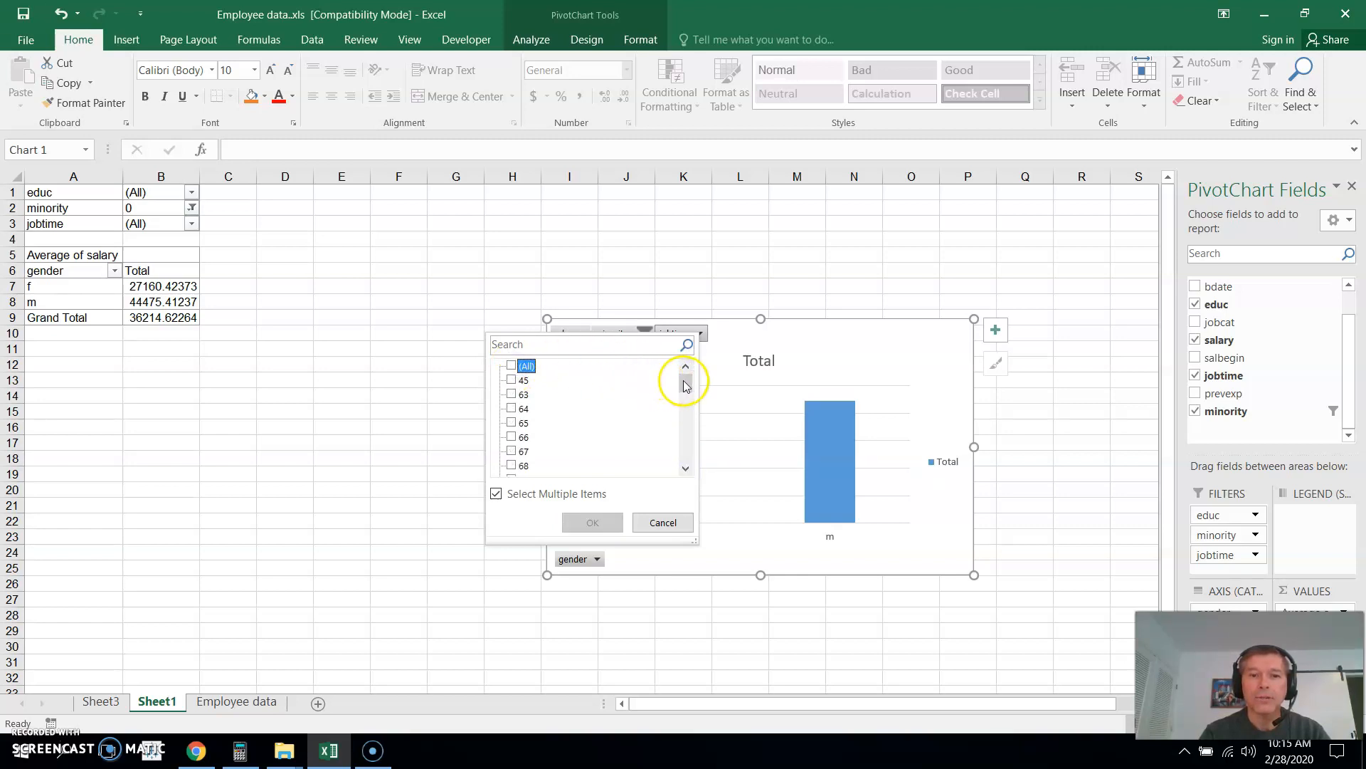
scroll("down", 3)
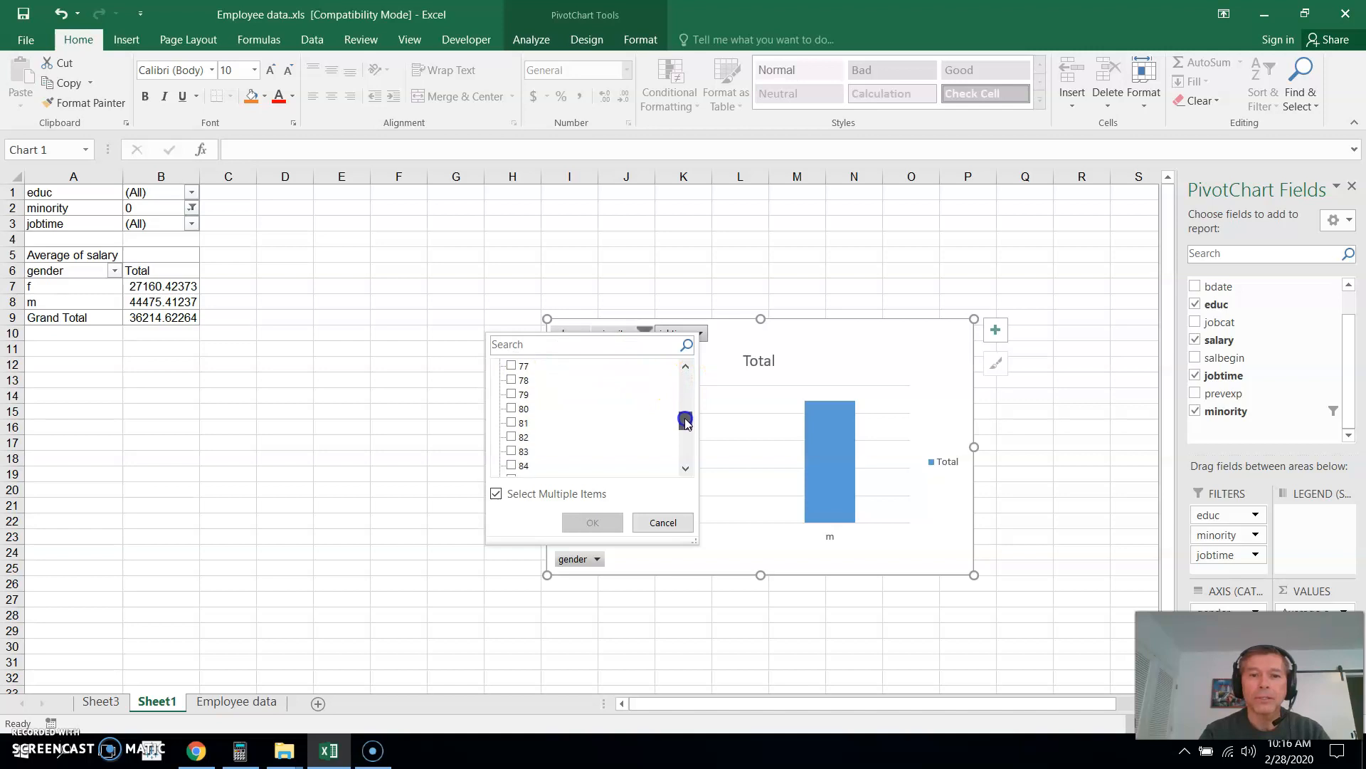
scroll("down", 3)
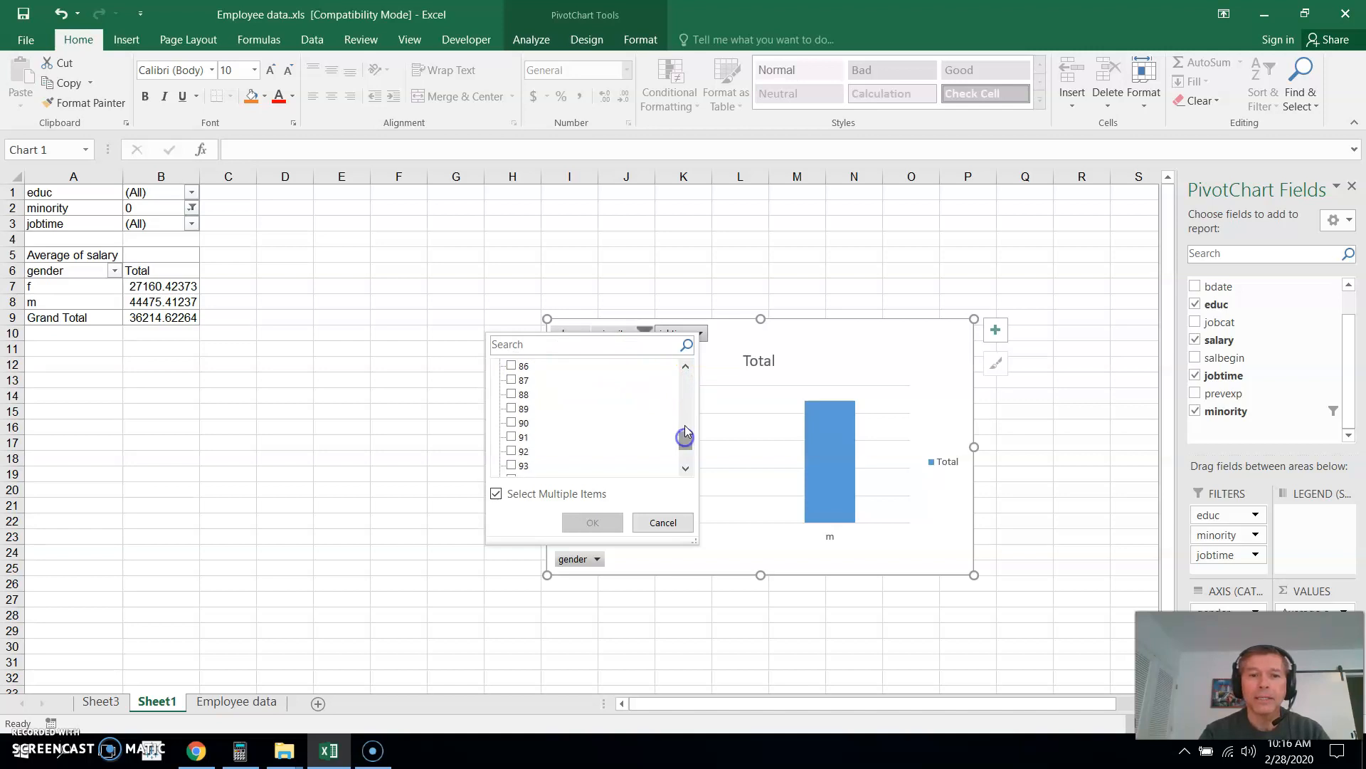
left_click(510, 422)
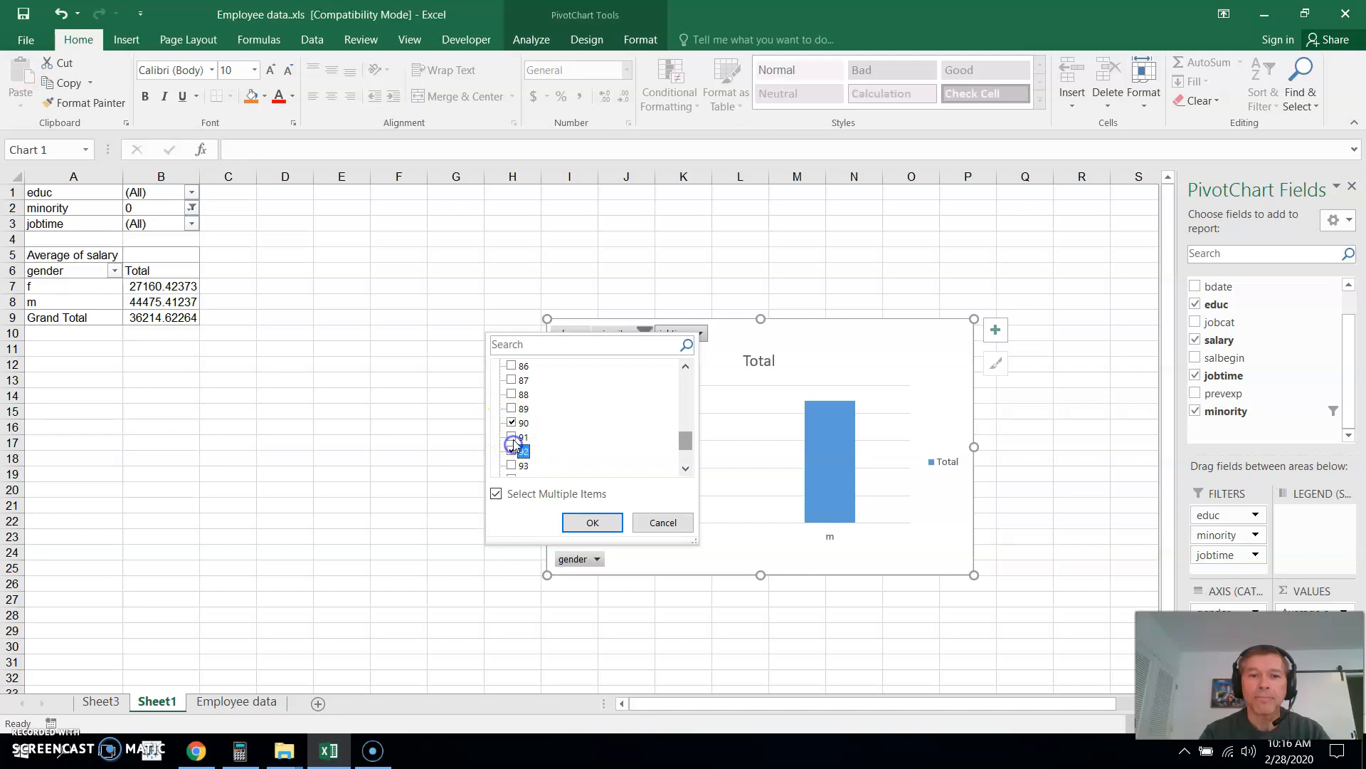
left_click(511, 450)
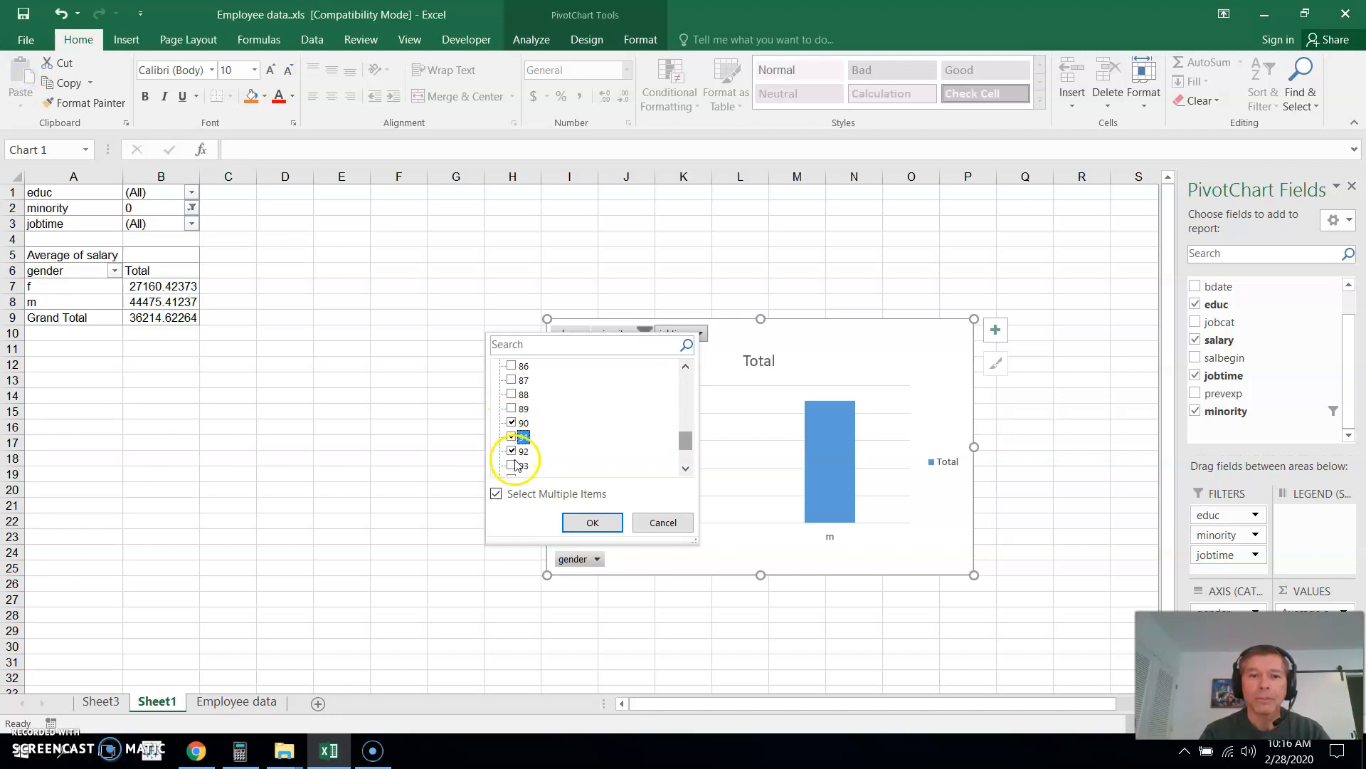
scroll("down", 3)
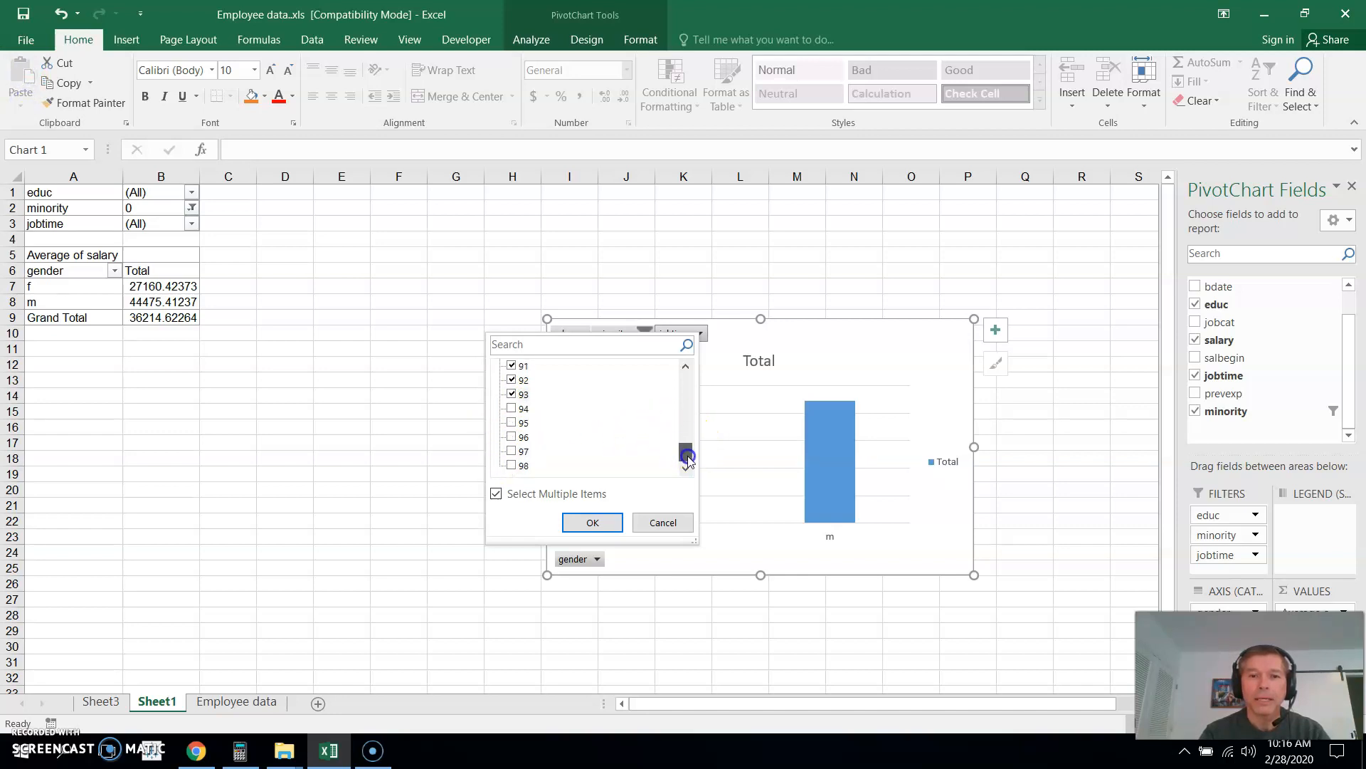
left_click(509, 407)
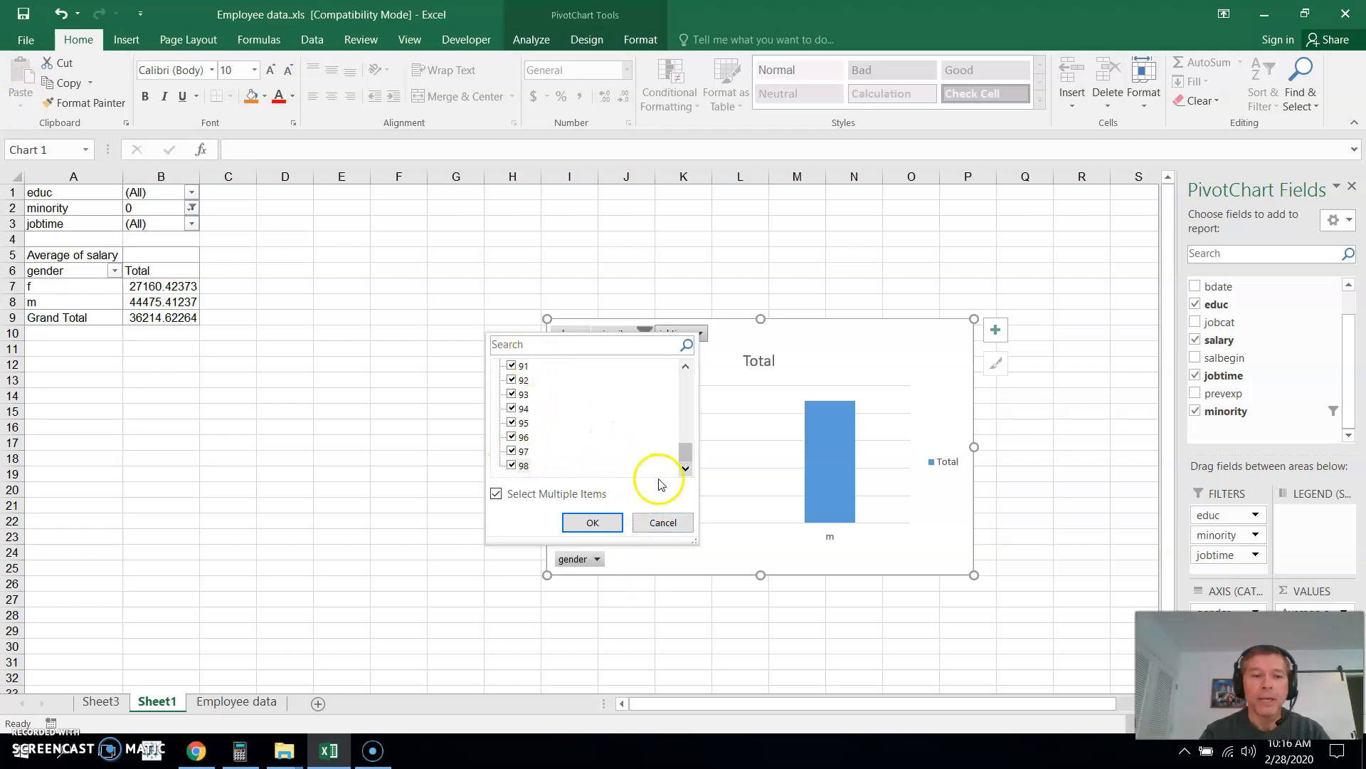
mouse_move(678, 377)
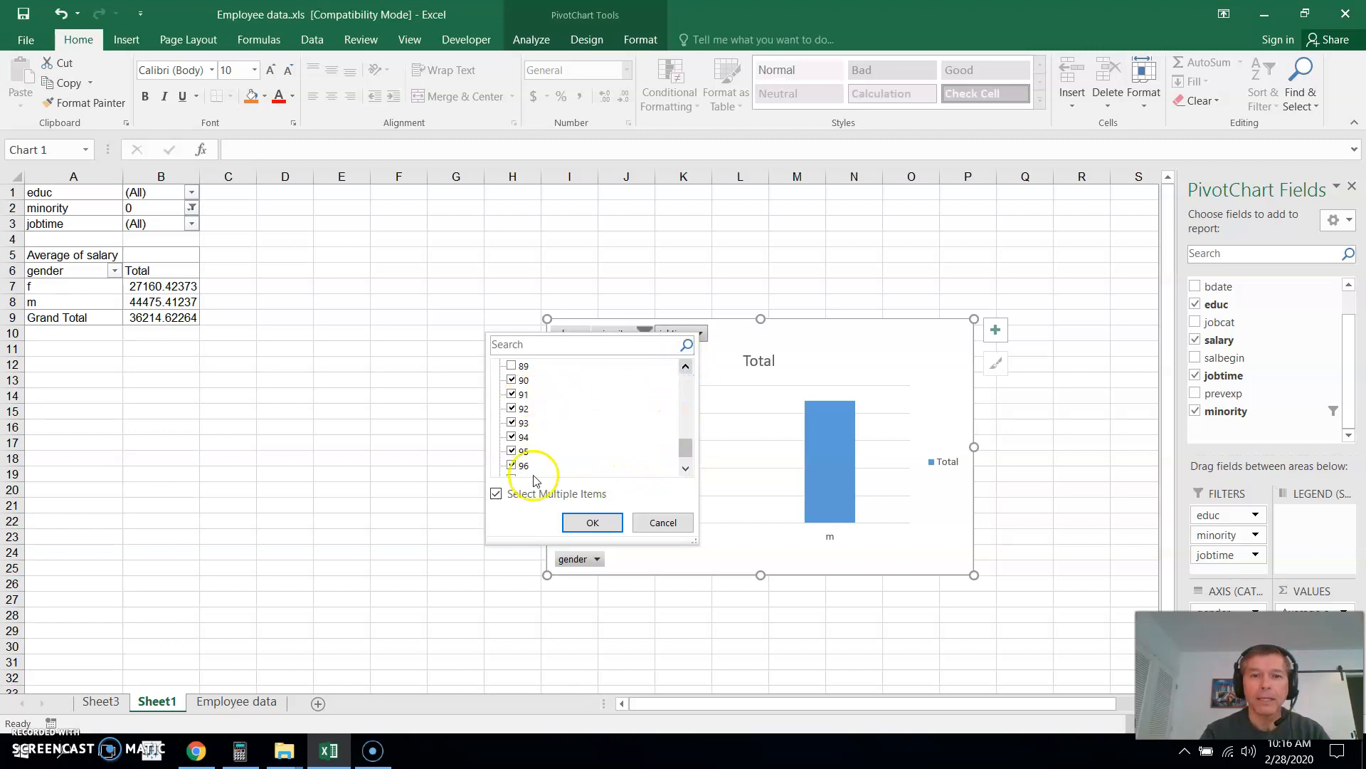
left_click(592, 522)
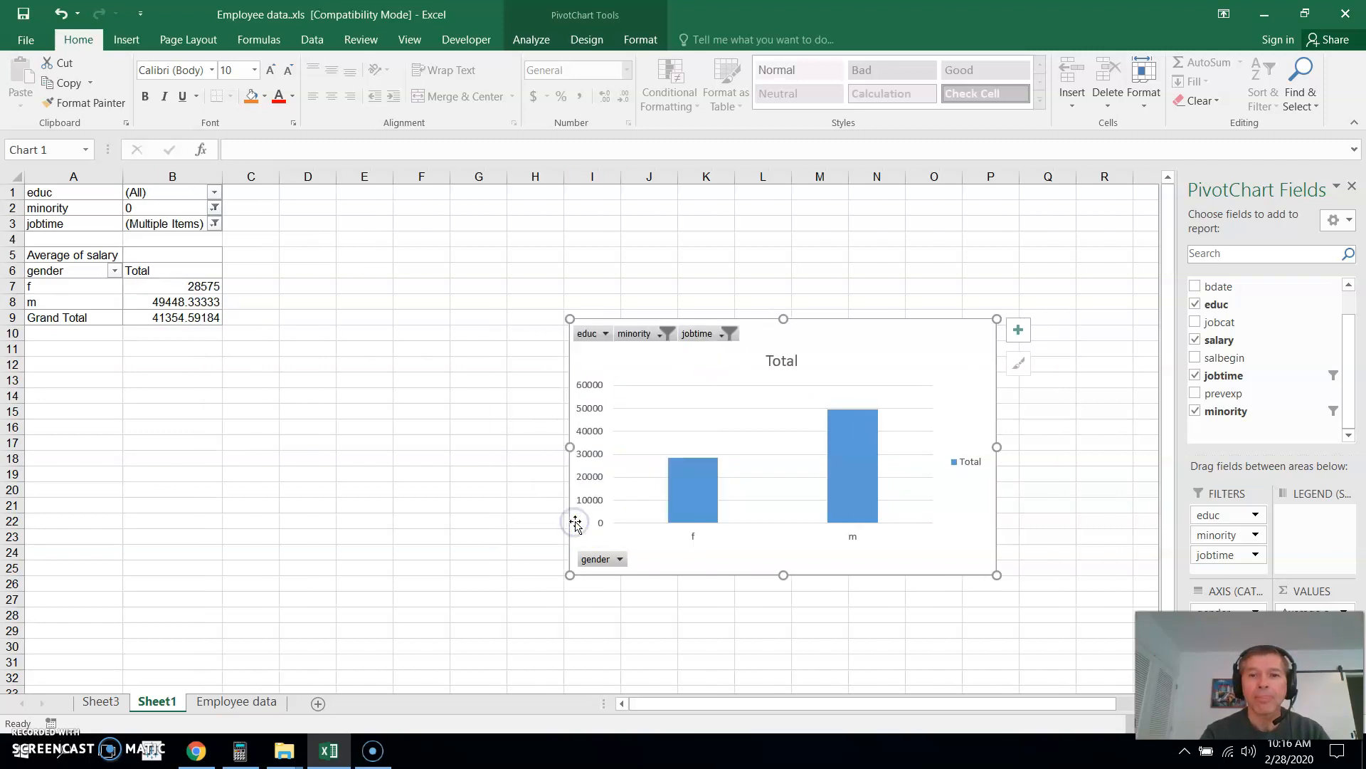
mouse_move(657, 356)
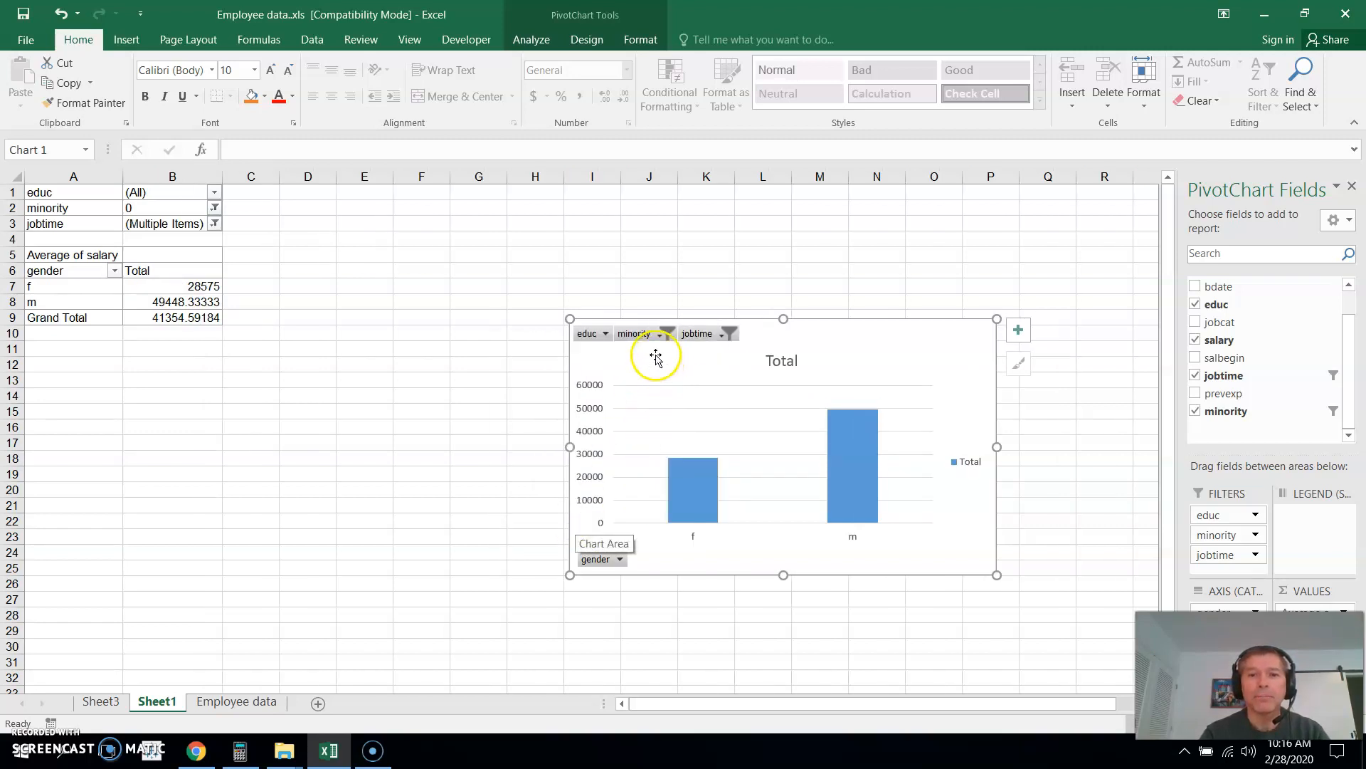
mouse_move(458, 437)
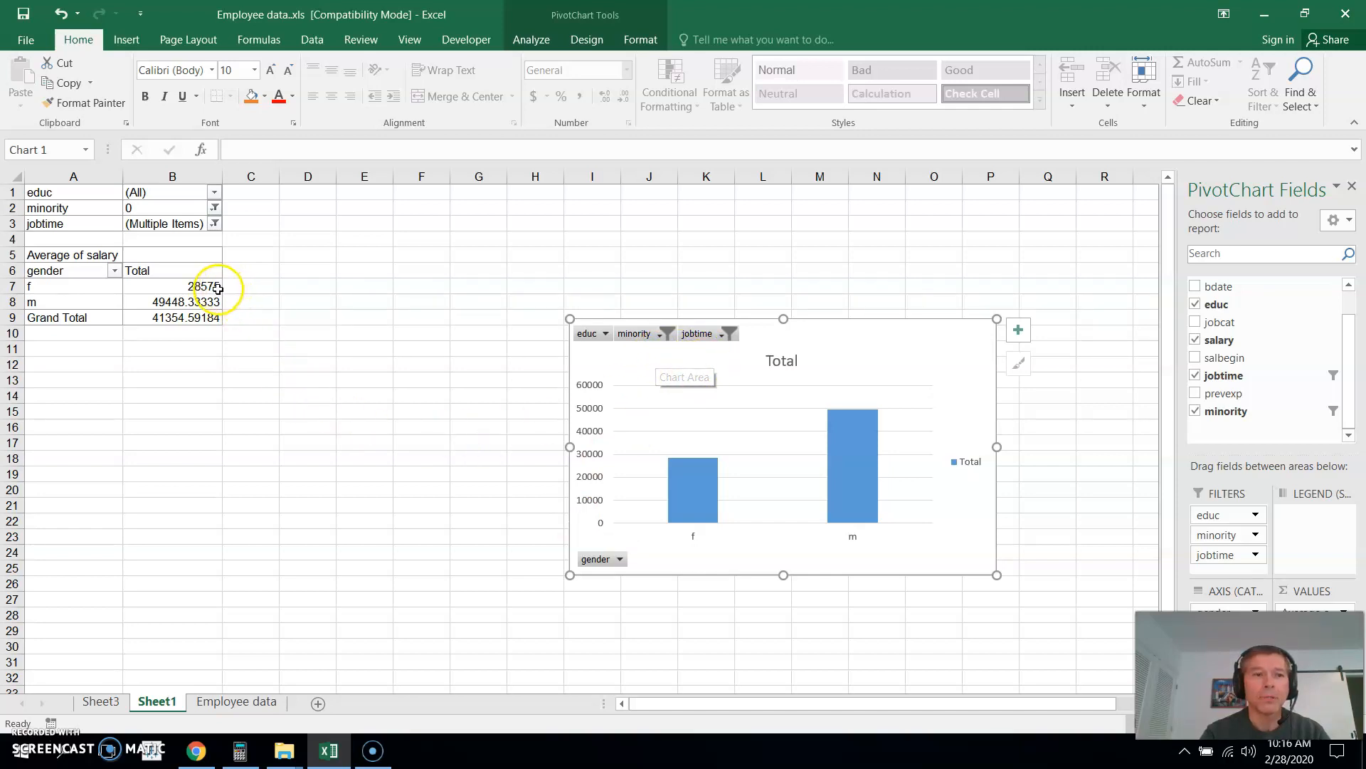
mouse_move(235, 292)
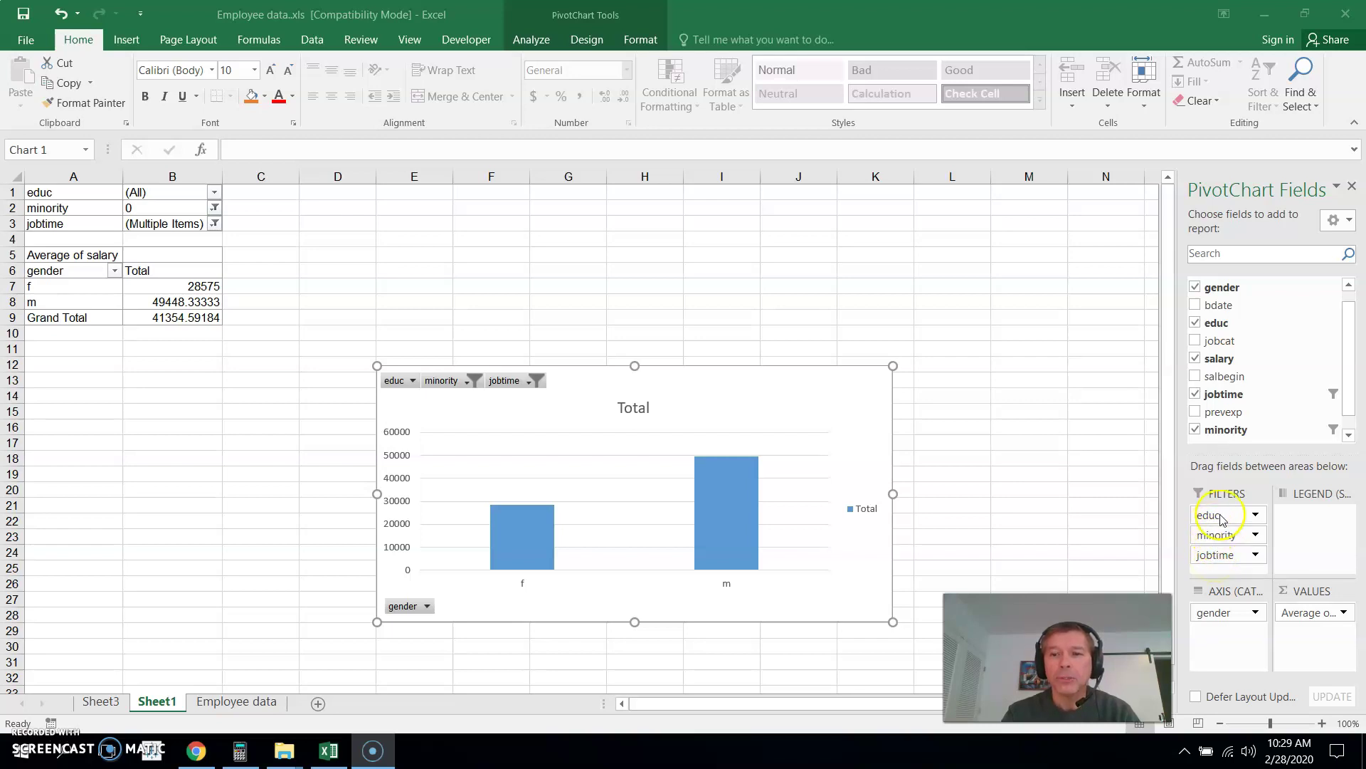
mouse_move(1193, 558)
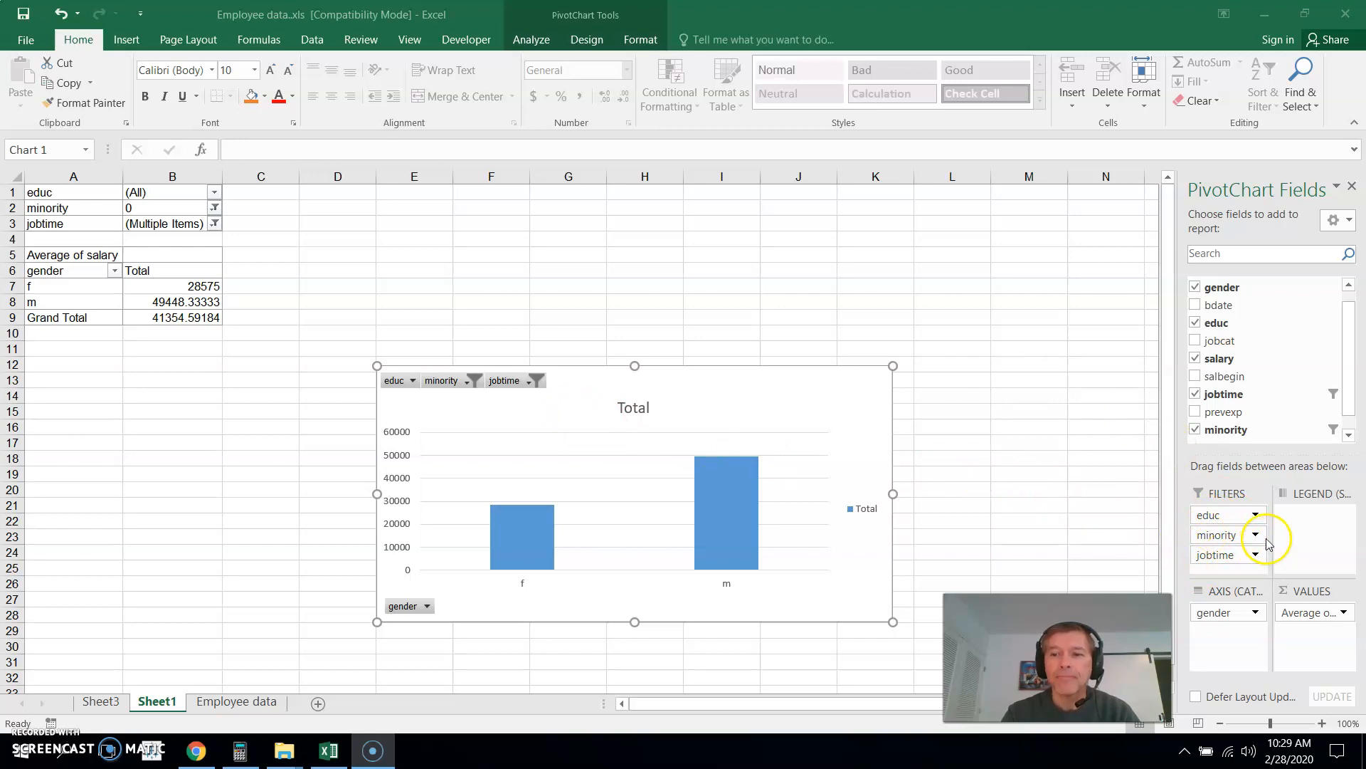
mouse_move(1224, 534)
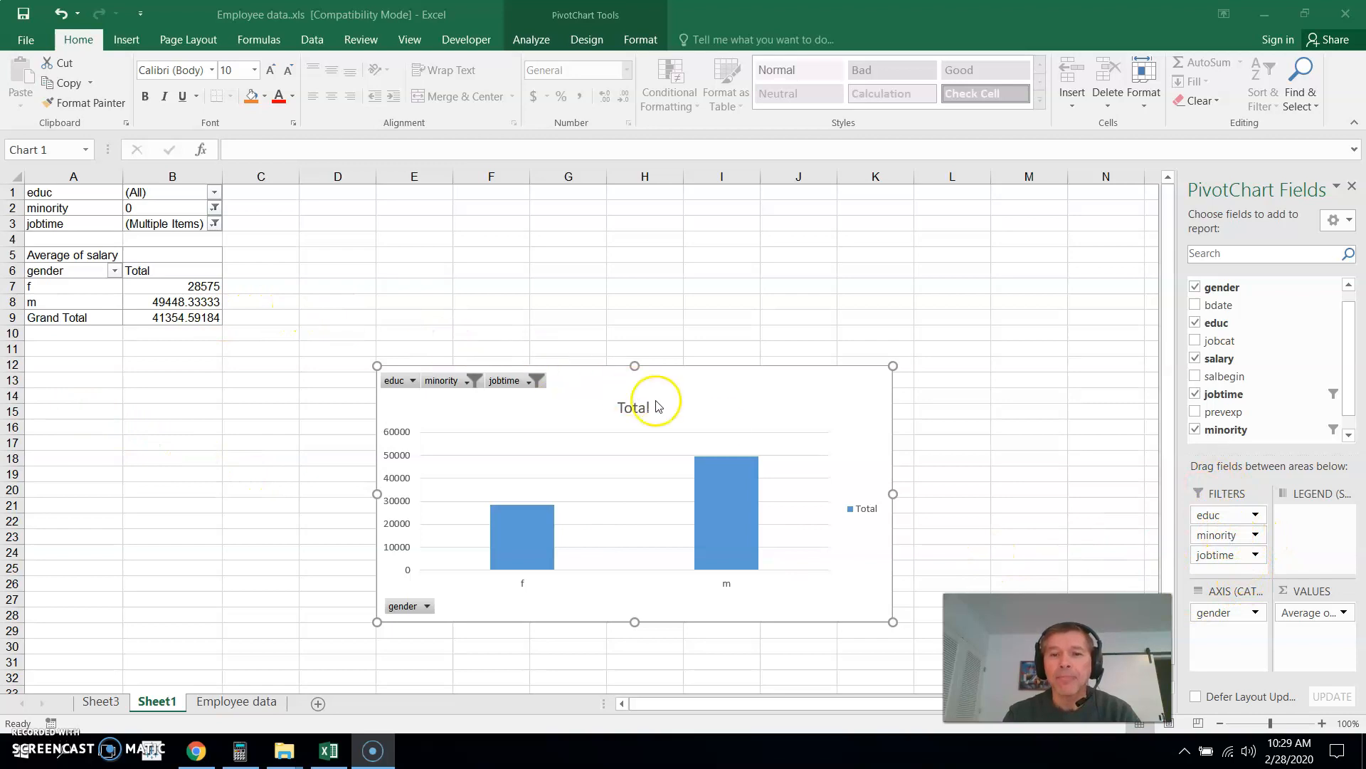
mouse_move(784, 446)
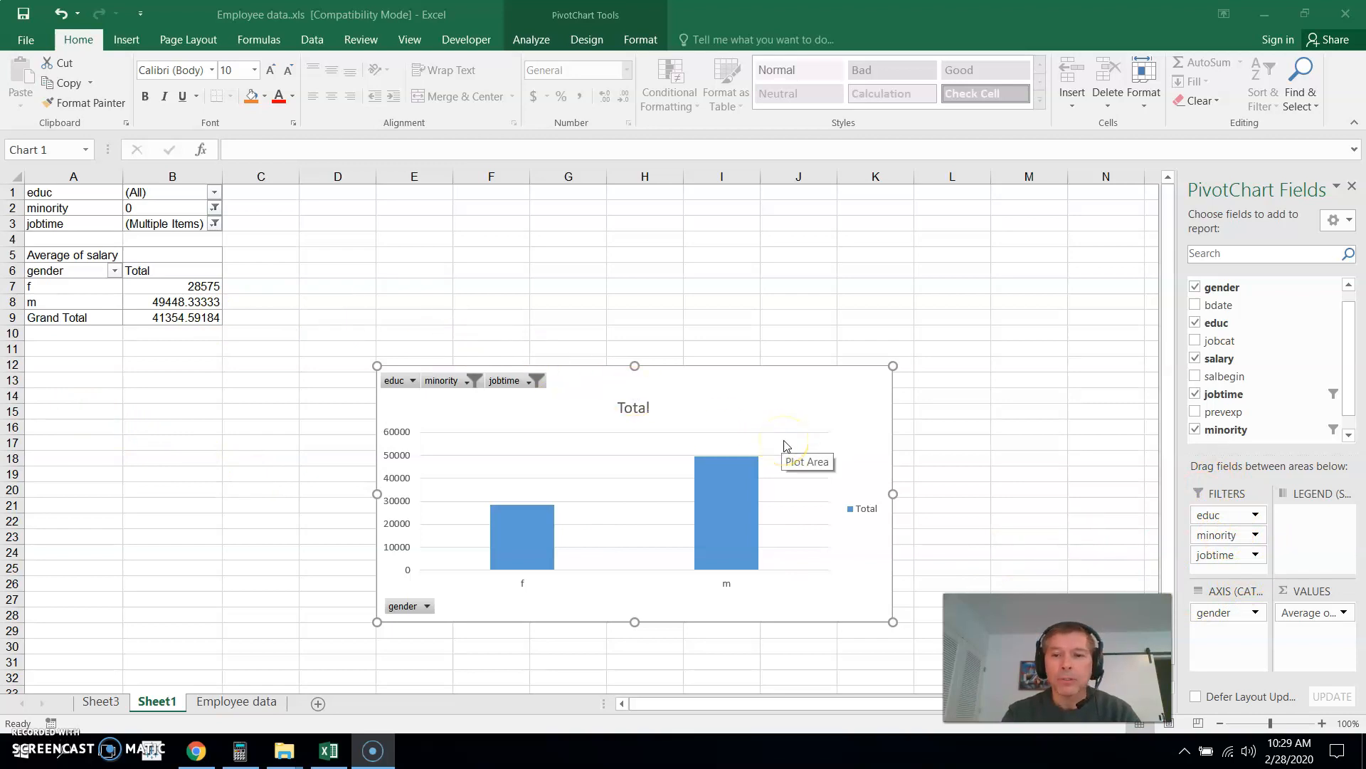
mouse_move(1005, 459)
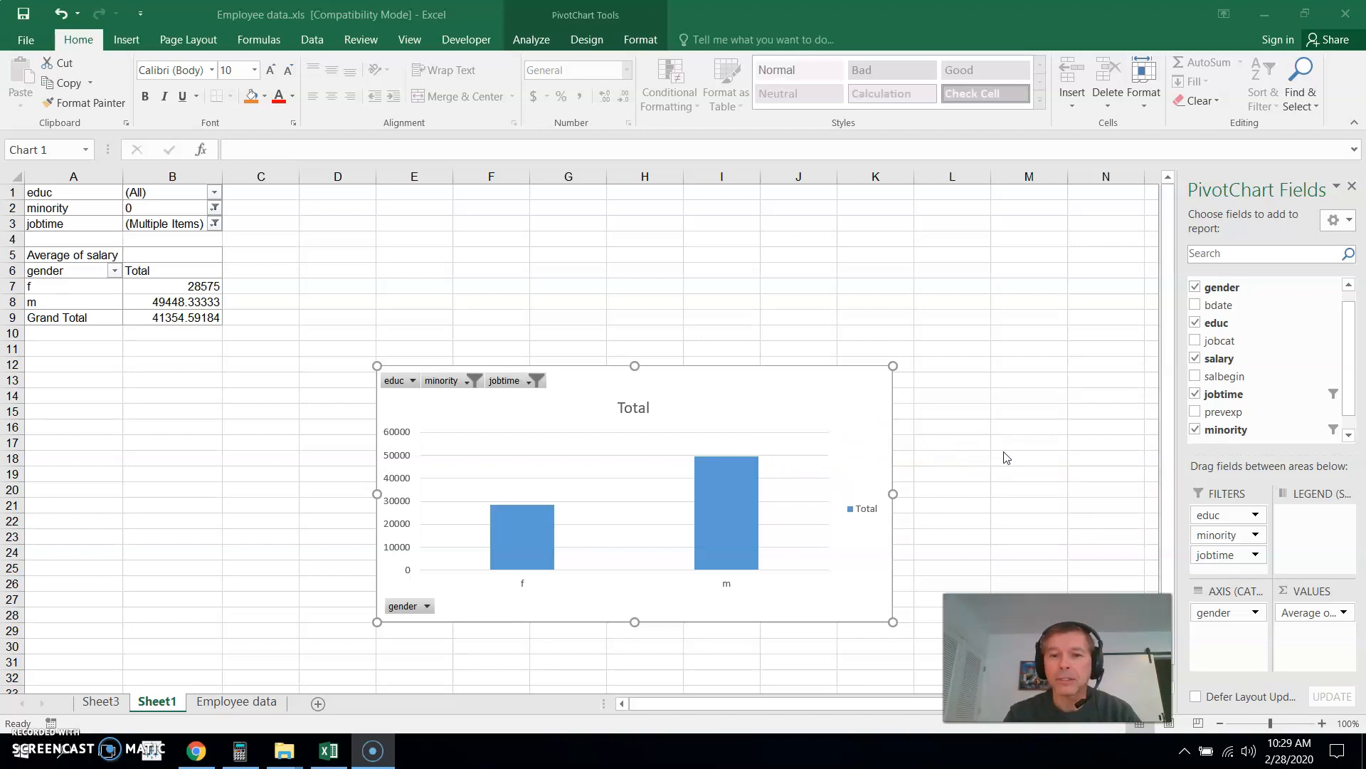
mouse_move(1002, 464)
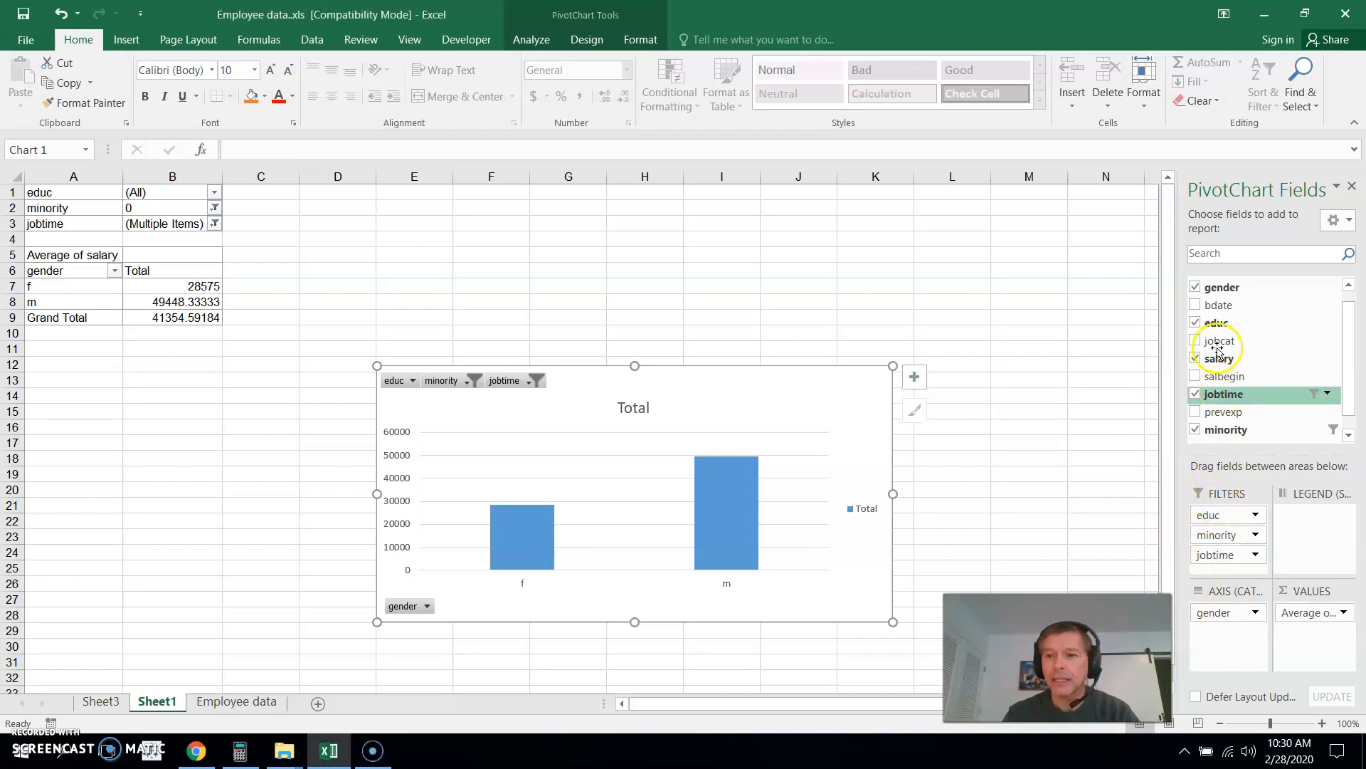
Add educ to the axis under gender and remove jobtime as a filter
left_click(1195, 321)
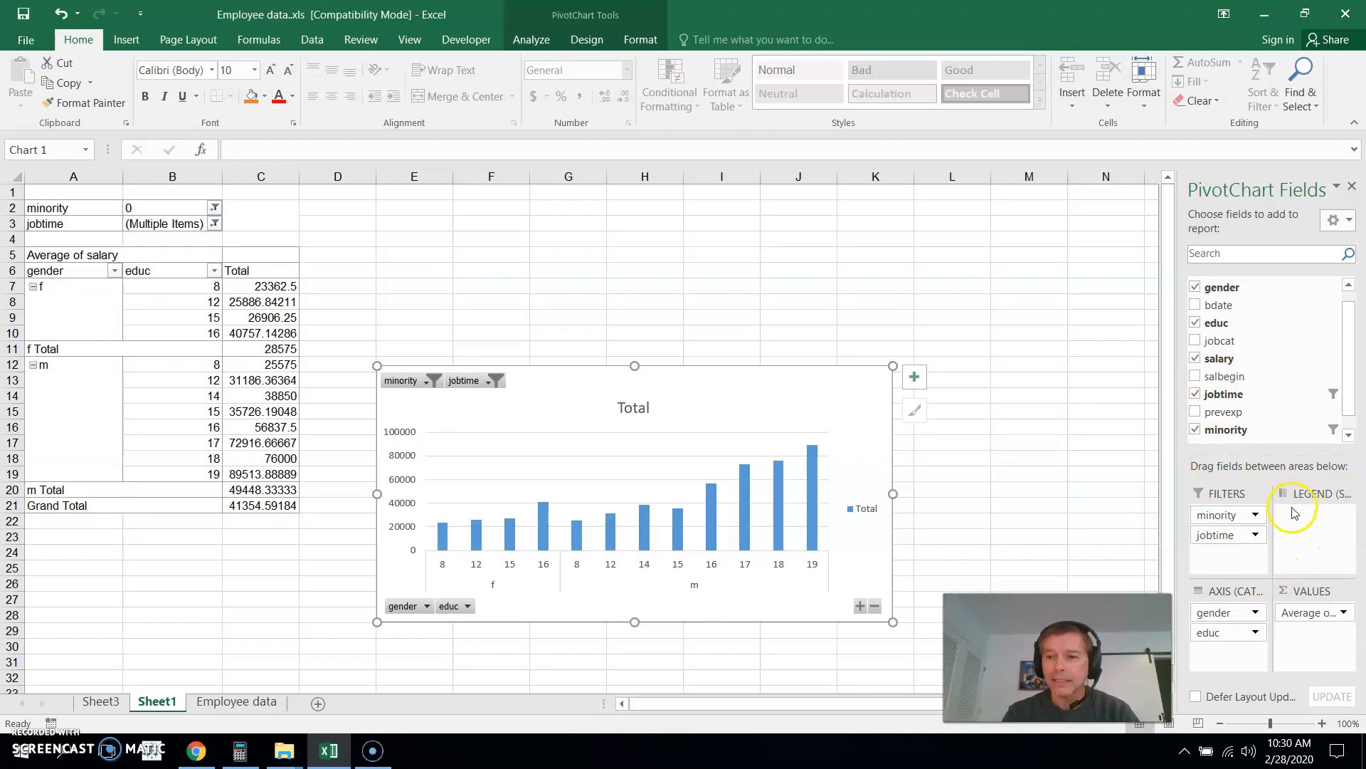
mouse_move(1309, 534)
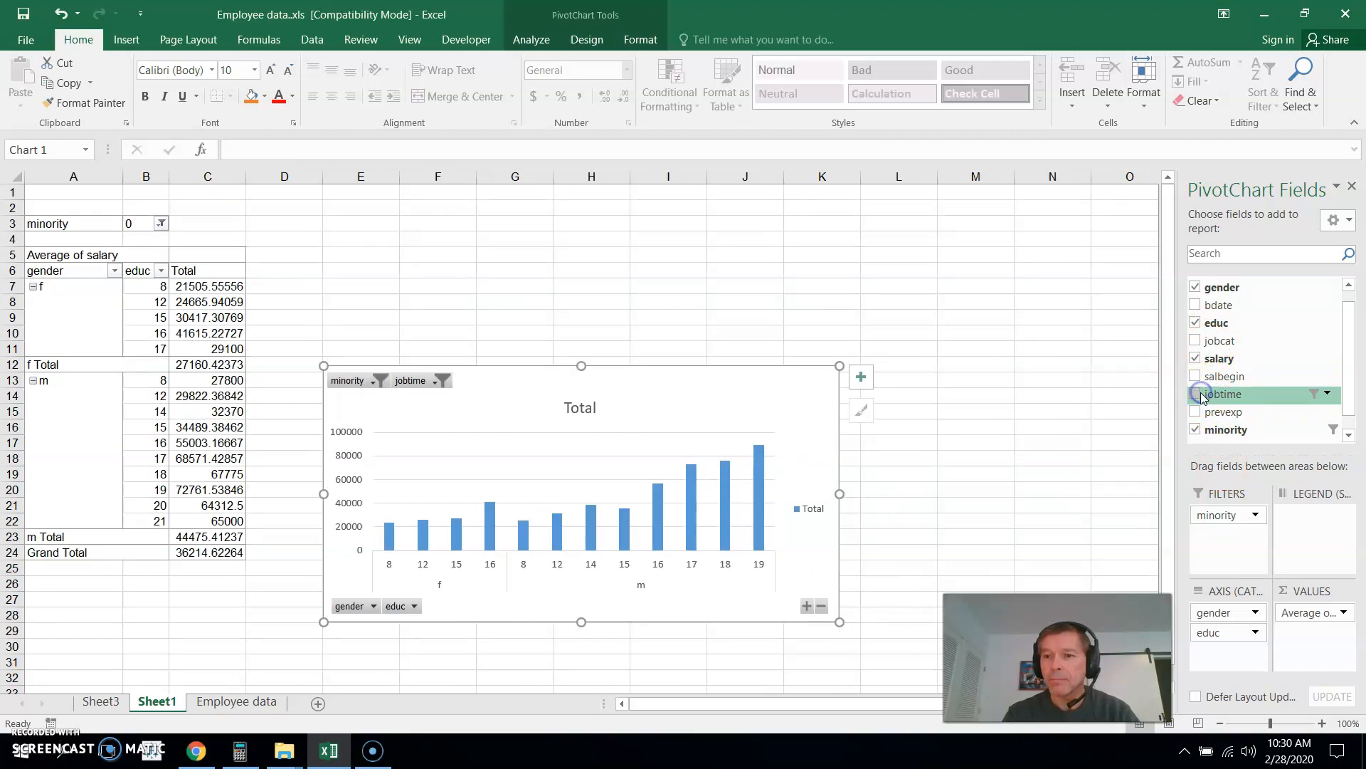
left_click(1196, 392)
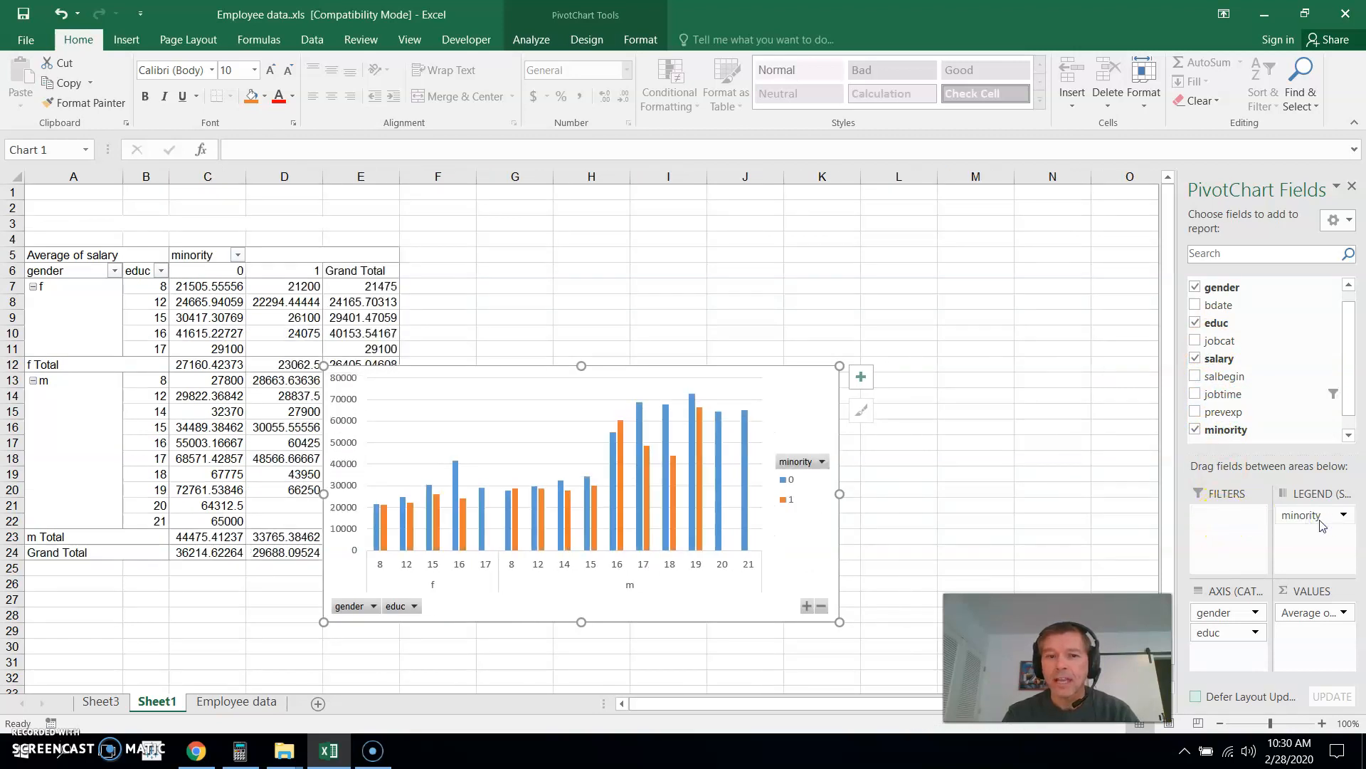
mouse_move(786, 421)
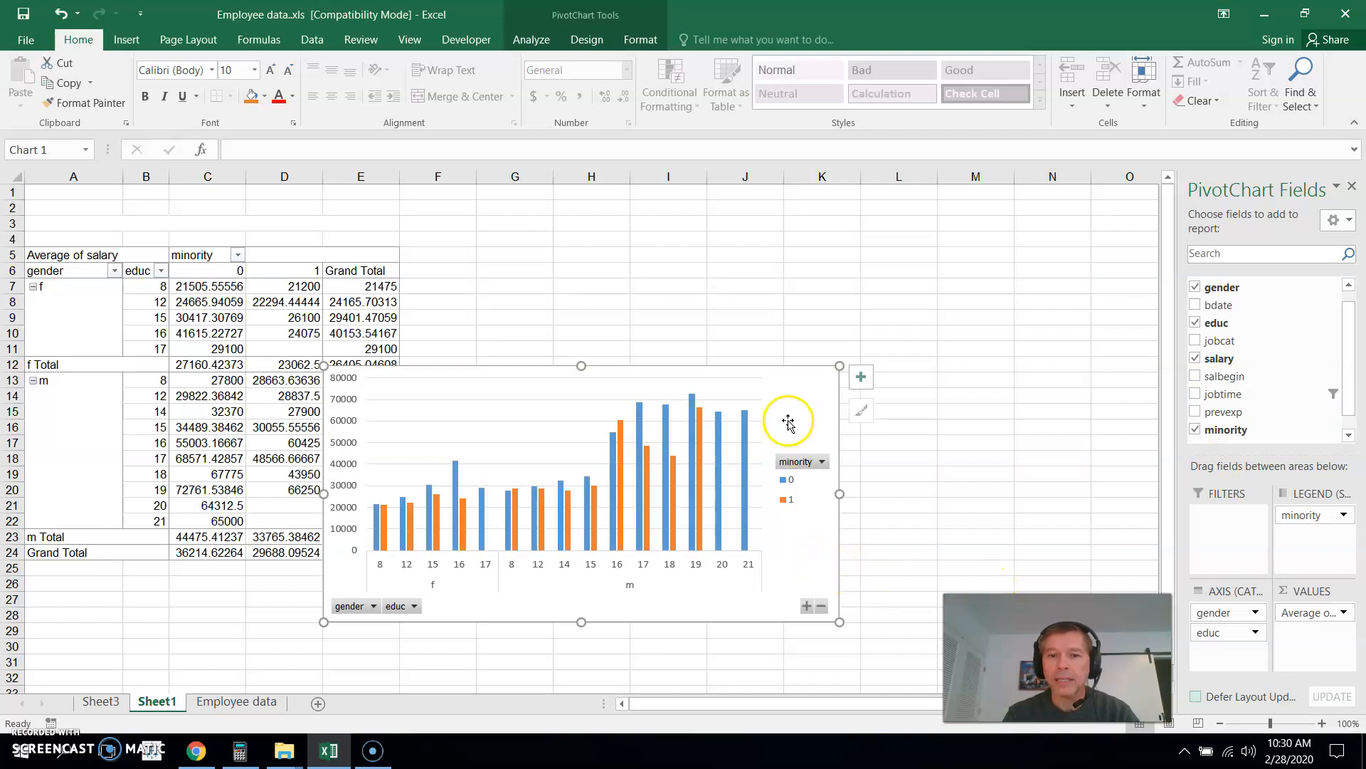
mouse_move(514, 389)
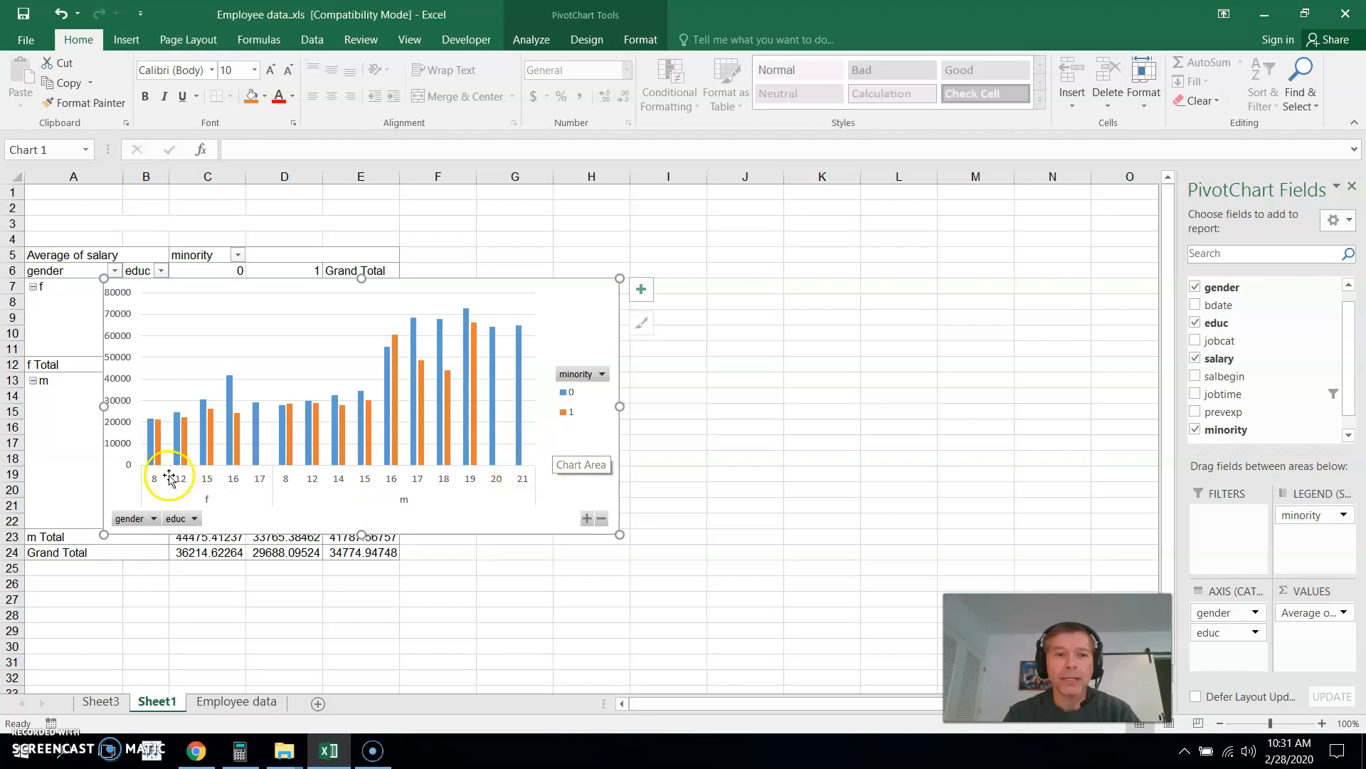
mouse_move(566, 459)
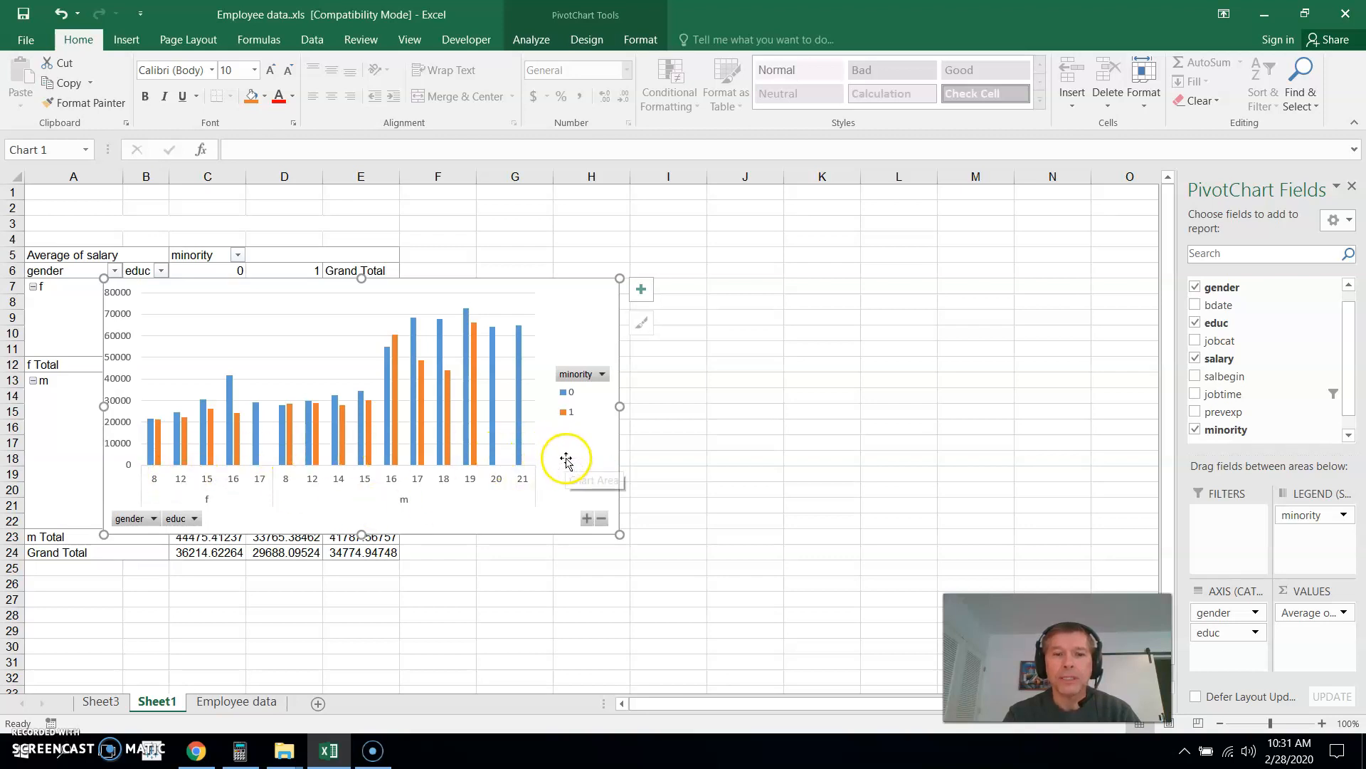
mouse_move(578, 430)
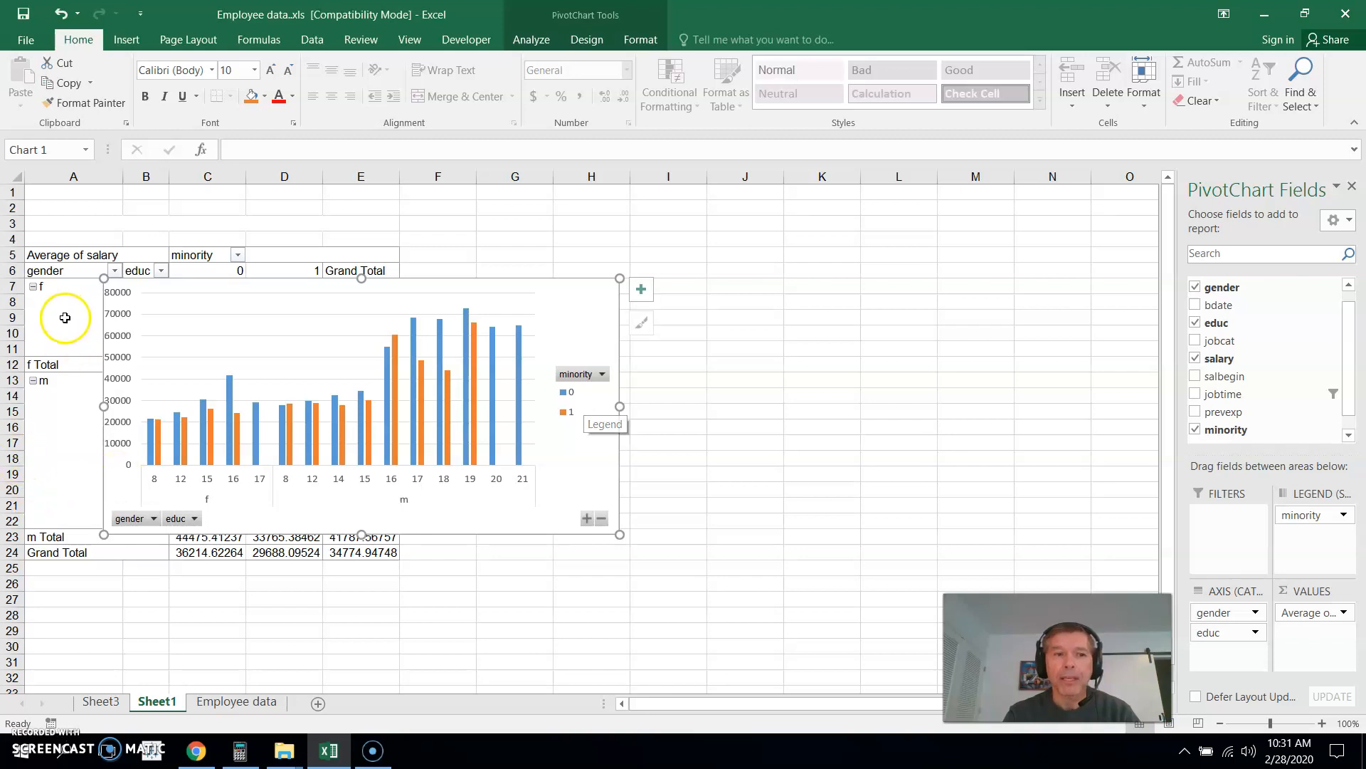
mouse_move(90, 404)
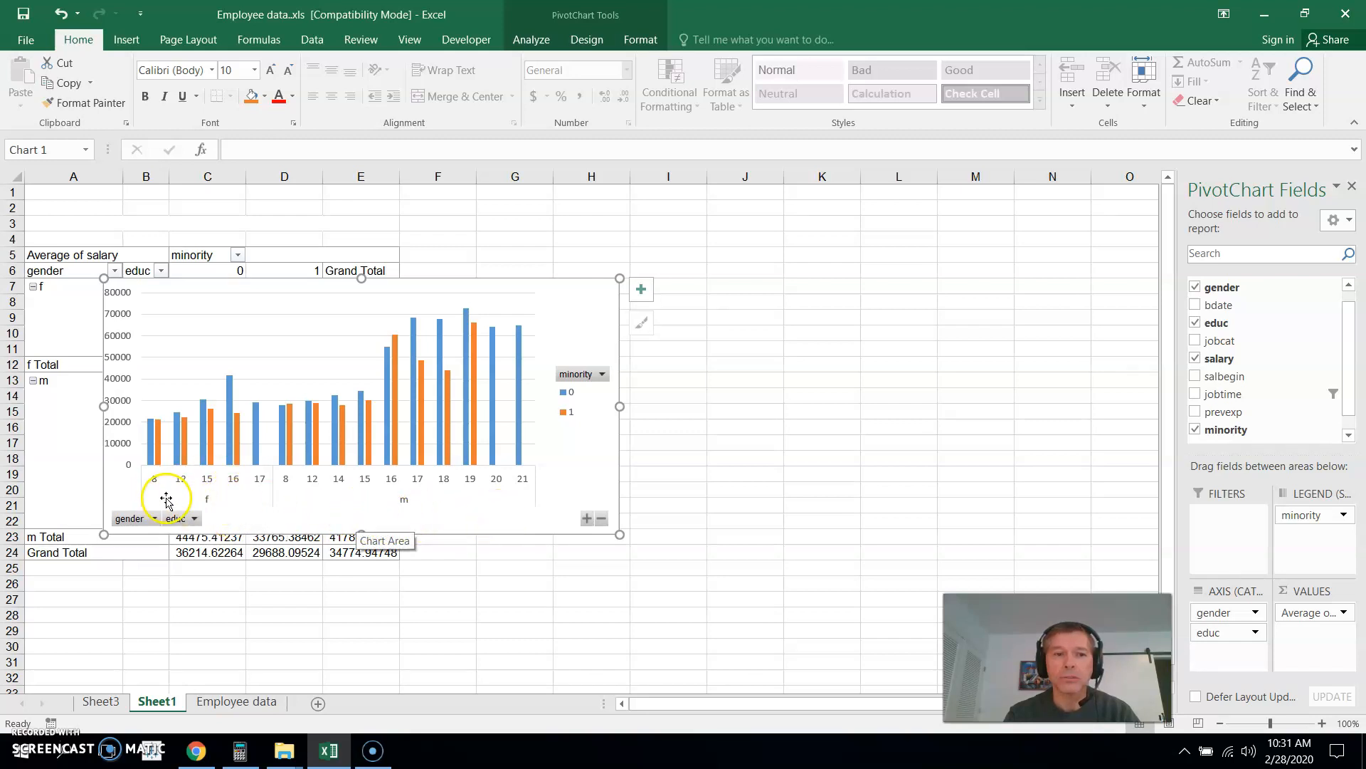
mouse_move(432, 514)
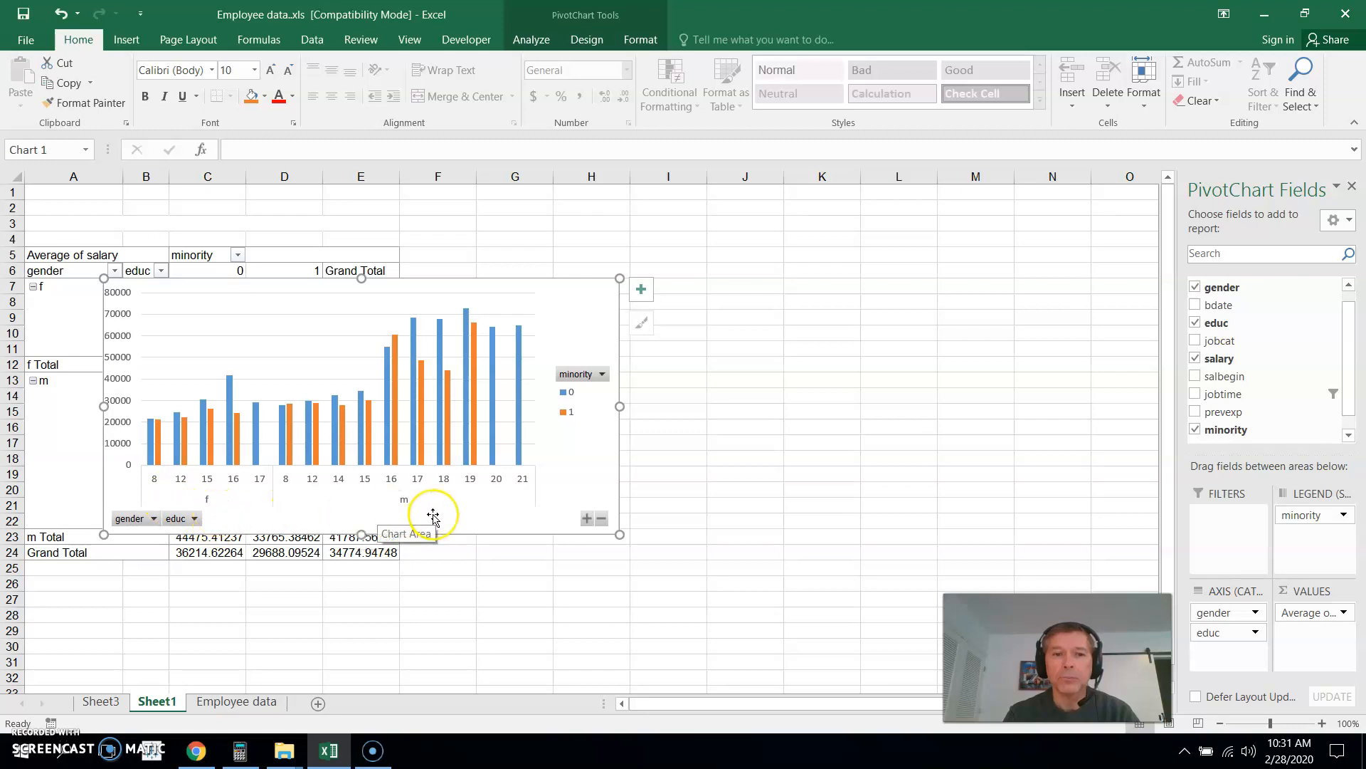
mouse_move(569, 434)
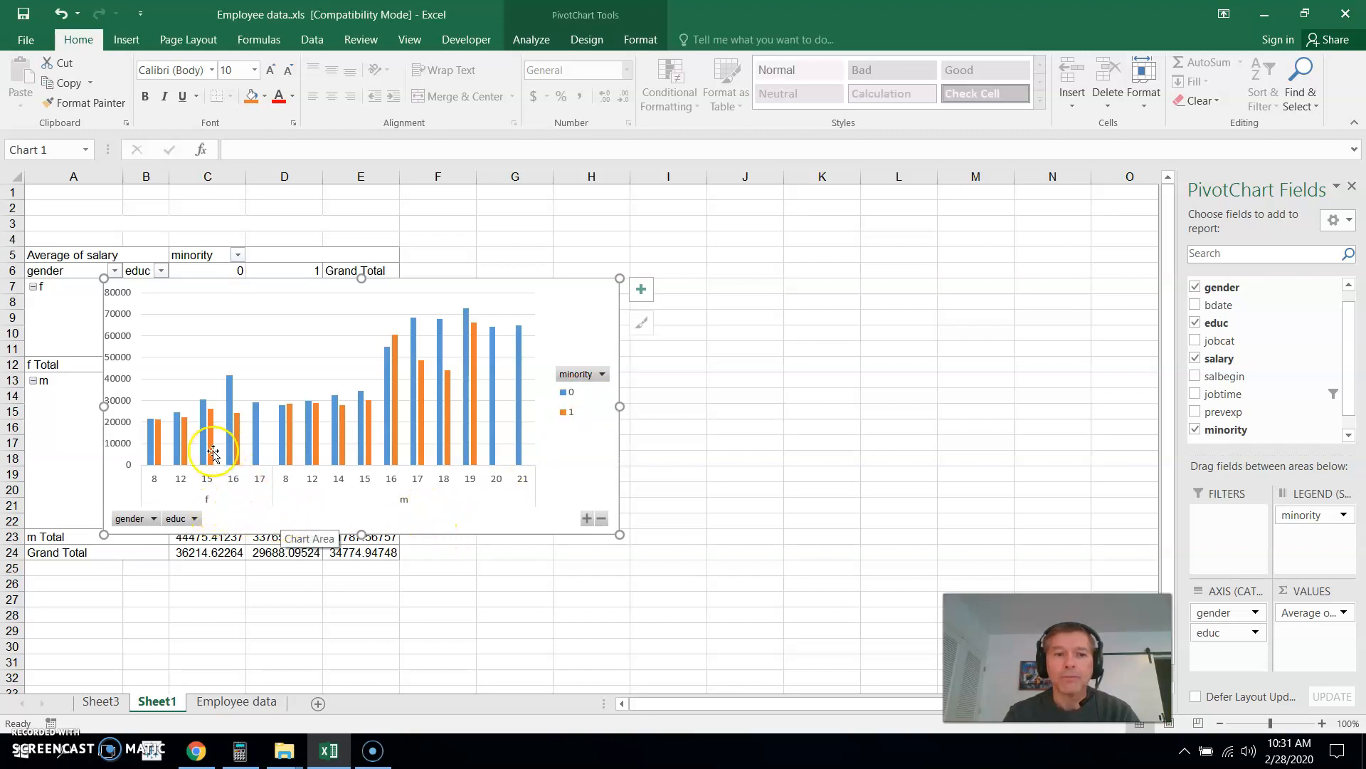
mouse_move(478, 507)
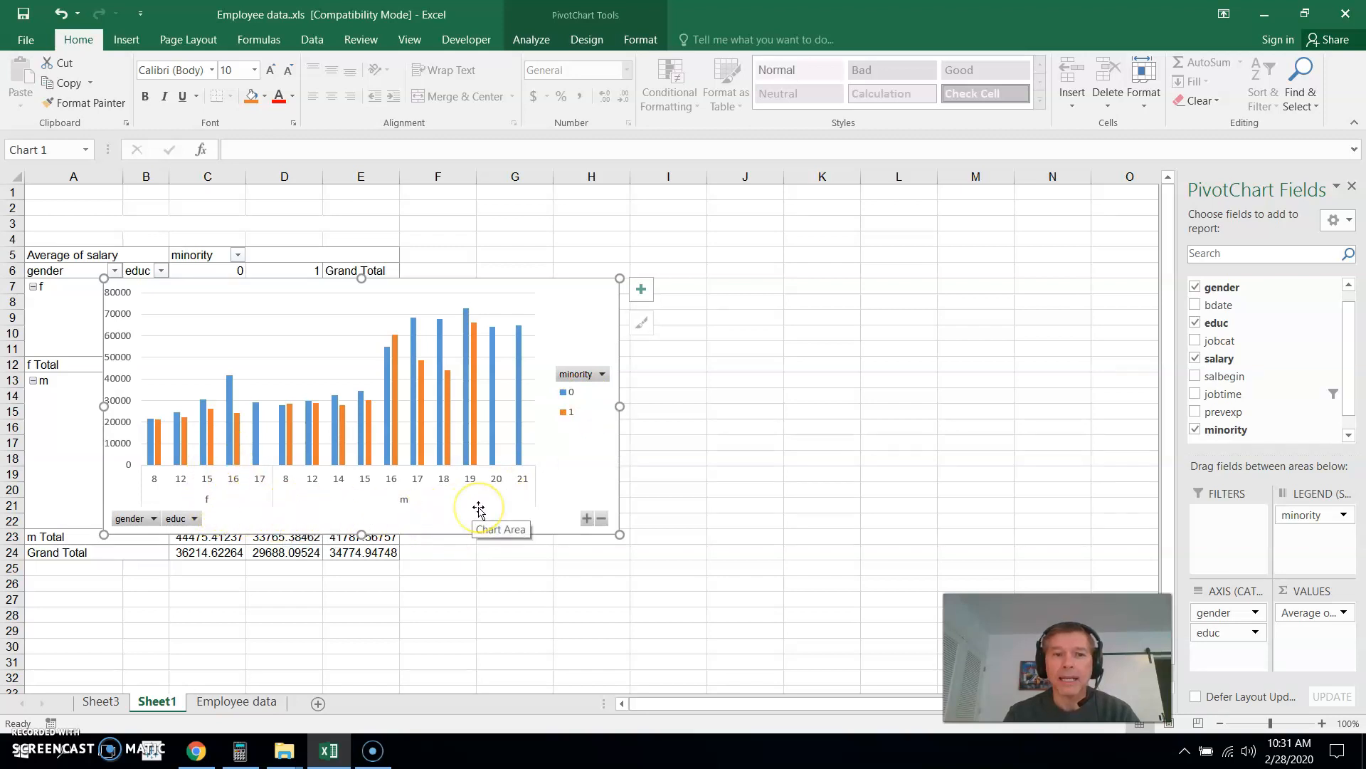
mouse_move(213, 440)
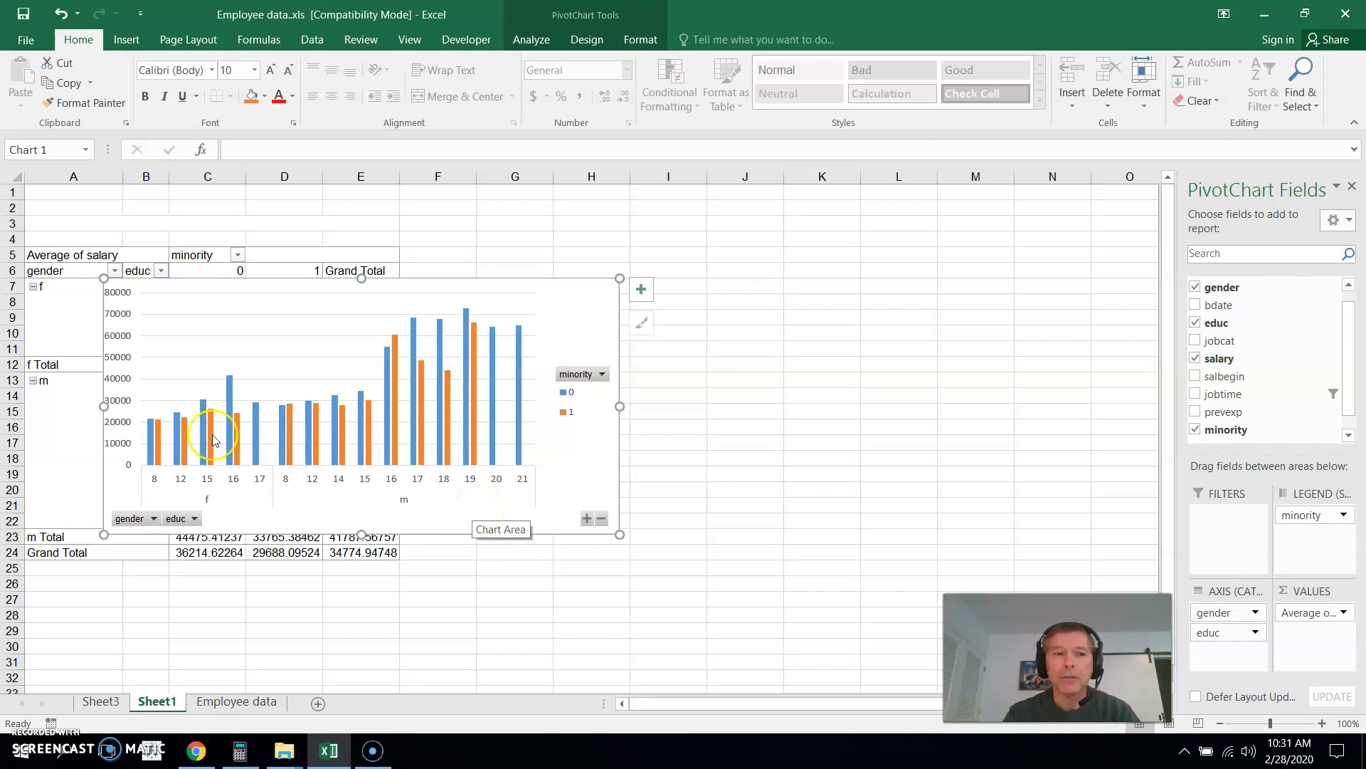
mouse_move(74, 485)
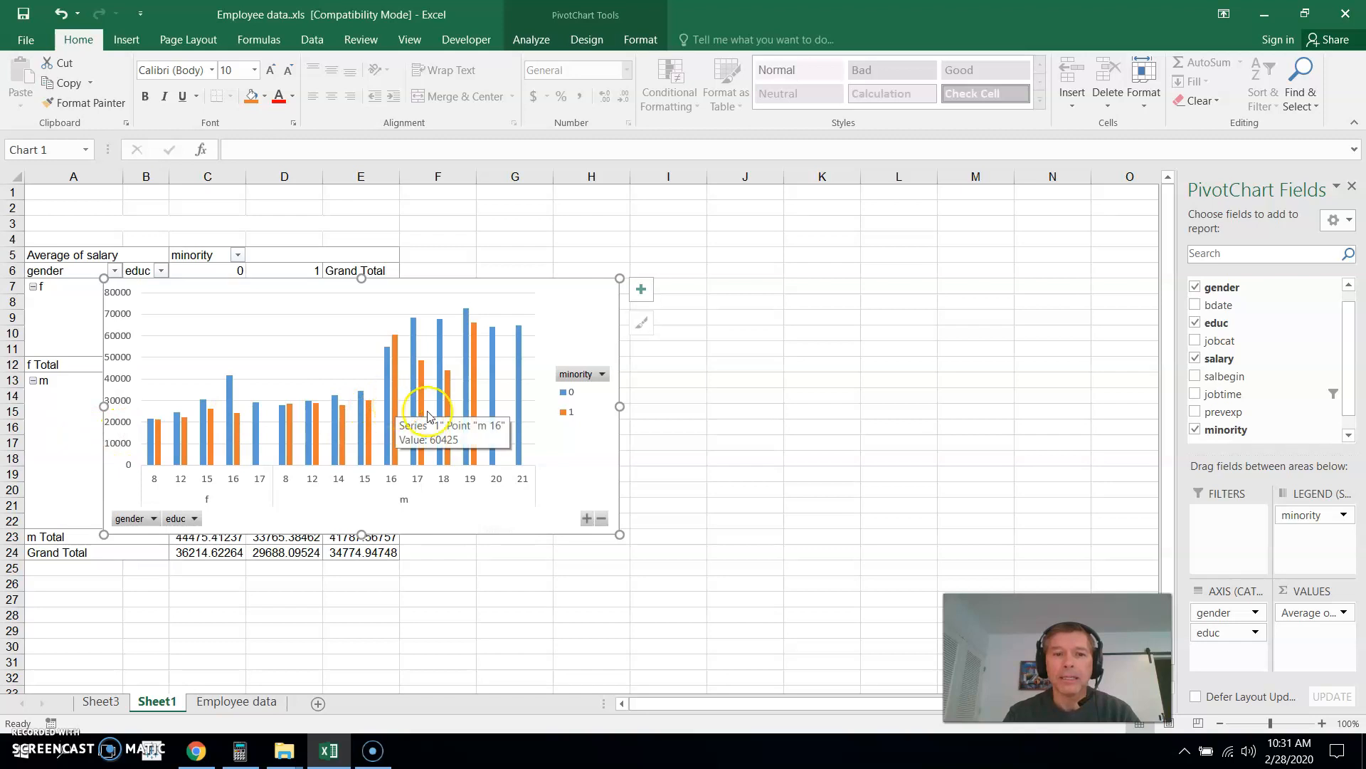
mouse_move(600, 458)
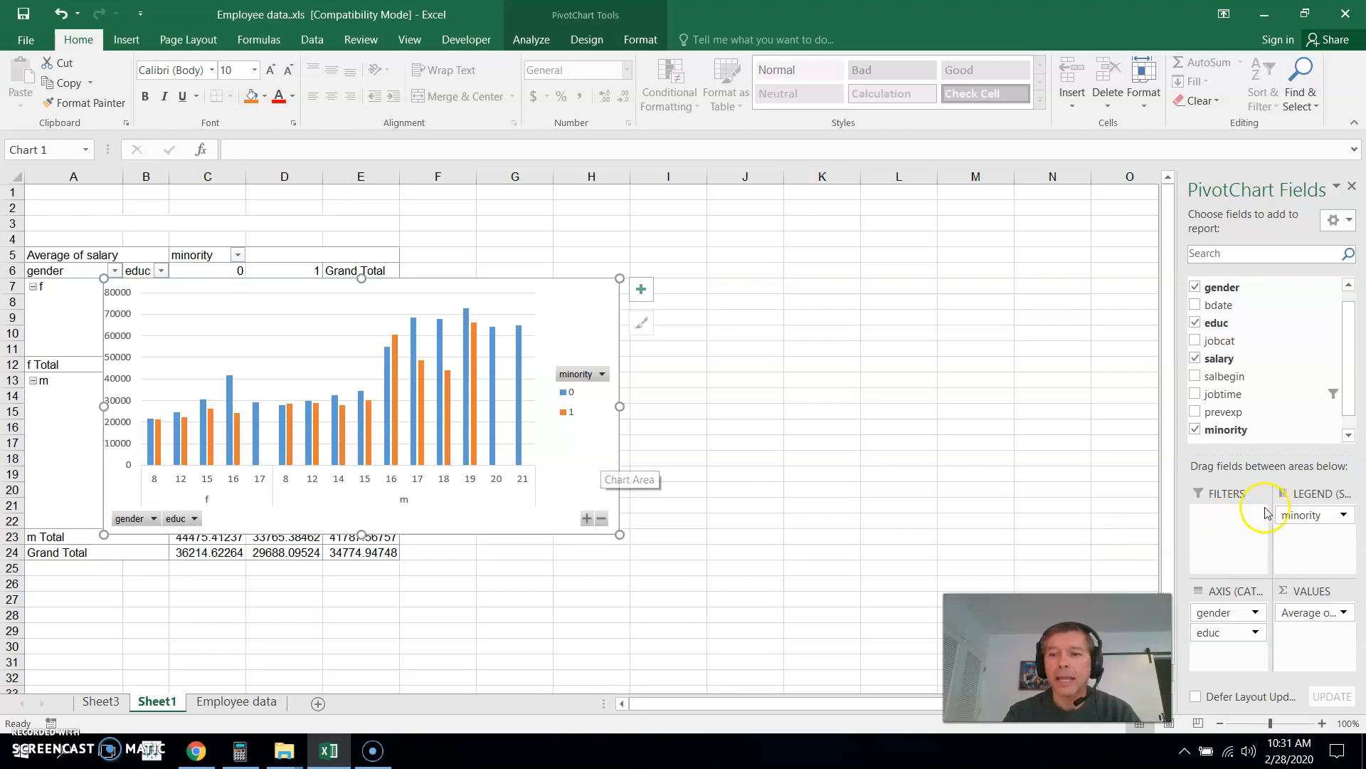
mouse_move(1261, 592)
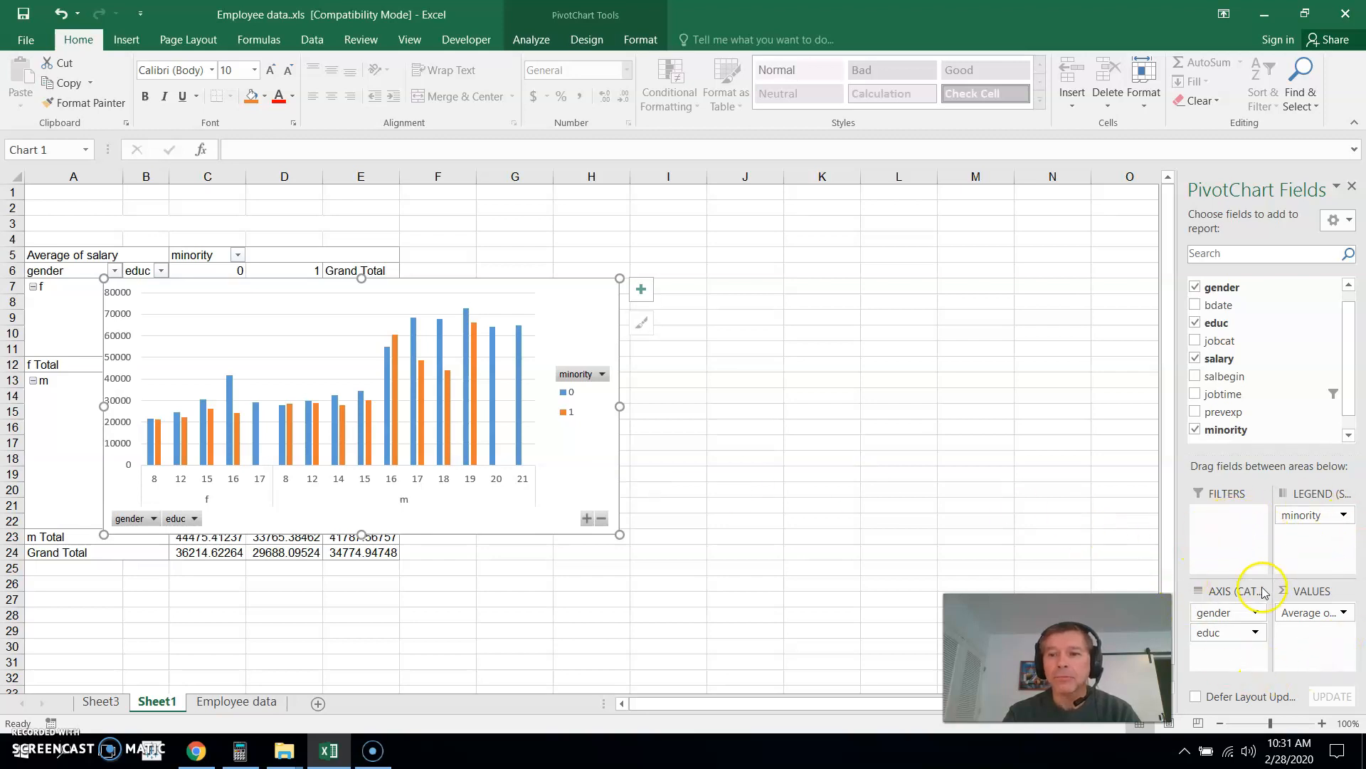
mouse_move(1228, 541)
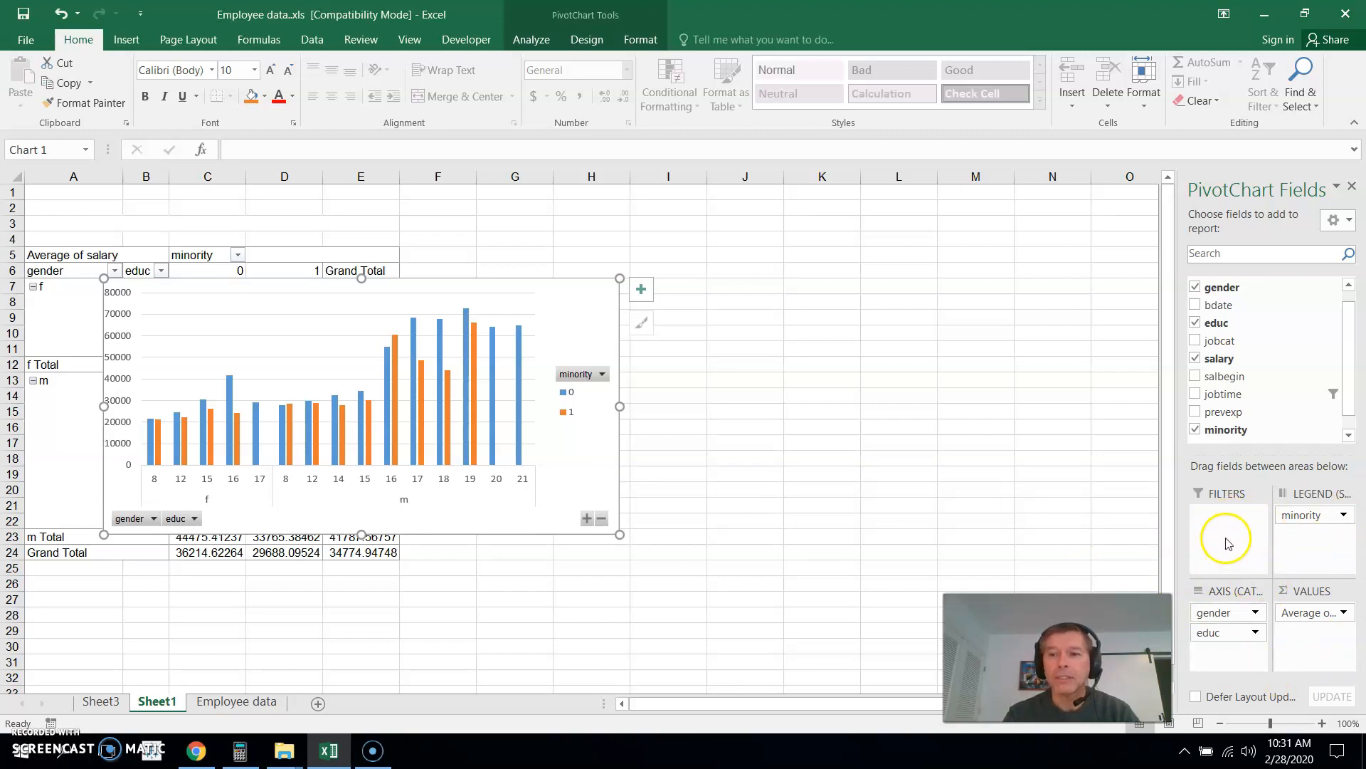